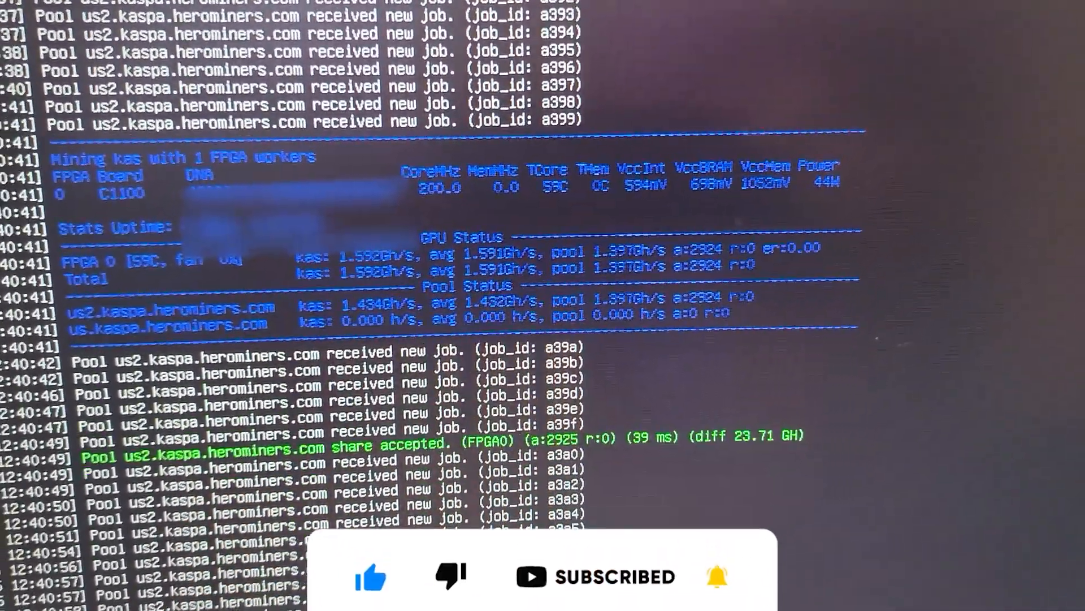
# Browse through the farm's list of flight sheets.
pyautogui.scroll(-3)
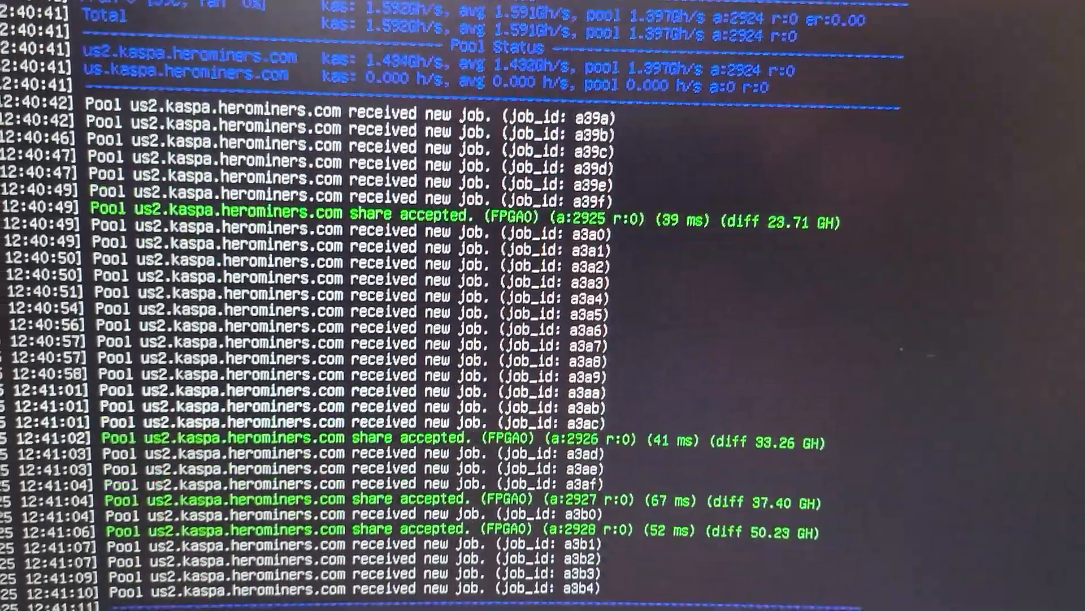
pyautogui.scroll(-3)
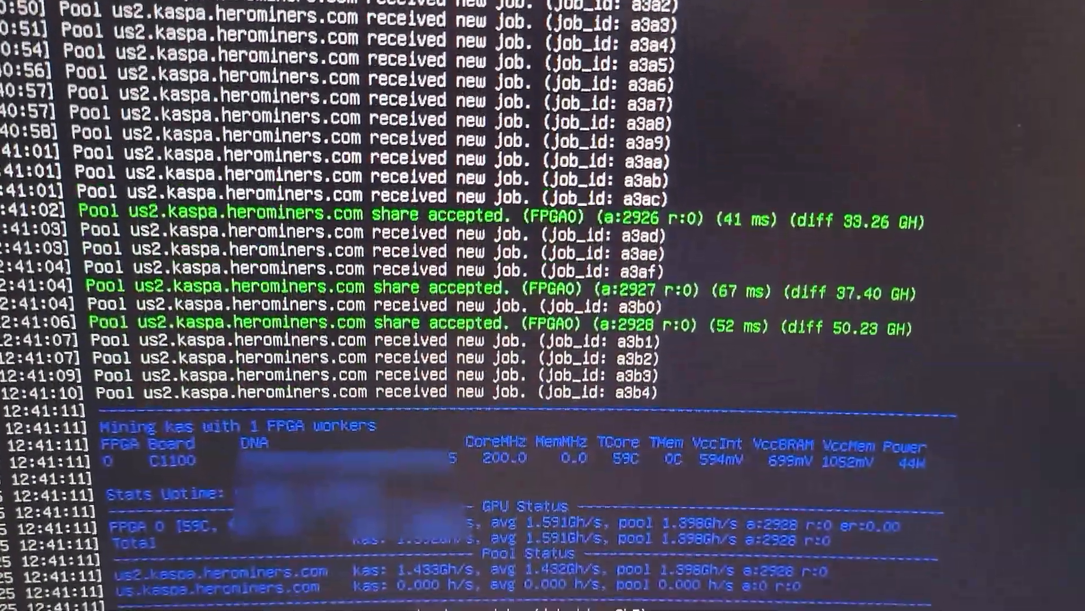
pyautogui.scroll(-3)
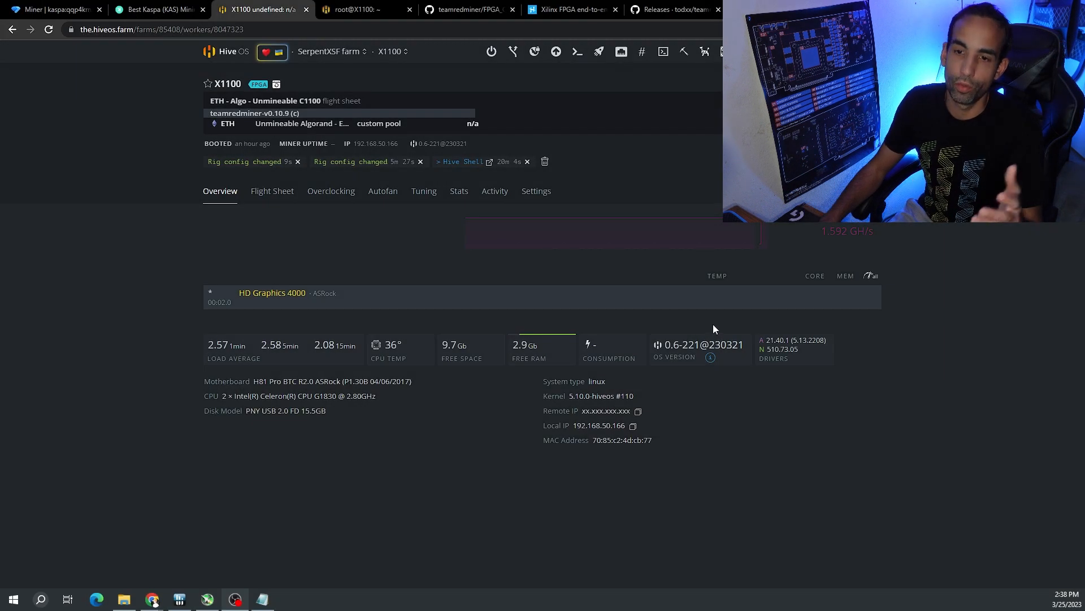
pyautogui.moveTo(940, 327)
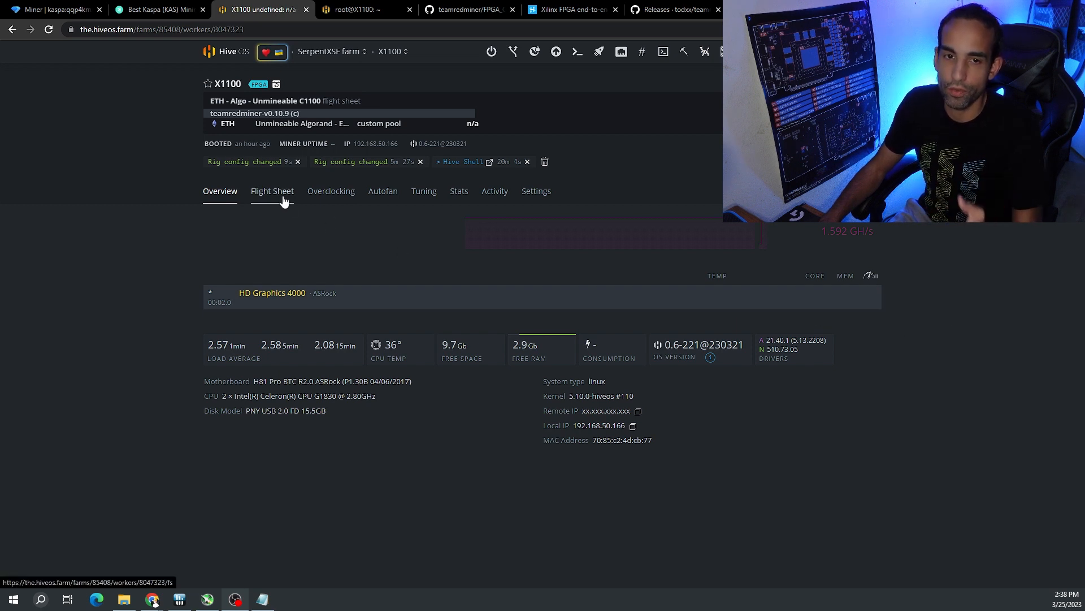
pyautogui.moveTo(346, 225)
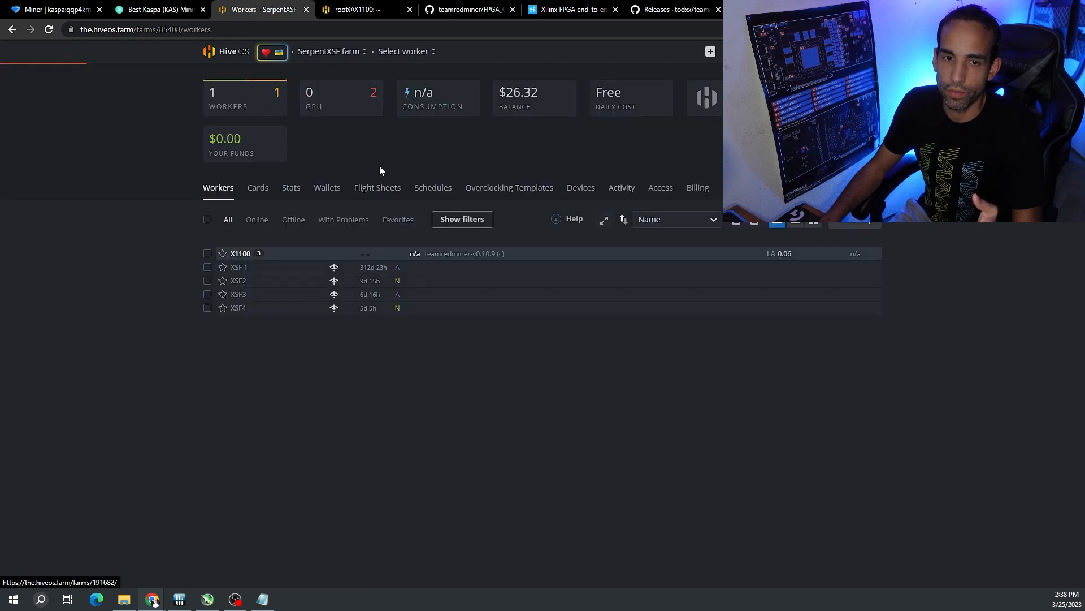
pyautogui.click(377, 187)
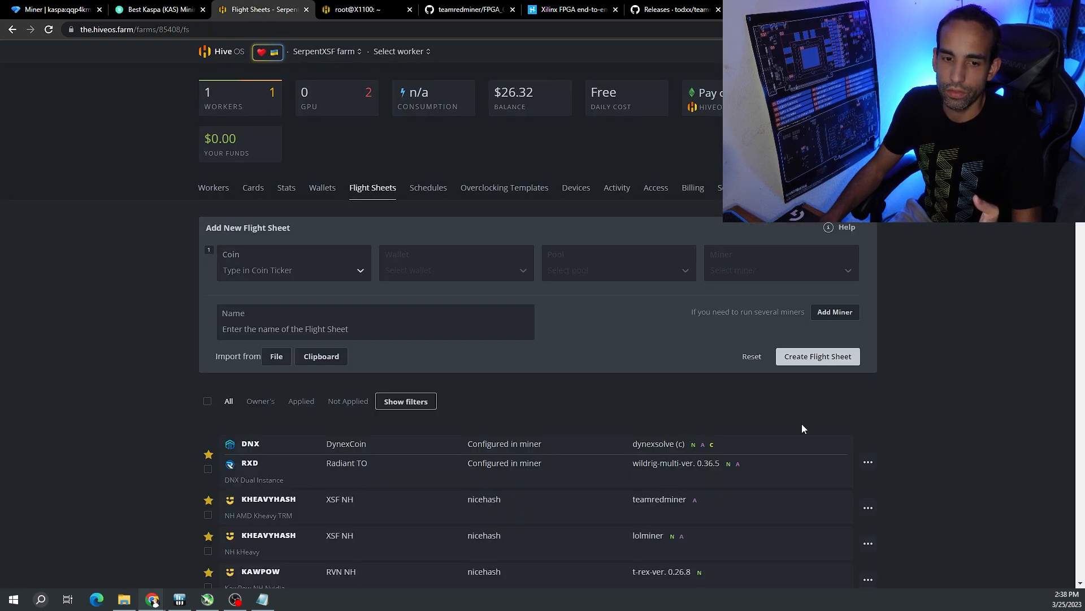
pyautogui.scroll(-3)
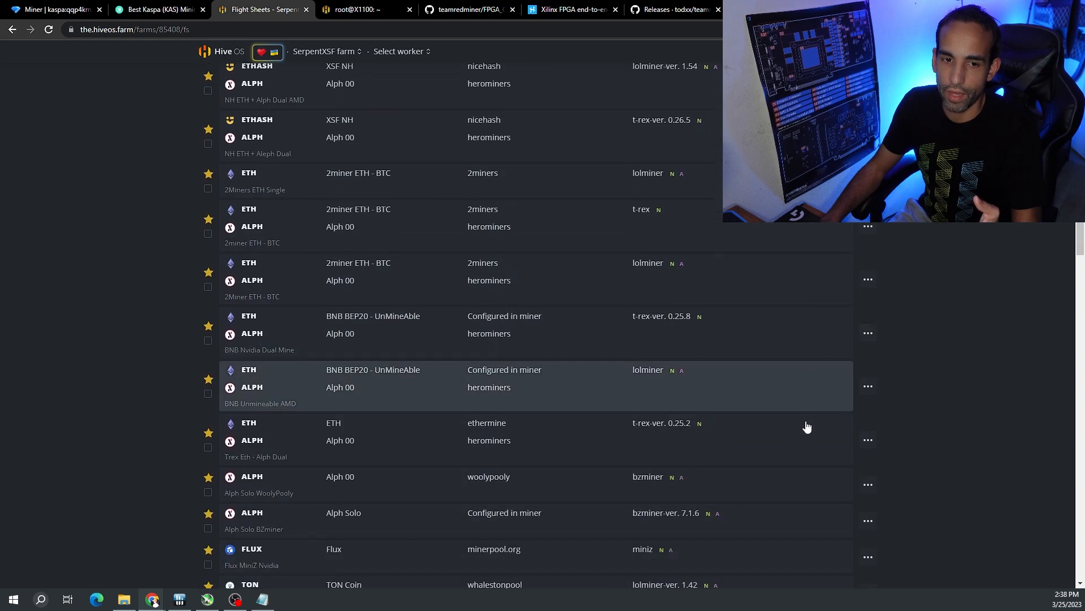
pyautogui.scroll(-3)
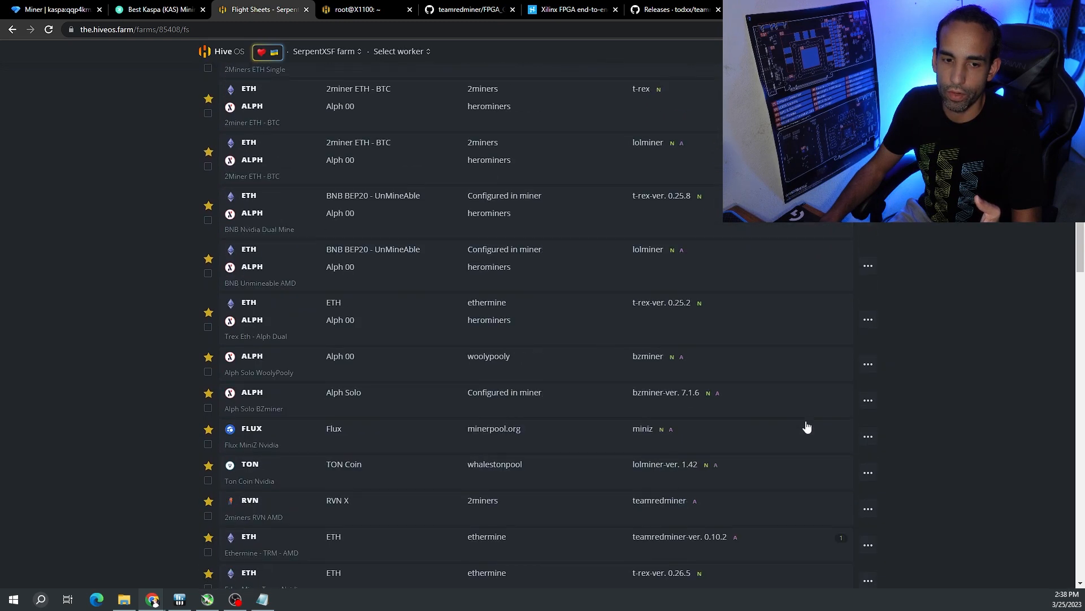
pyautogui.scroll(3)
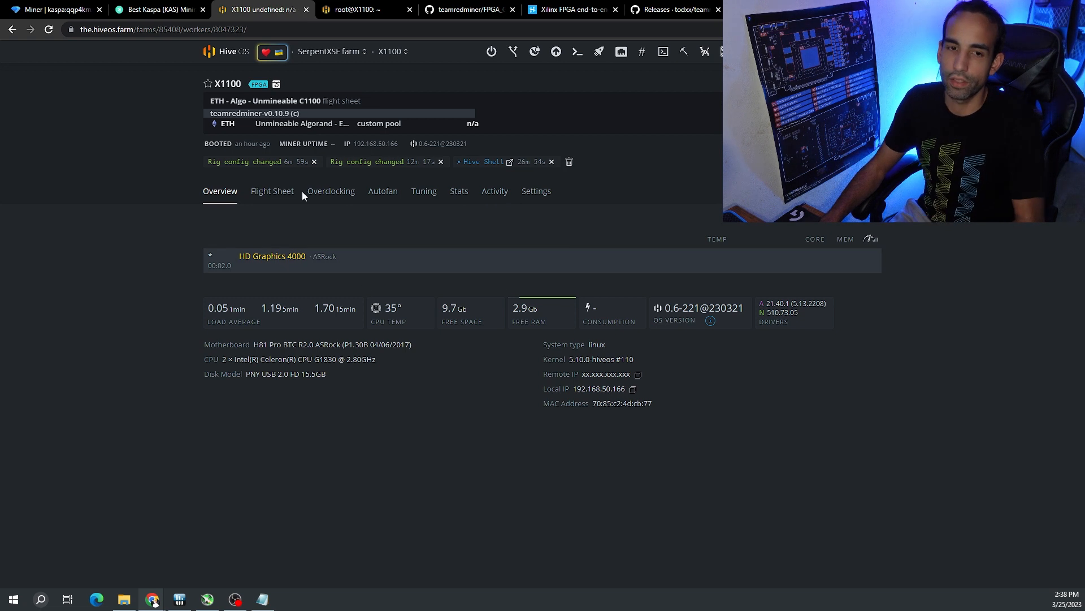
# On worker X1100's flight sheets, edit the Dynex Zergpool to LTC sheet and search miners for 'team'.
pyautogui.click(272, 191)
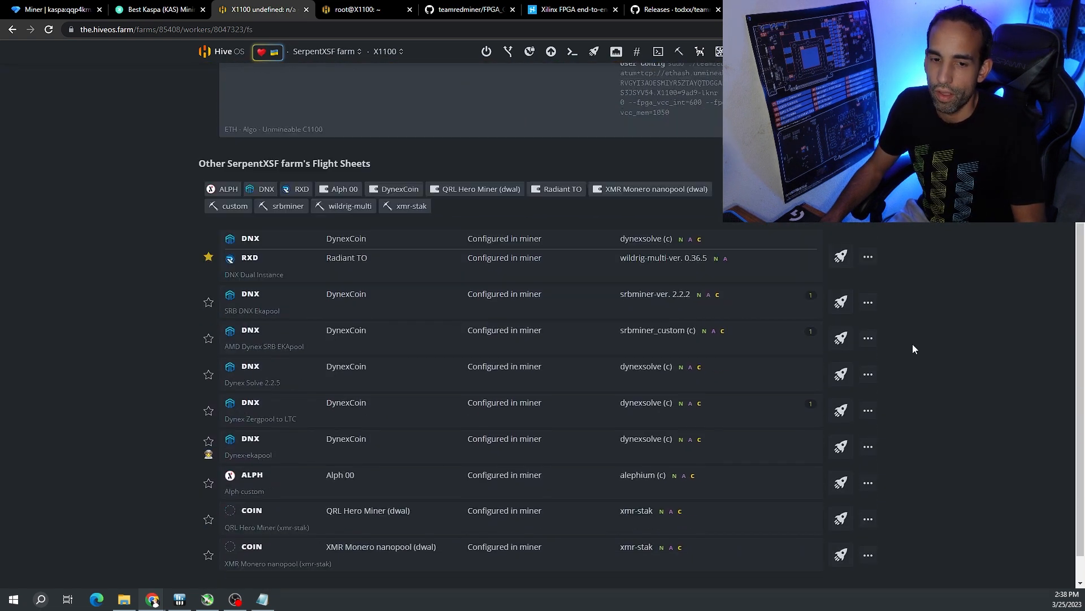
pyautogui.scroll(-3)
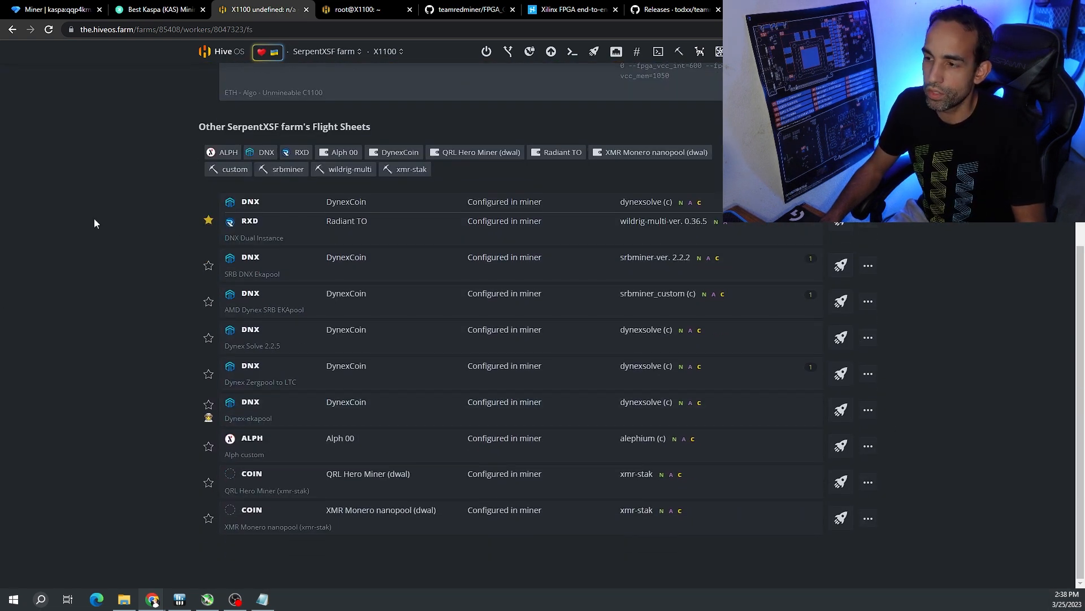
pyautogui.moveTo(898, 397)
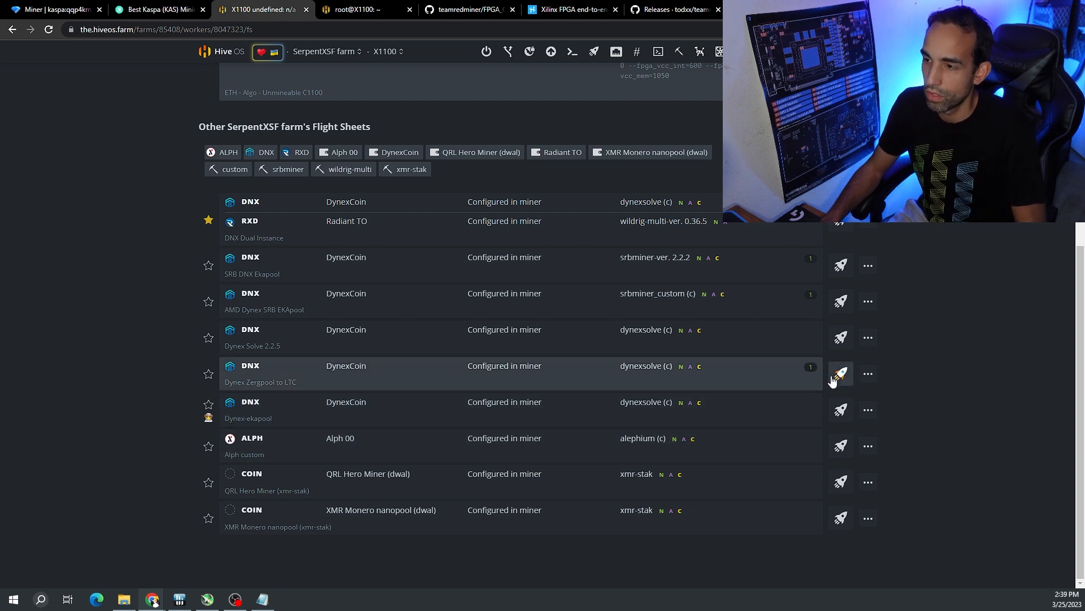
pyautogui.click(868, 373)
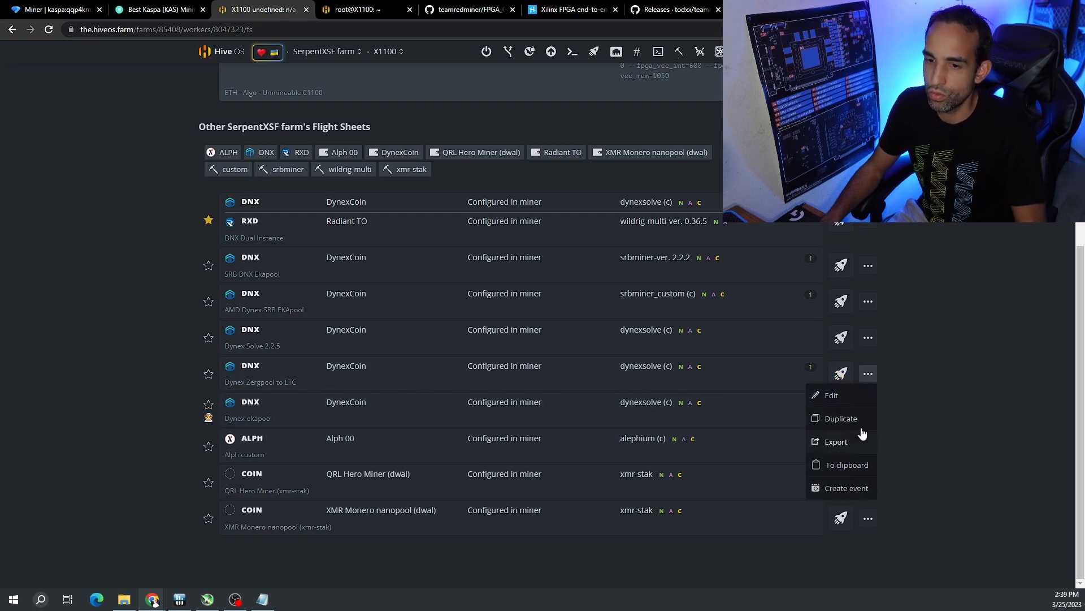
pyautogui.click(831, 395)
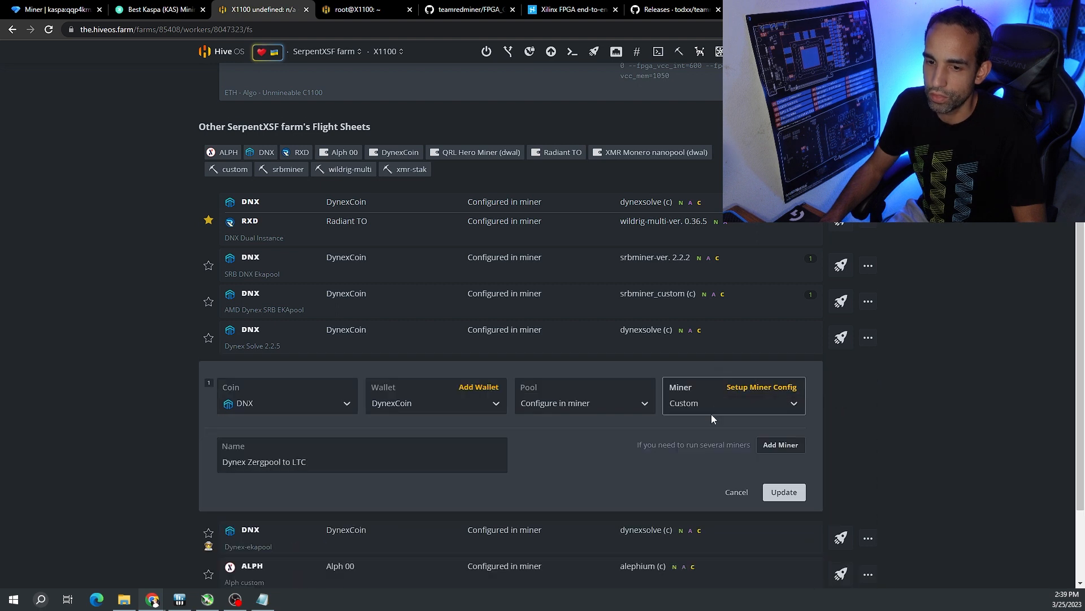
pyautogui.click(732, 402)
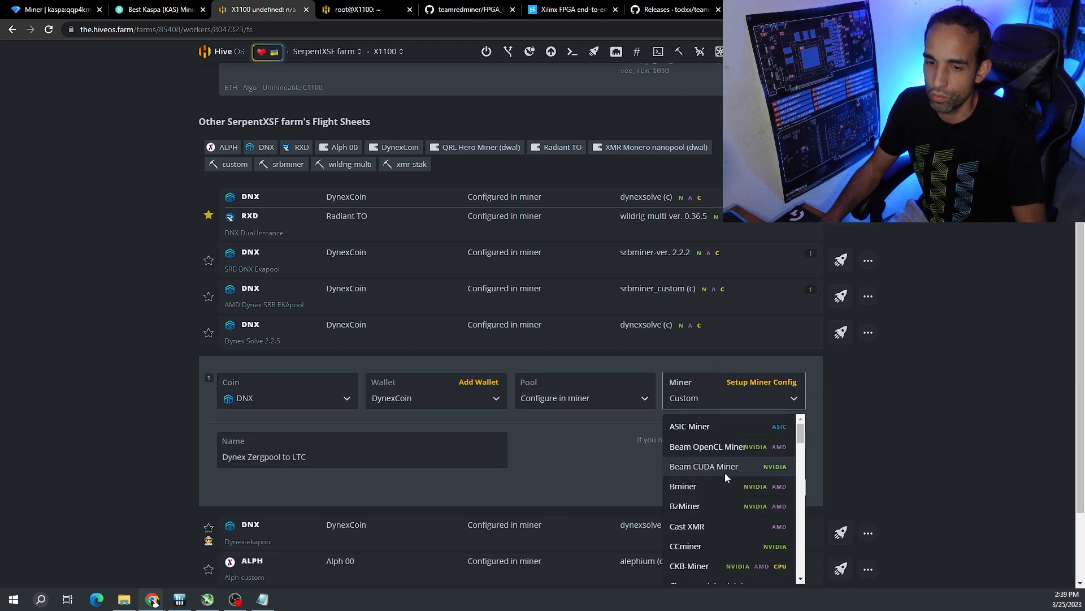
pyautogui.write('team')
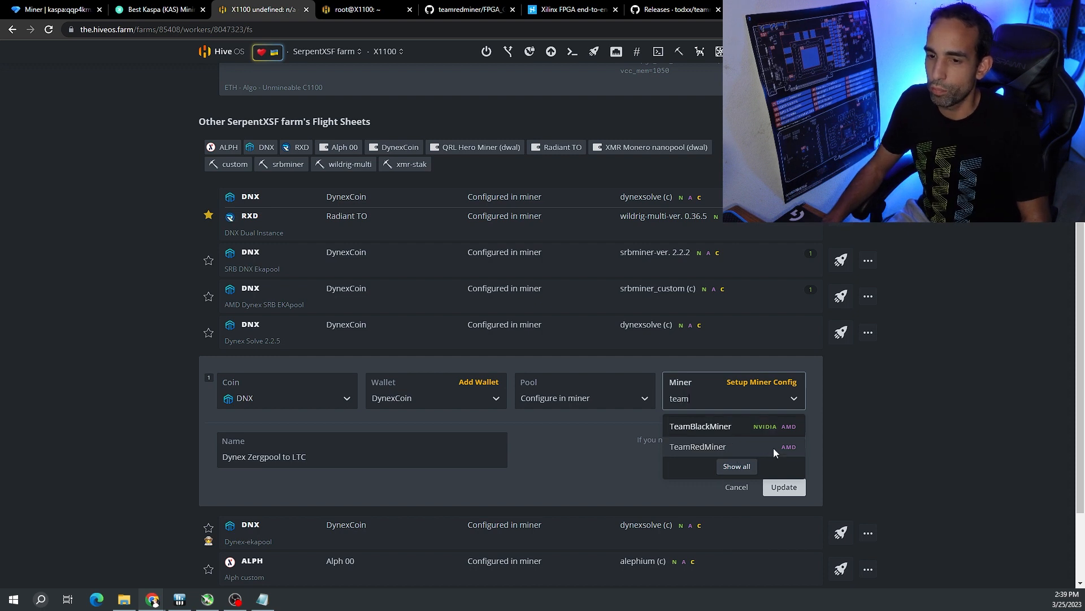
pyautogui.click(737, 487)
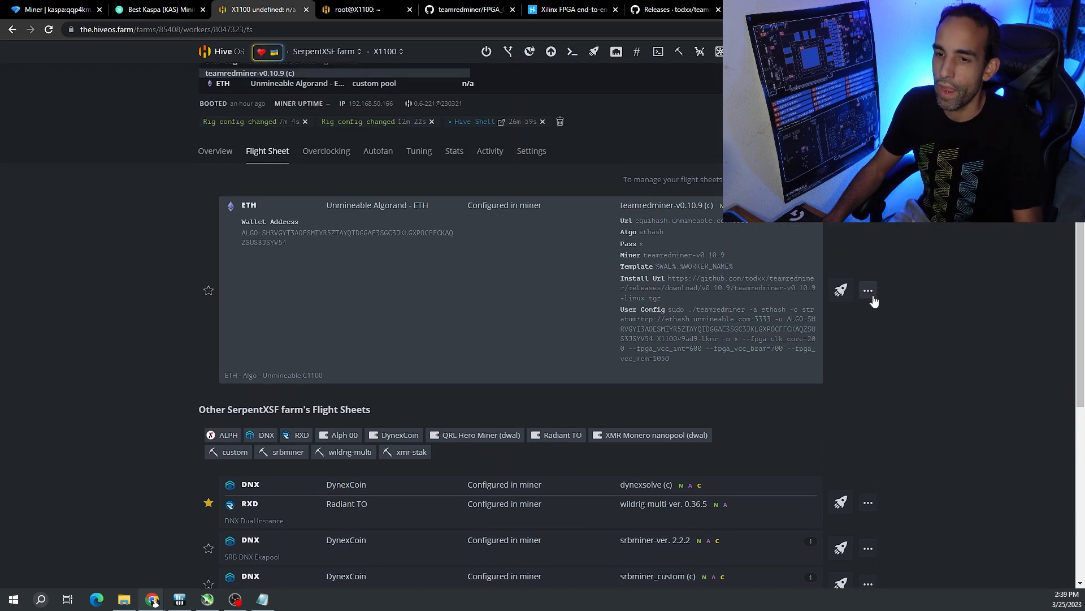
# In the ETH - Algo - Unmineable C1100 custom miner config, paste the TeamRedMiner v0.10.9 GitHub URL.
pyautogui.click(867, 290)
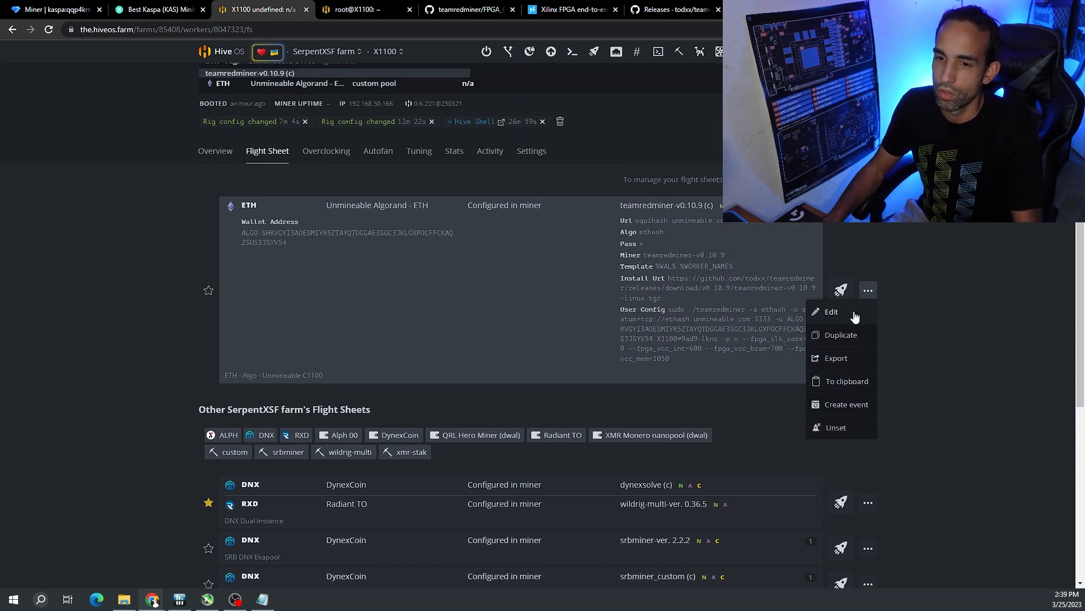
pyautogui.click(831, 312)
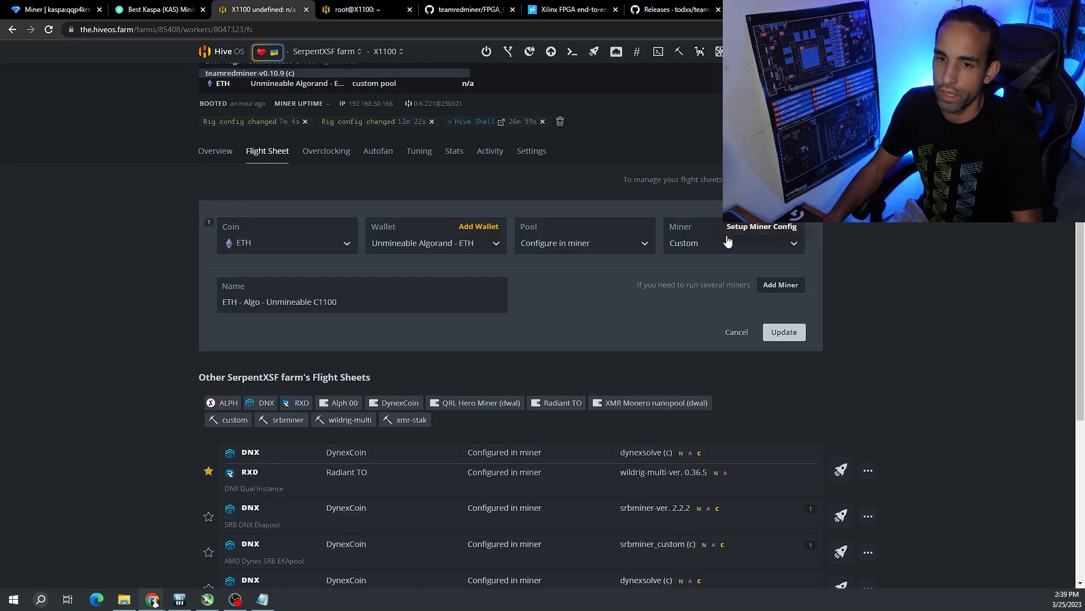
pyautogui.click(761, 226)
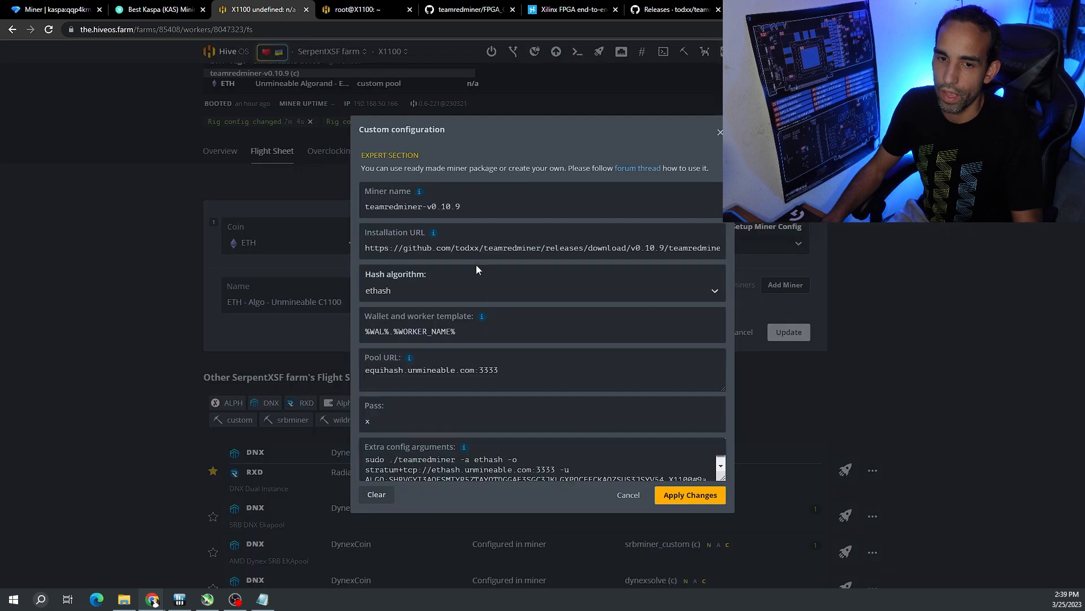
pyautogui.tripleClick(542, 247)
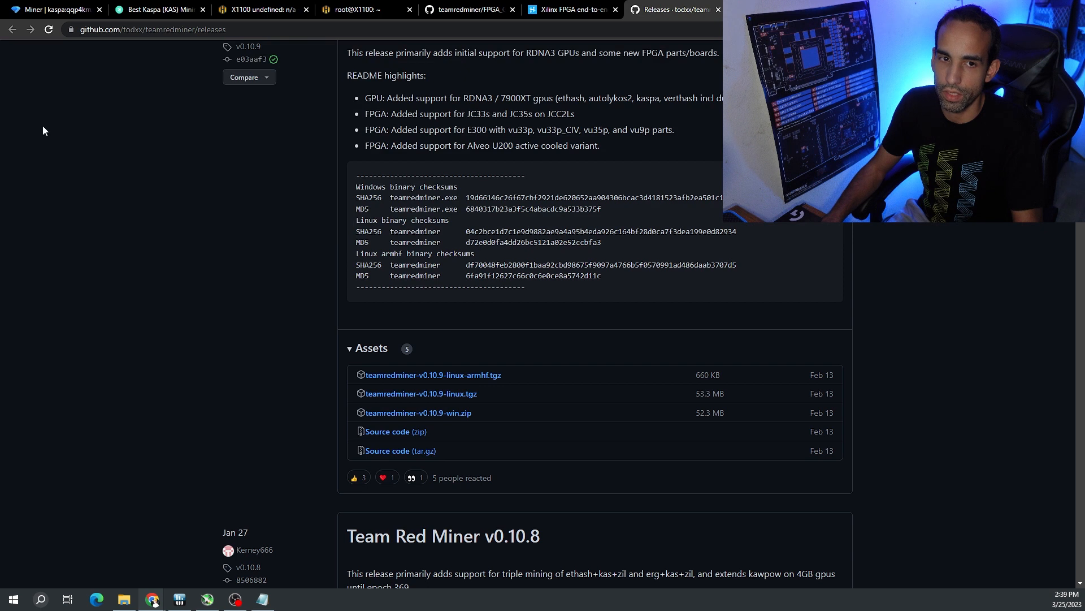
pyautogui.rightClick(455, 404)
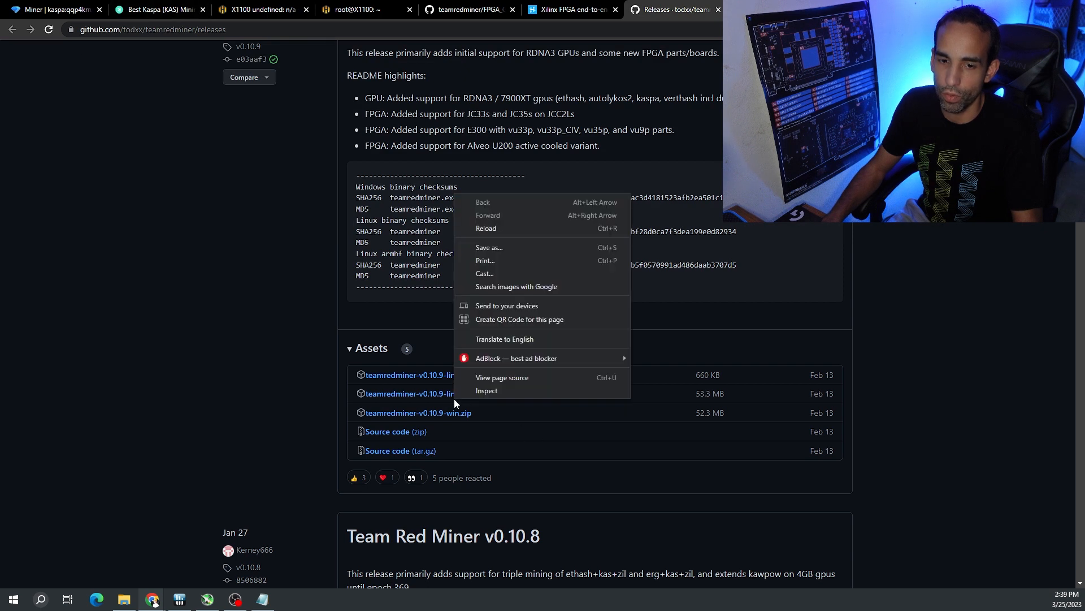
pyautogui.click(407, 76)
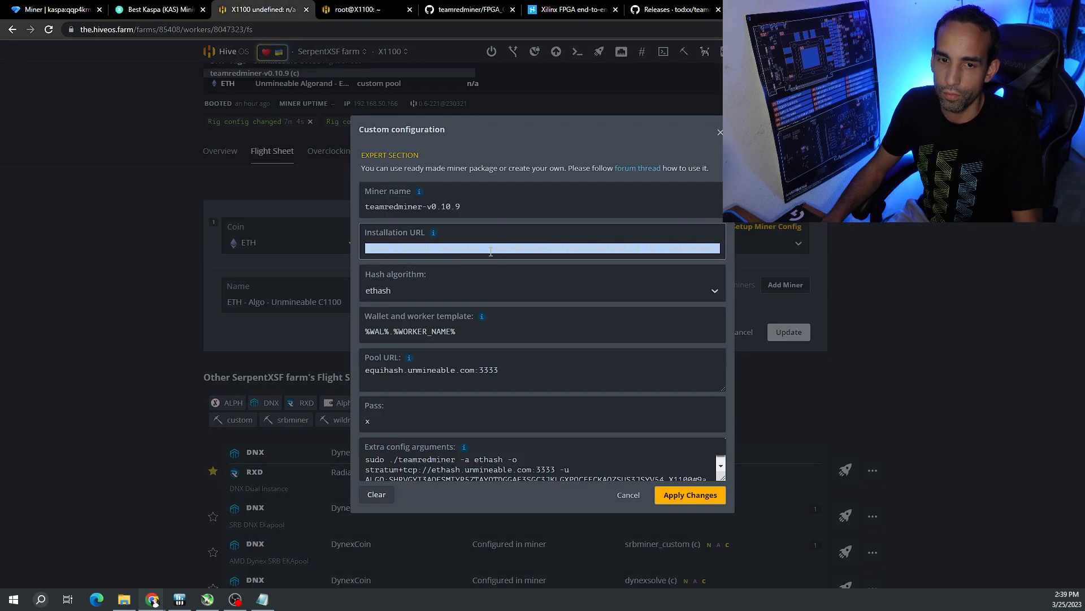
pyautogui.write('https://github.com/todxx/teamredminer/releases/download/v0.10.9/teamredminer')
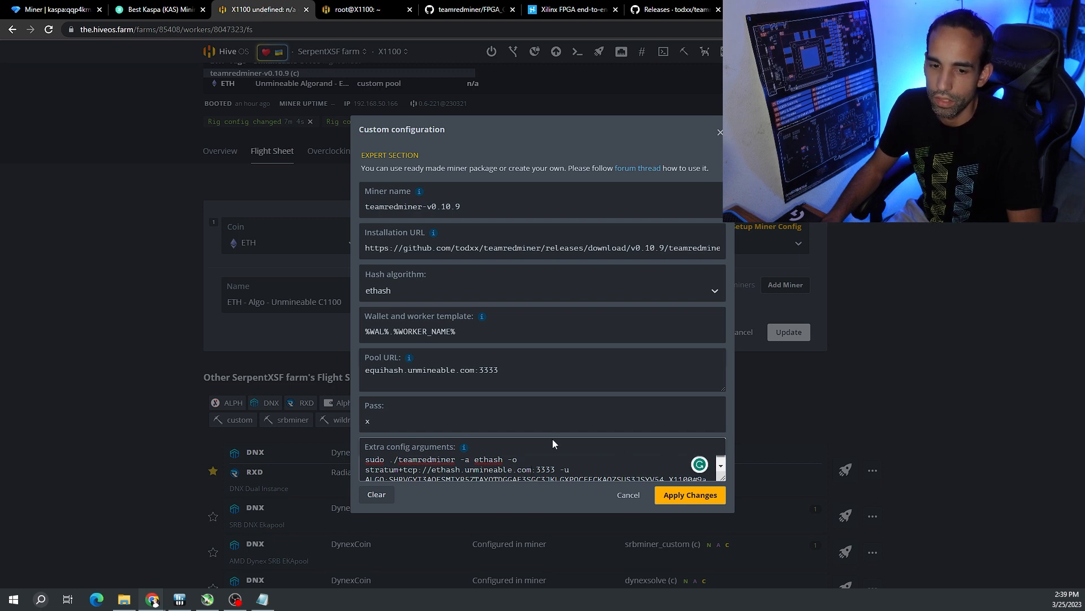
pyautogui.click(365, 9)
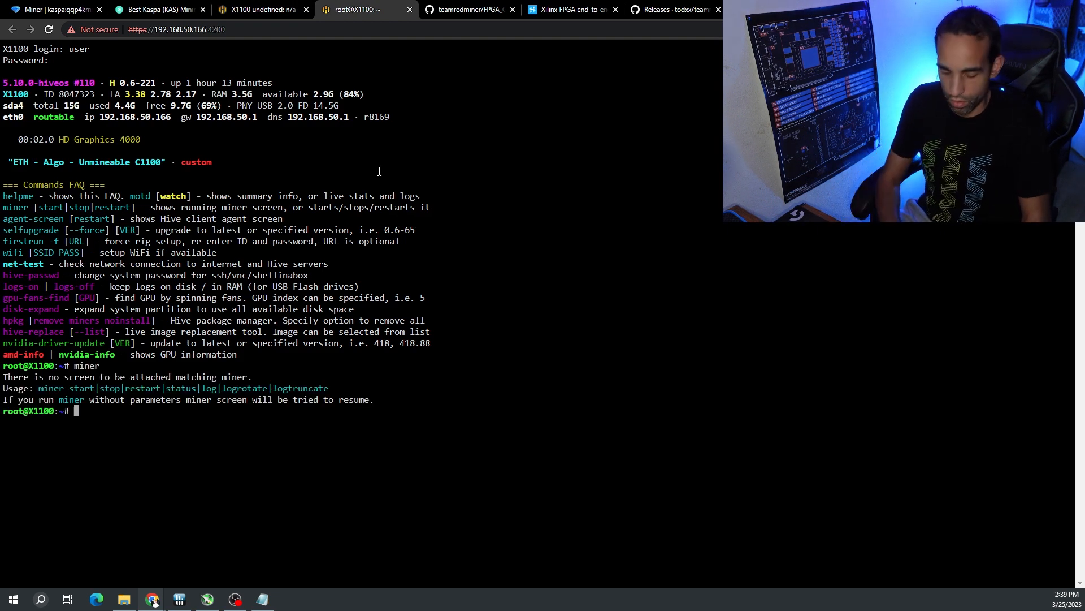
# Run 'miner start' in the Hive Shell to launch the custom miner.
pyautogui.write('miner start')
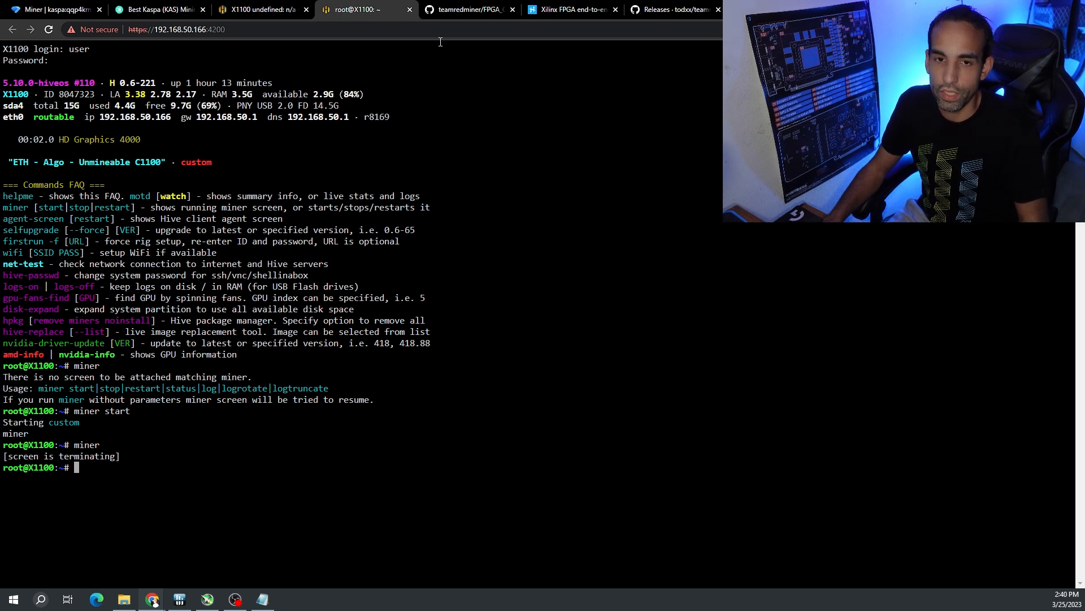
pyautogui.click(570, 9)
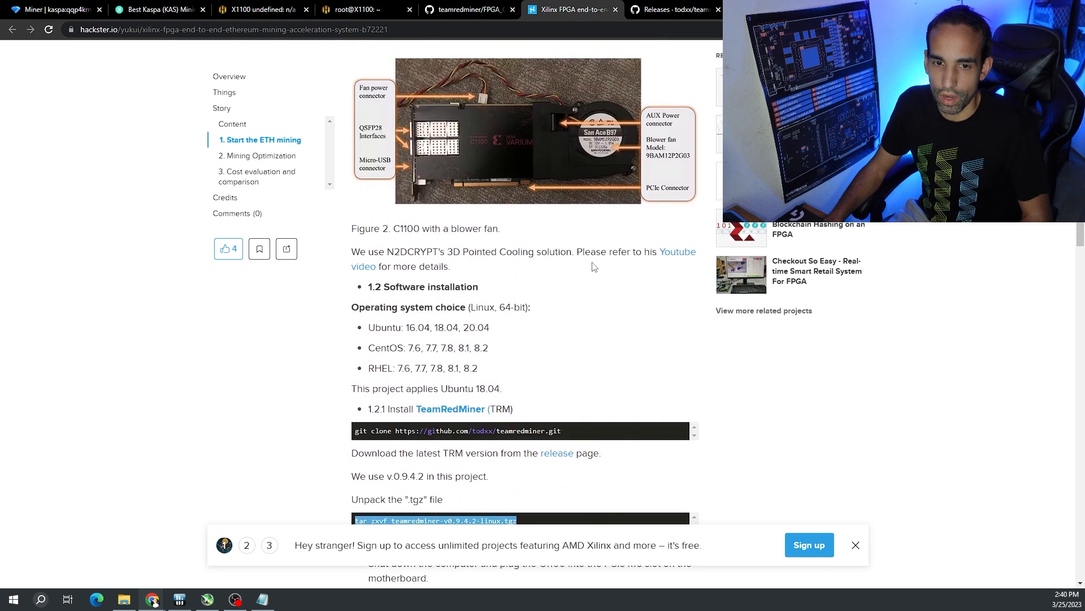
# Scroll the FPGA guide to Mining Instructions and highlight 'sudo ./teamredminer --list_devices'.
pyautogui.scroll(-3)
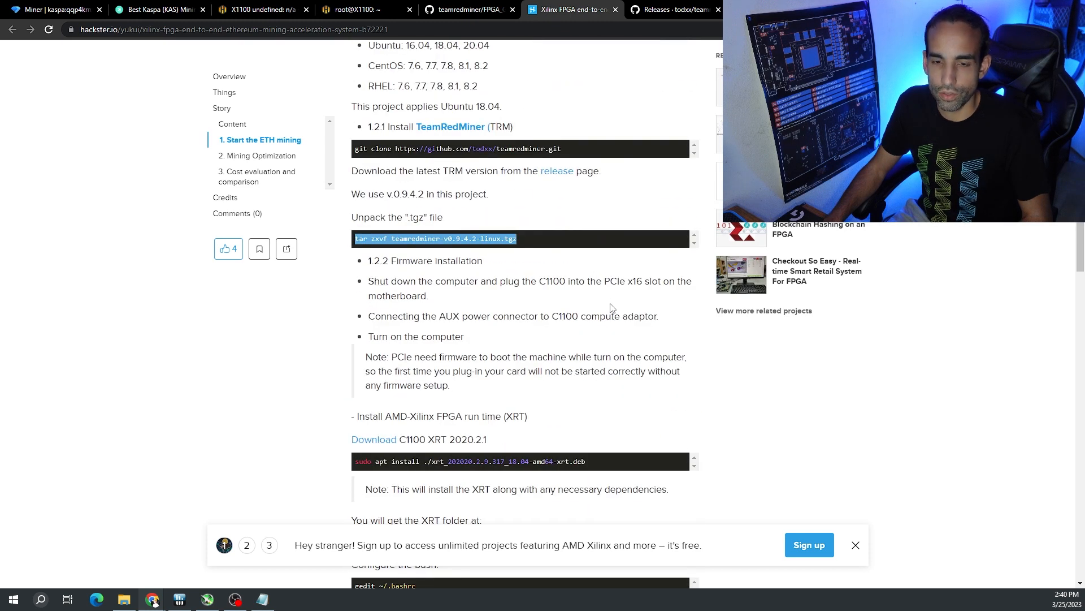
pyautogui.scroll(-3)
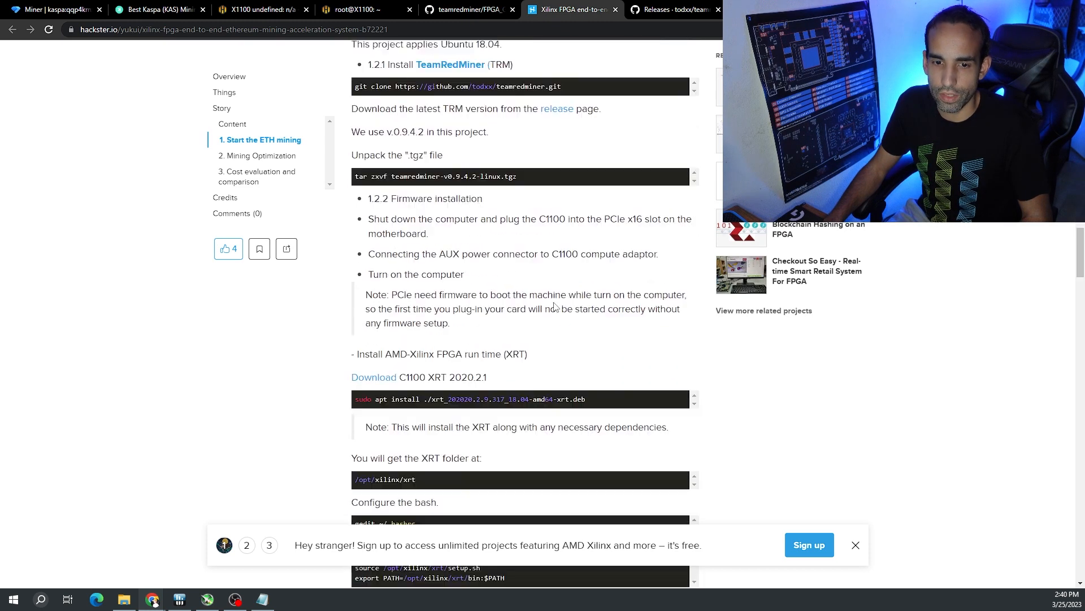
pyautogui.scroll(-3)
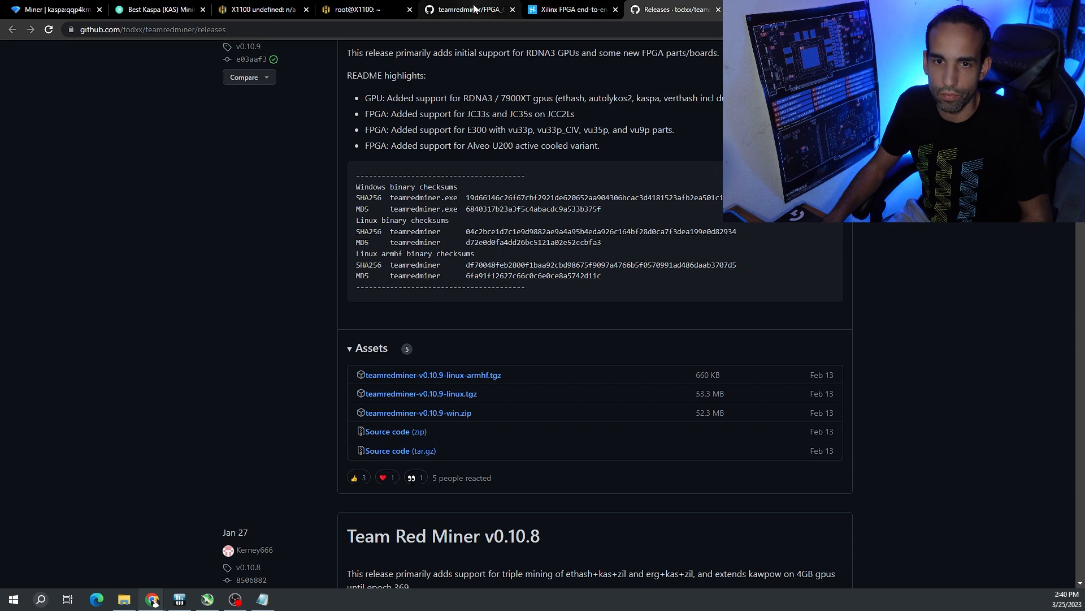
pyautogui.click(454, 9)
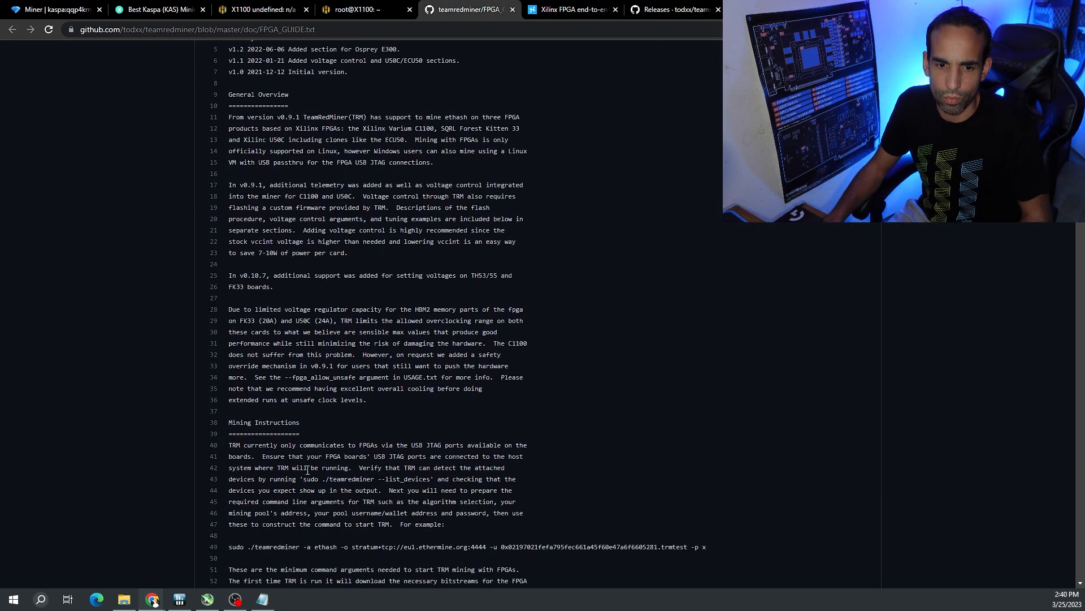
pyautogui.moveTo(303, 478); pyautogui.dragTo(407, 478)
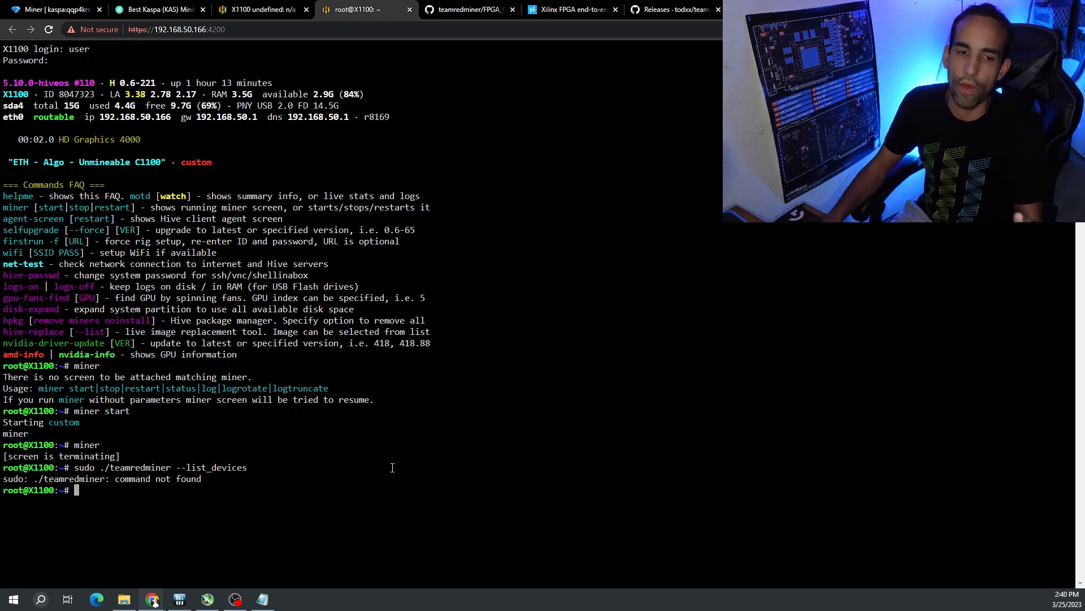
pyautogui.moveTo(268, 428)
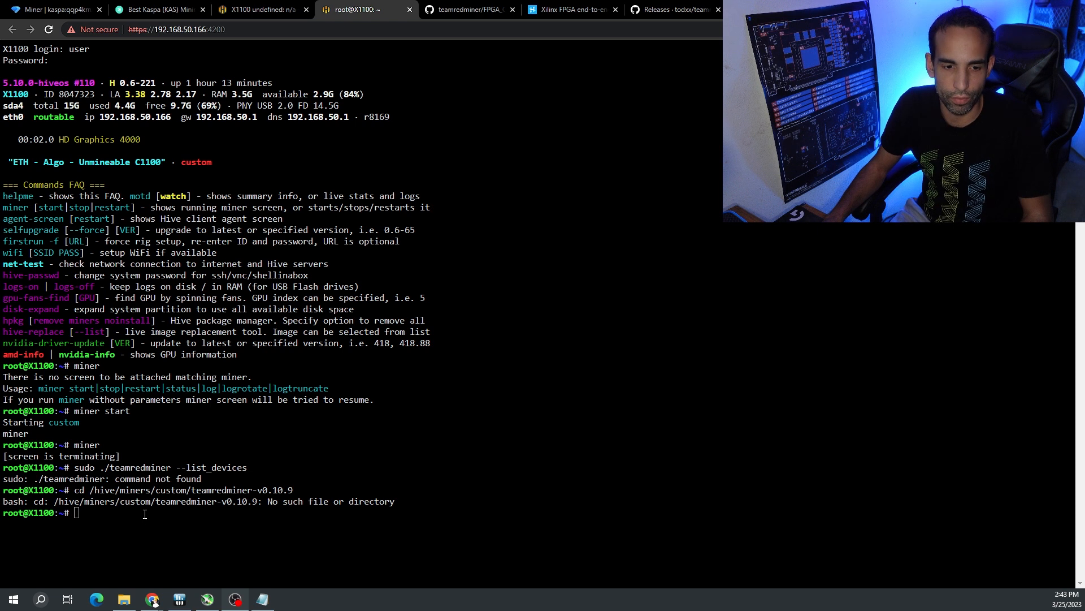
# Change into /hive/miners/custom/teamredminer-v0.10.9-linux after the path without '-linux' fails.
pyautogui.write('cd')
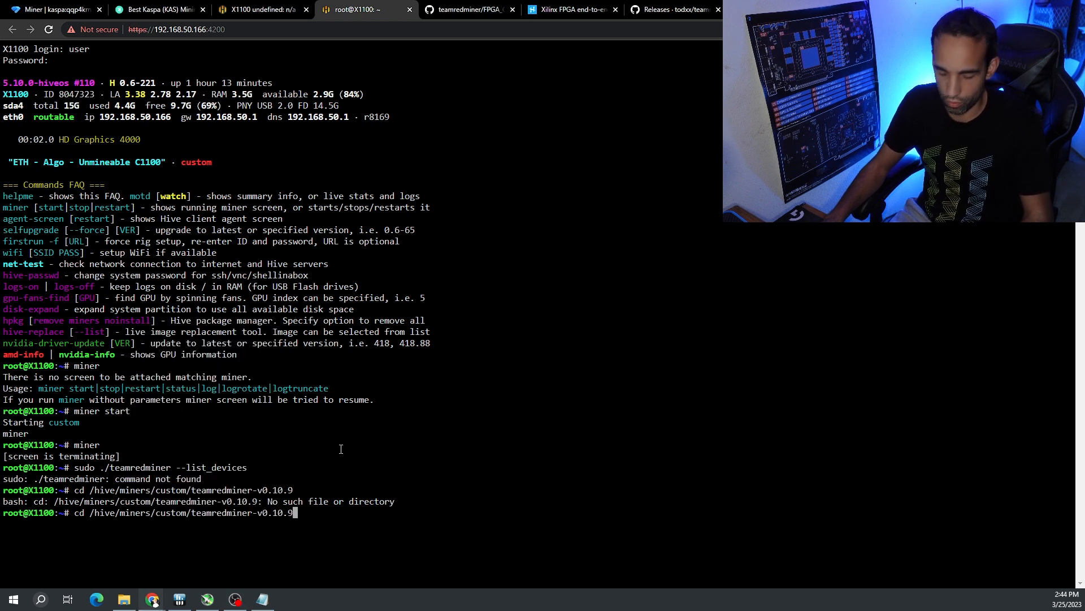
pyautogui.write('-linux')
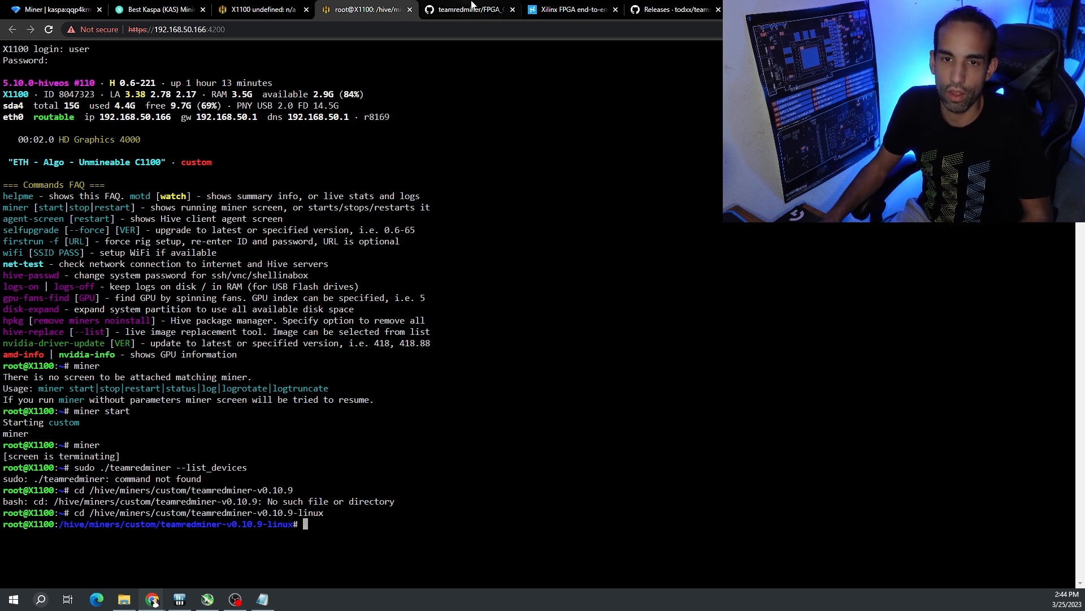
pyautogui.moveTo(568, 9)
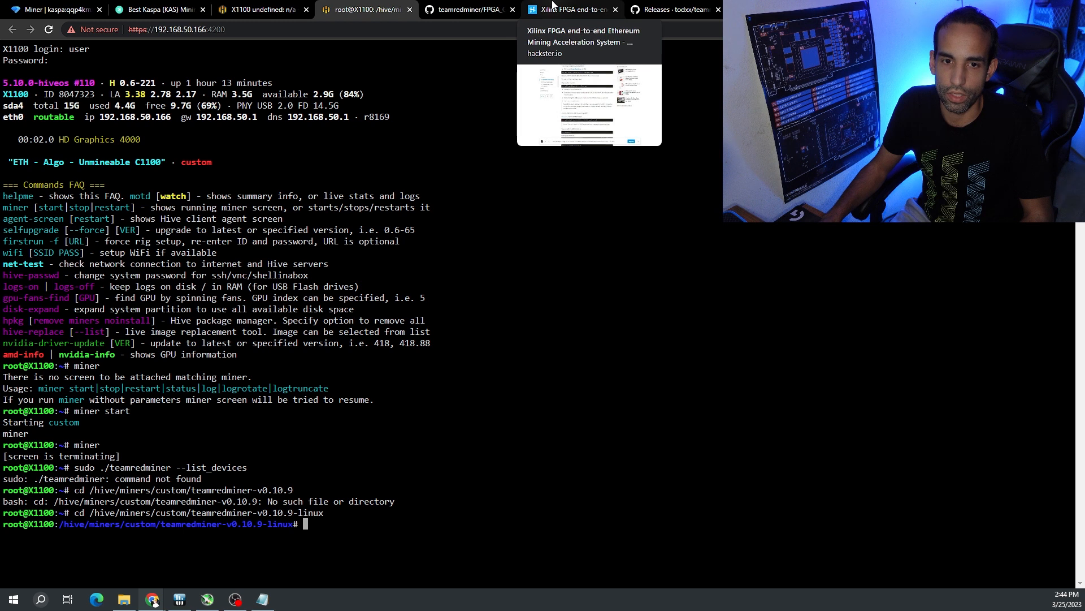
# Copy the list_devices command from the GitHub FPGA guide and return to the X1100 shell.
pyautogui.click(567, 9)
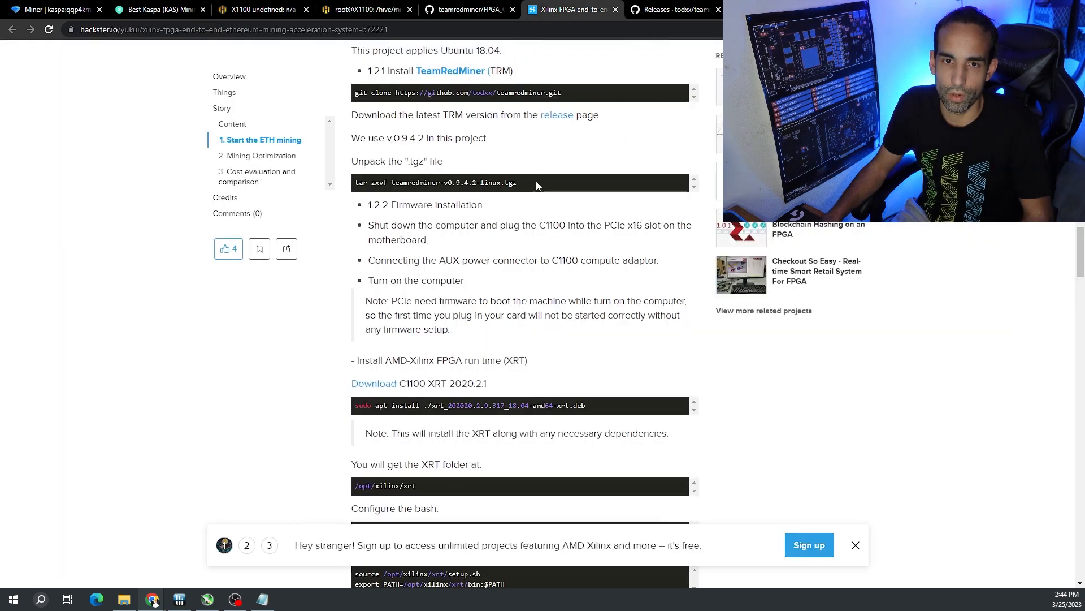
pyautogui.click(464, 9)
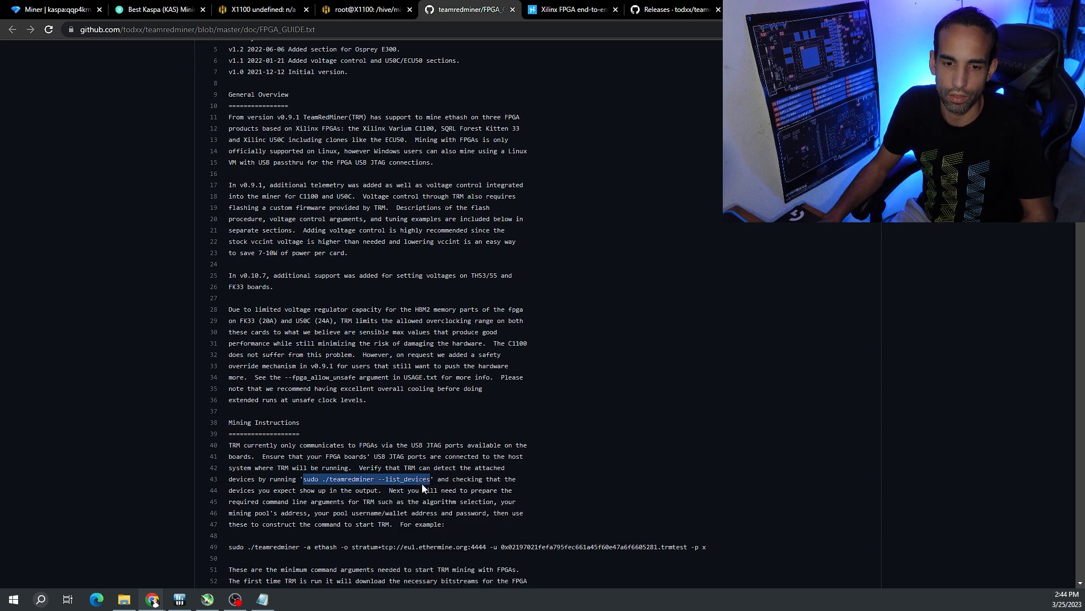
pyautogui.click(364, 9)
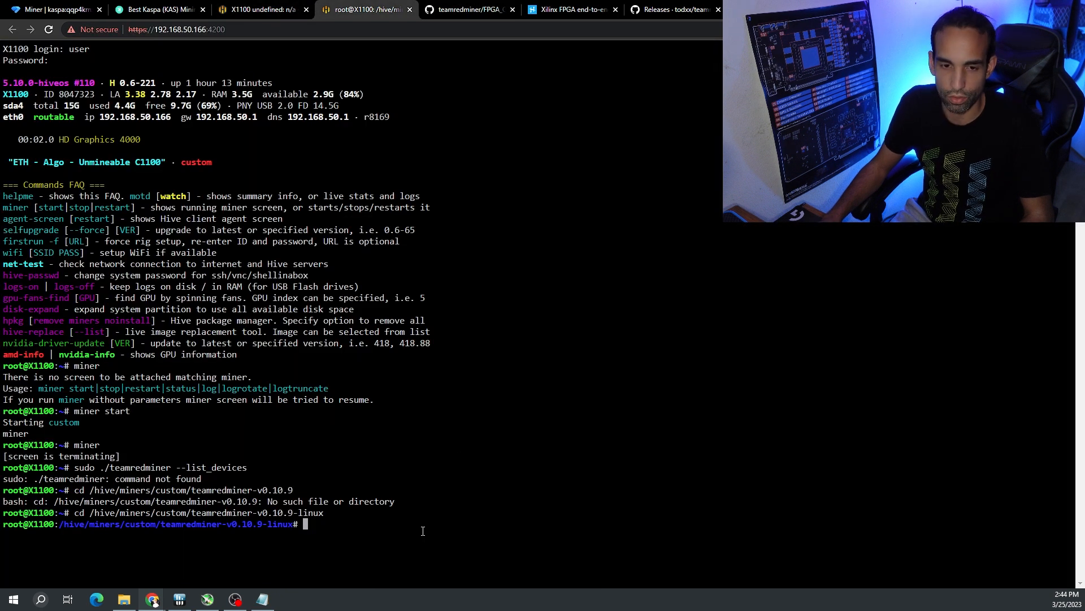
# Run 'sudo ./teamredminer --list_devices', which detects one C1100 FPGA.
pyautogui.click(467, 10)
pyautogui.write('sudo ./teamredminer --list_devices')
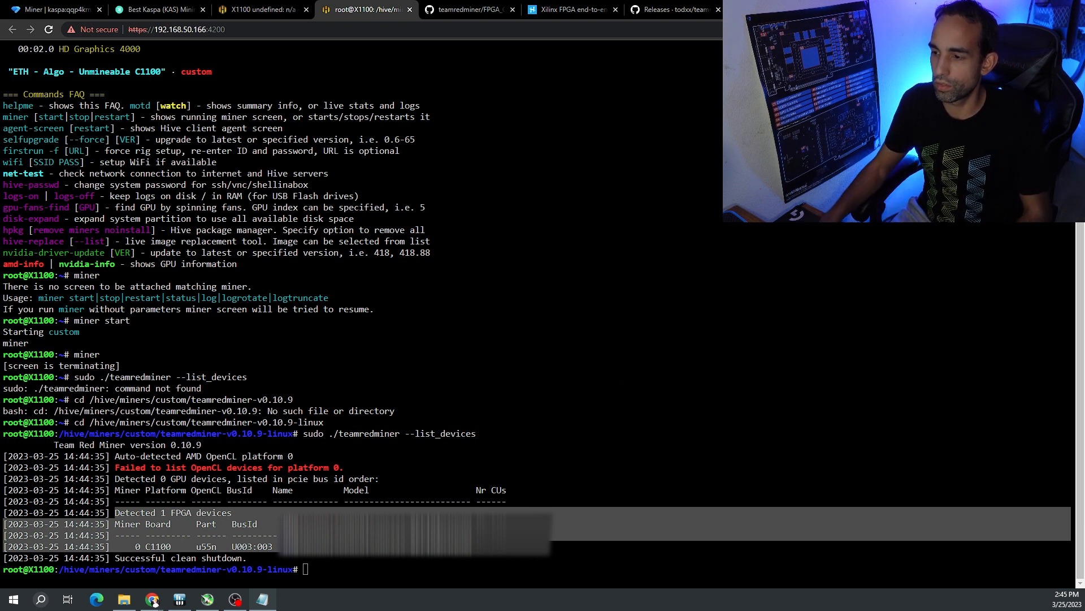
pyautogui.click(471, 9)
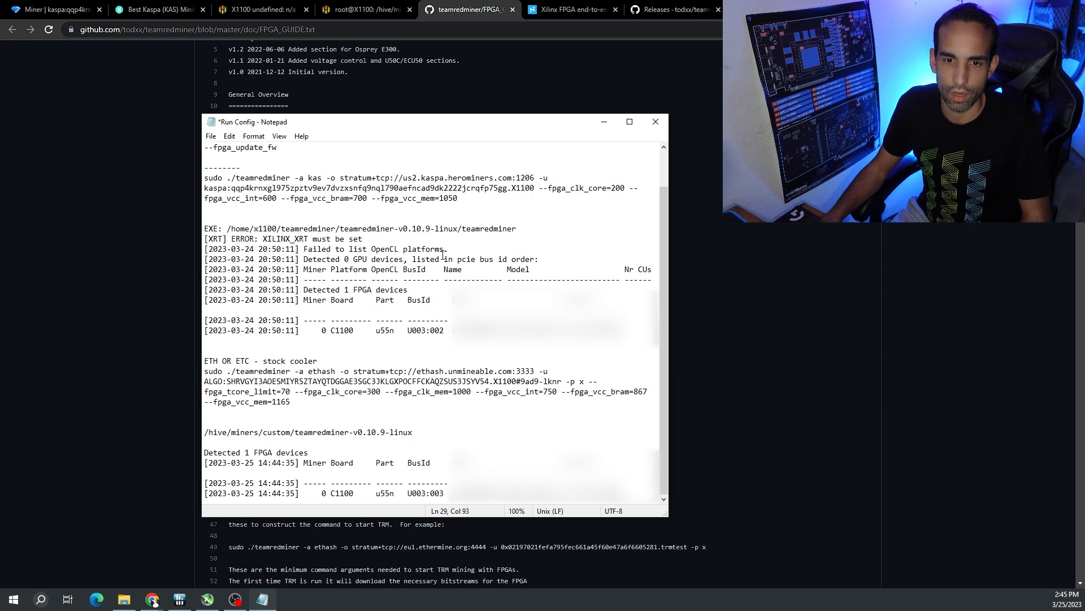
# Record the folder path and detection output in Notepad, then copy the ethash command.
pyautogui.moveTo(533, 188); pyautogui.dragTo(457, 198)
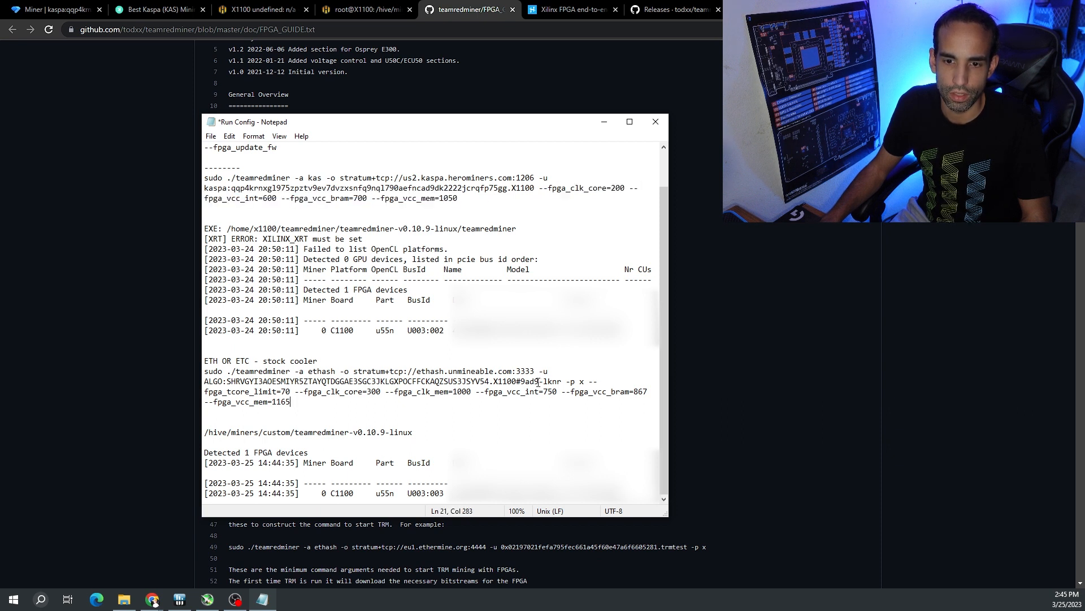
pyautogui.moveTo(204, 370); pyautogui.dragTo(540, 380)
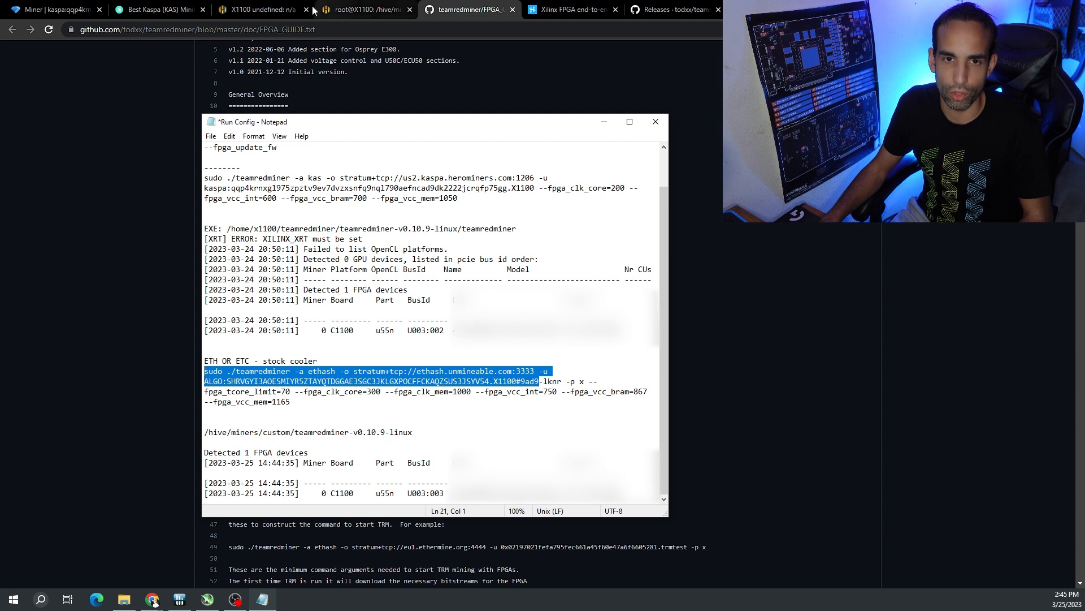
pyautogui.click(364, 9)
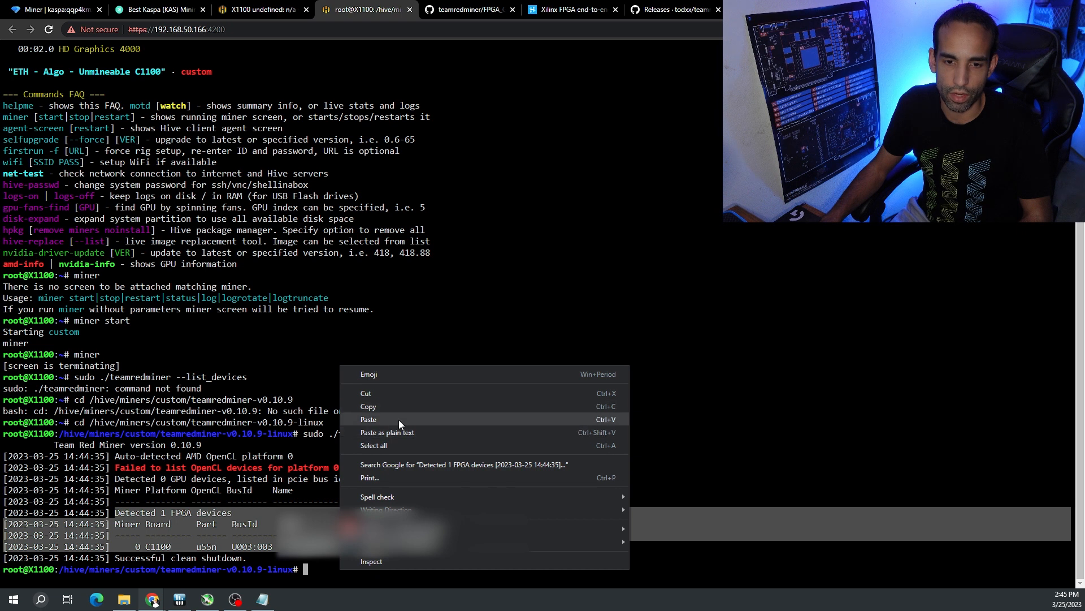
# Paste the ethash command with --fpga_clk_core=200, --fpga_vcc_int=600, --fpga_vcc_bram=700, --fpga_vcc_mem=1050.
pyautogui.click(369, 419)
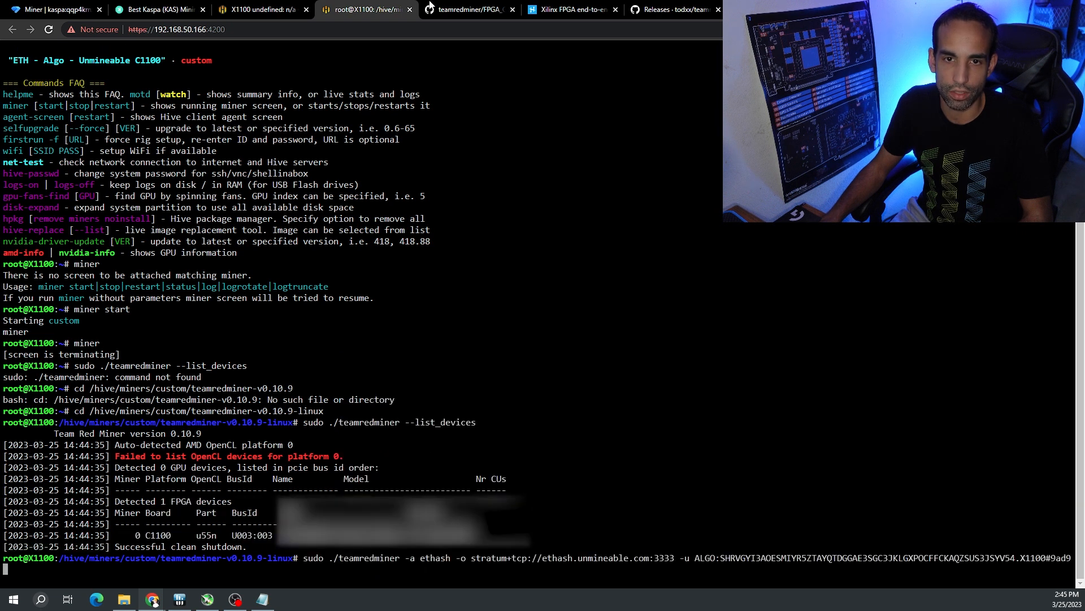
pyautogui.click(469, 9)
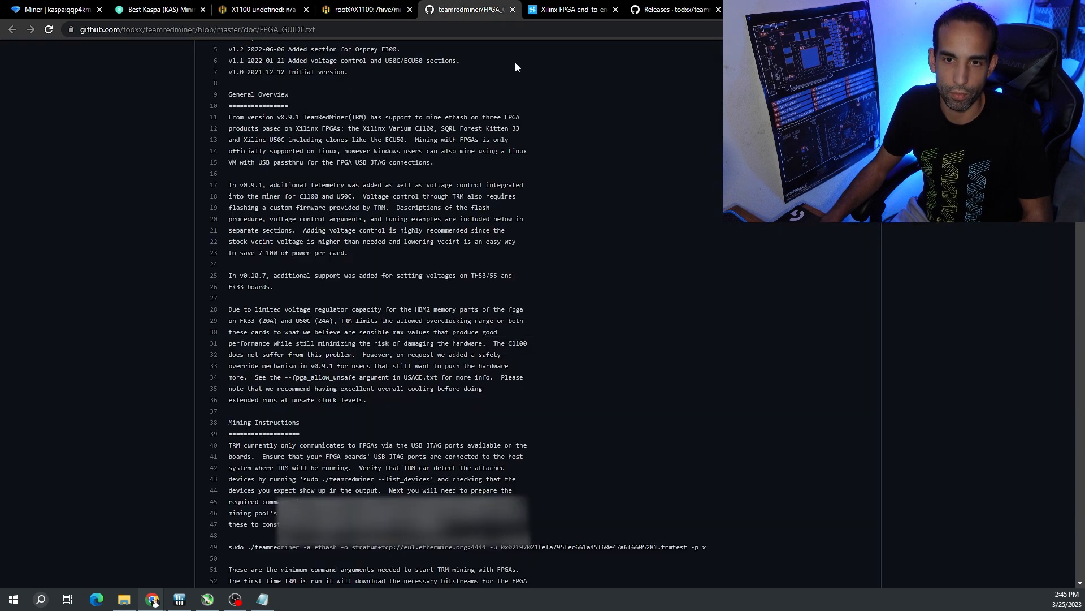
pyautogui.click(364, 9)
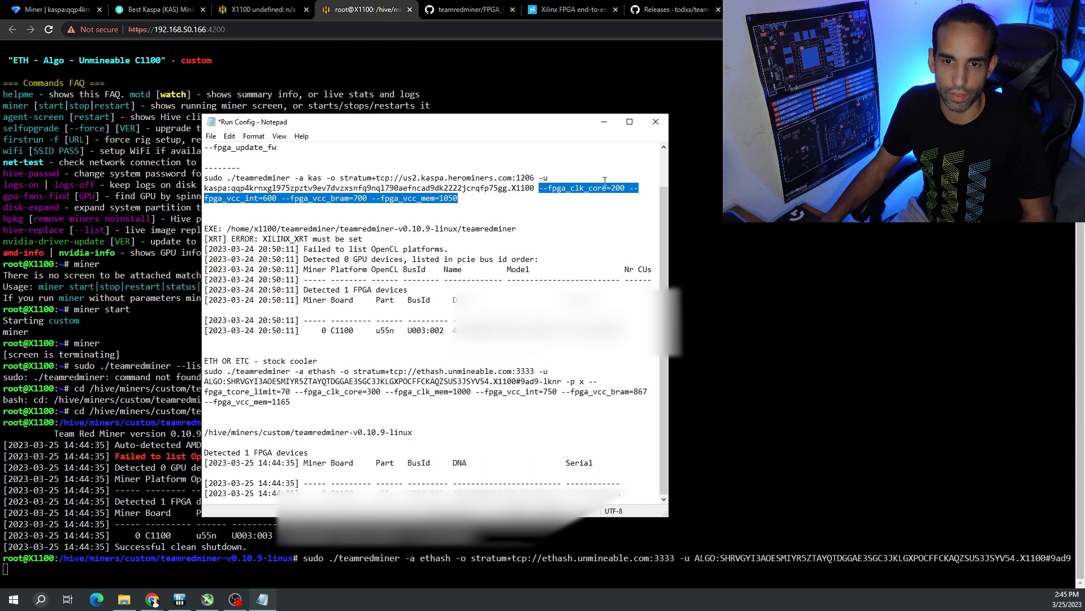
pyautogui.click(259, 9)
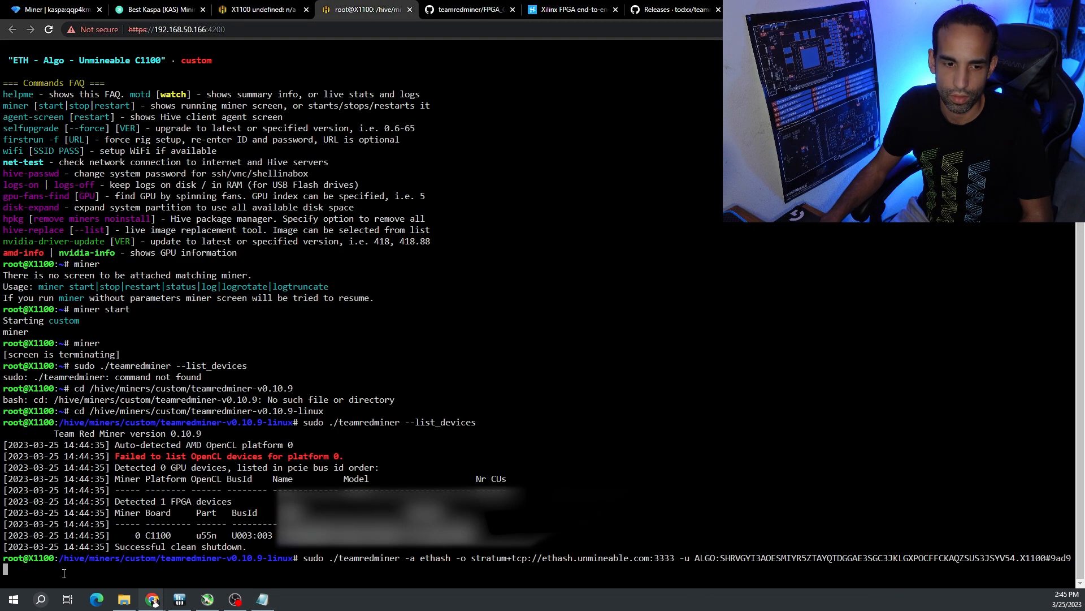
pyautogui.write('--fpga_clk_core=200 --fpga_vcc_int=600 --fpga_vcc_bram=700 --fpga_vcc_mem=1050')
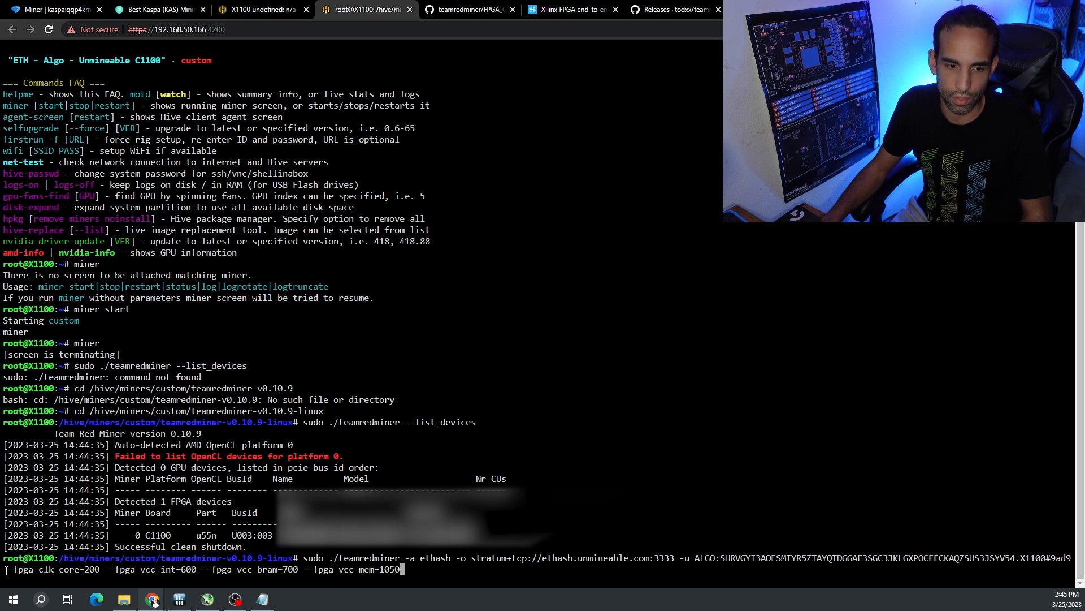
pyautogui.moveTo(550, 589)
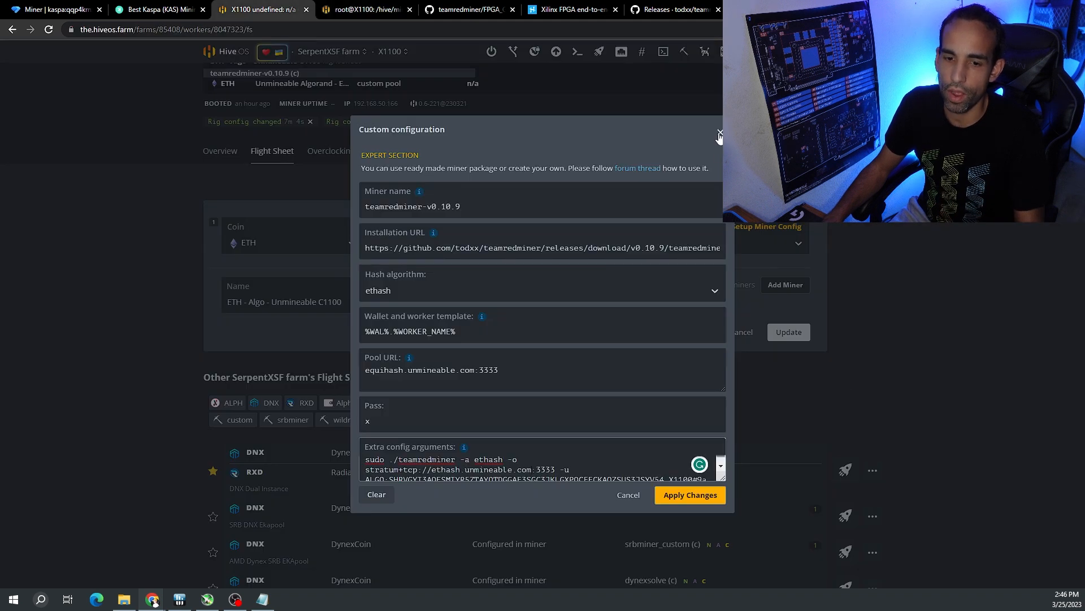
# Close the Custom config, select TeamRedMiner by searching 'tea', and open Setup Miner Config.
pyautogui.click(530, 469)
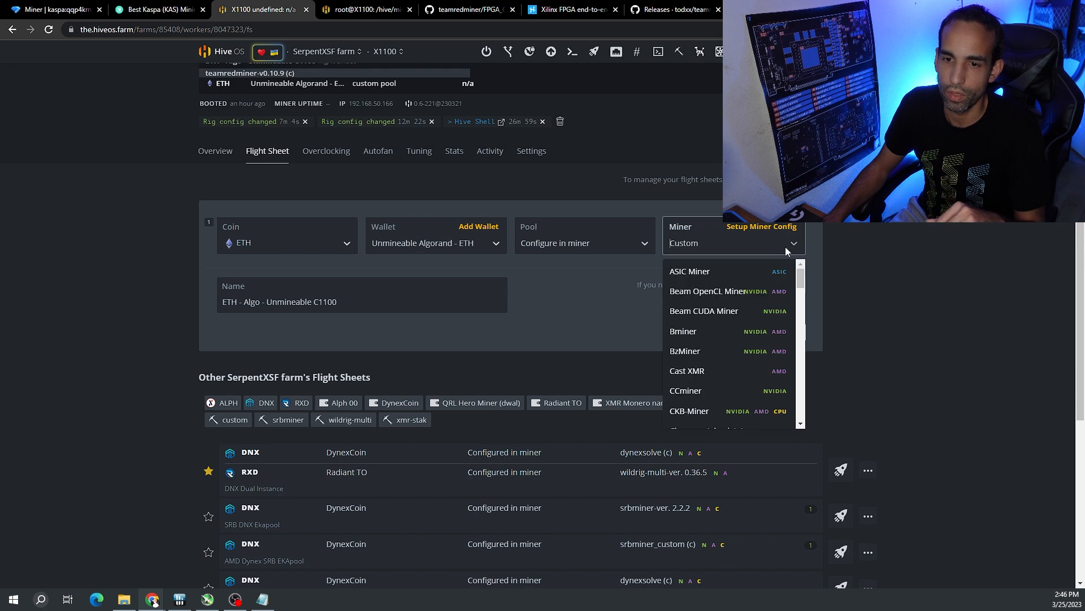
pyautogui.write('team')
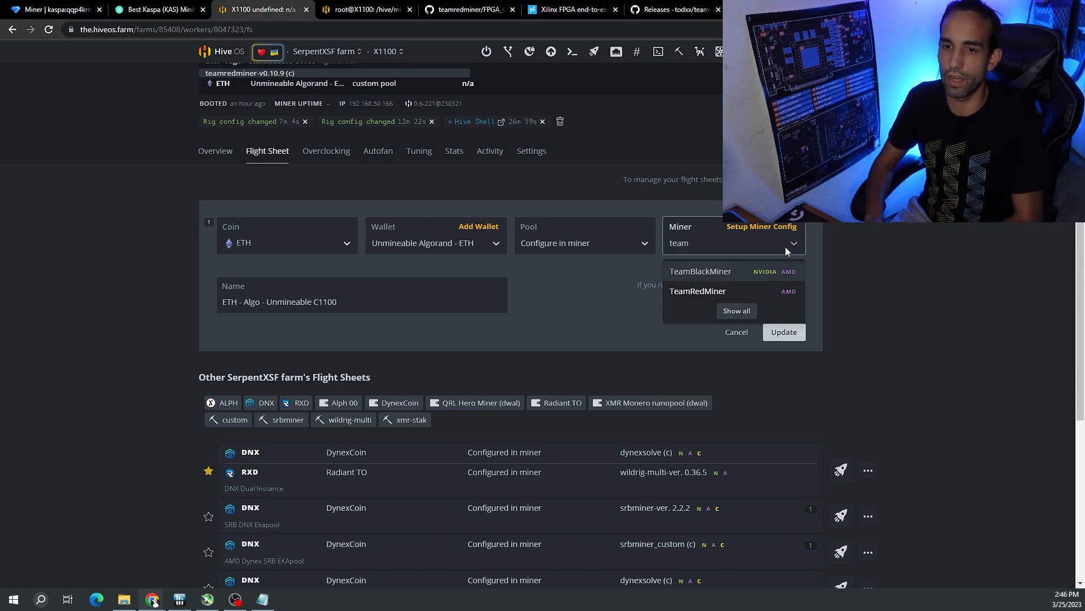
pyautogui.click(698, 290)
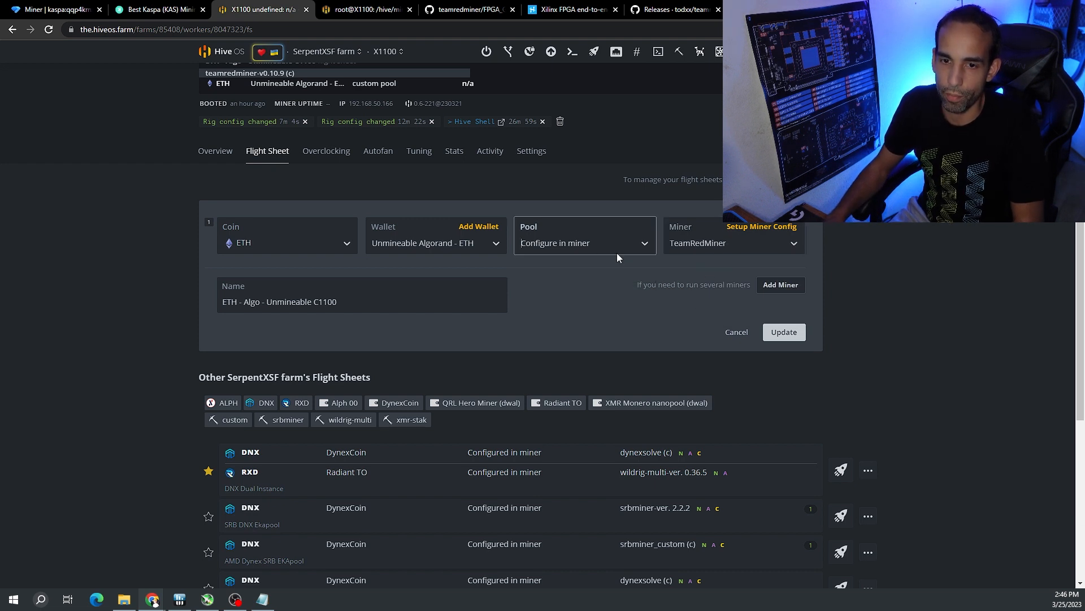
pyautogui.click(761, 227)
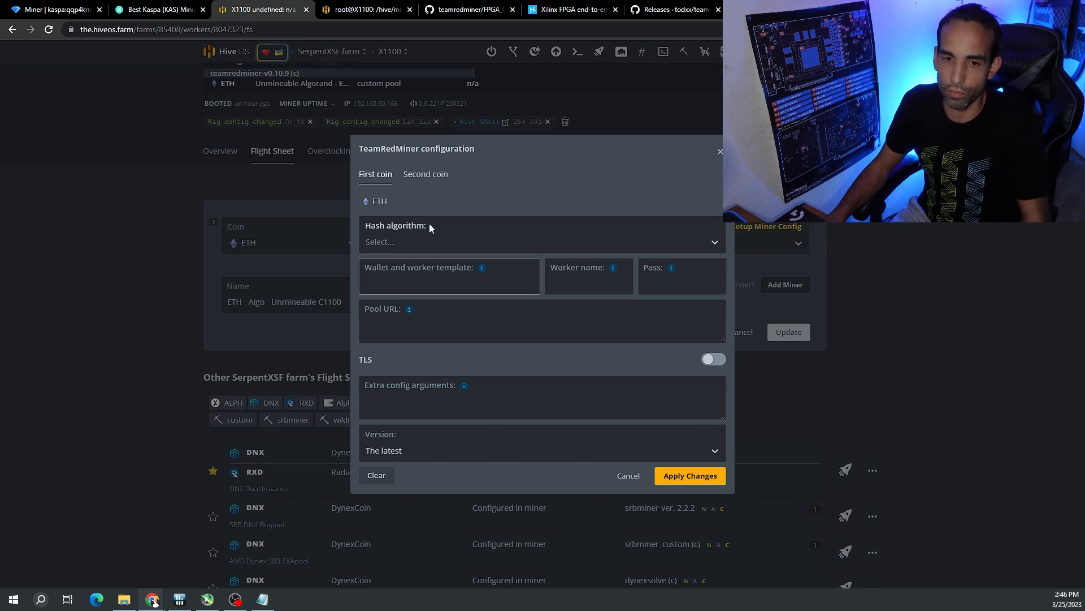
# Configure TeamRedMiner for ethash on ethash.unmineable.com:3333, password x, with FPGA clk 200 and vcc 600/700/1050.
pyautogui.write('et')
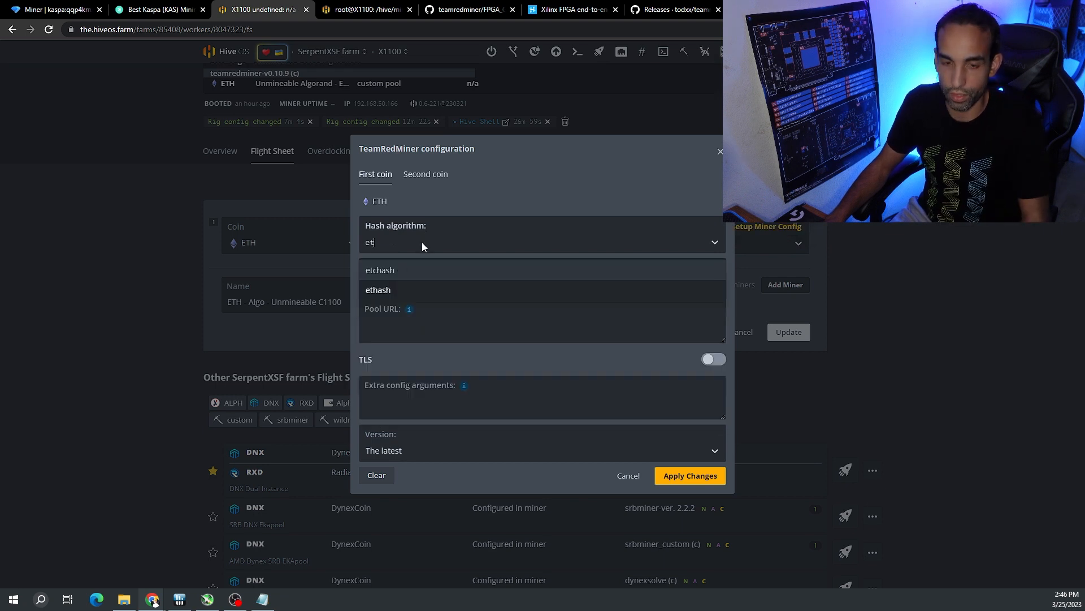
pyautogui.click(378, 289)
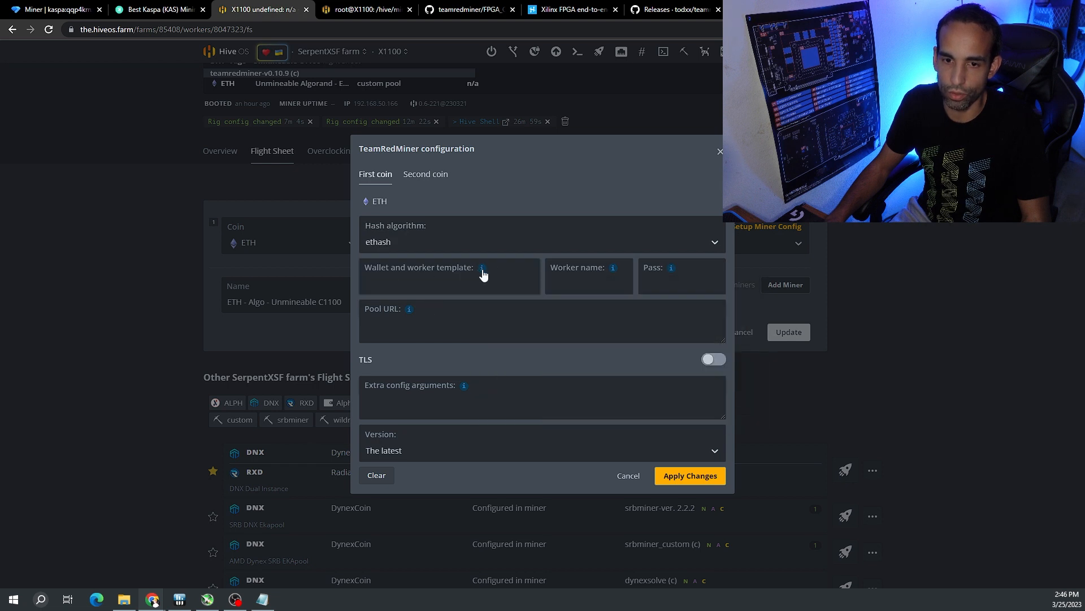
pyautogui.click(449, 277)
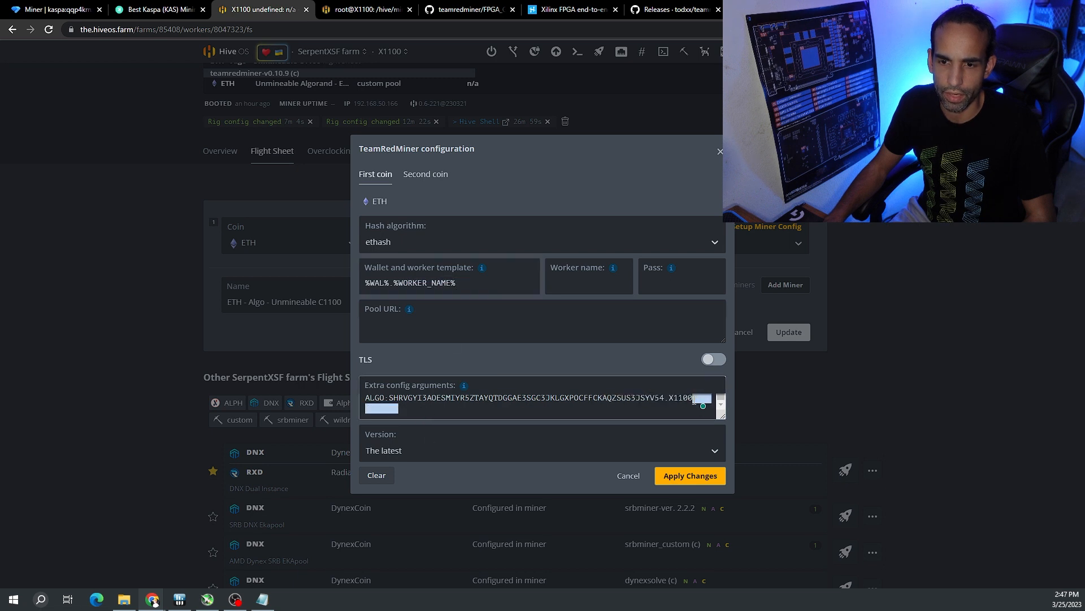
pyautogui.write('#9ad9-lknr')
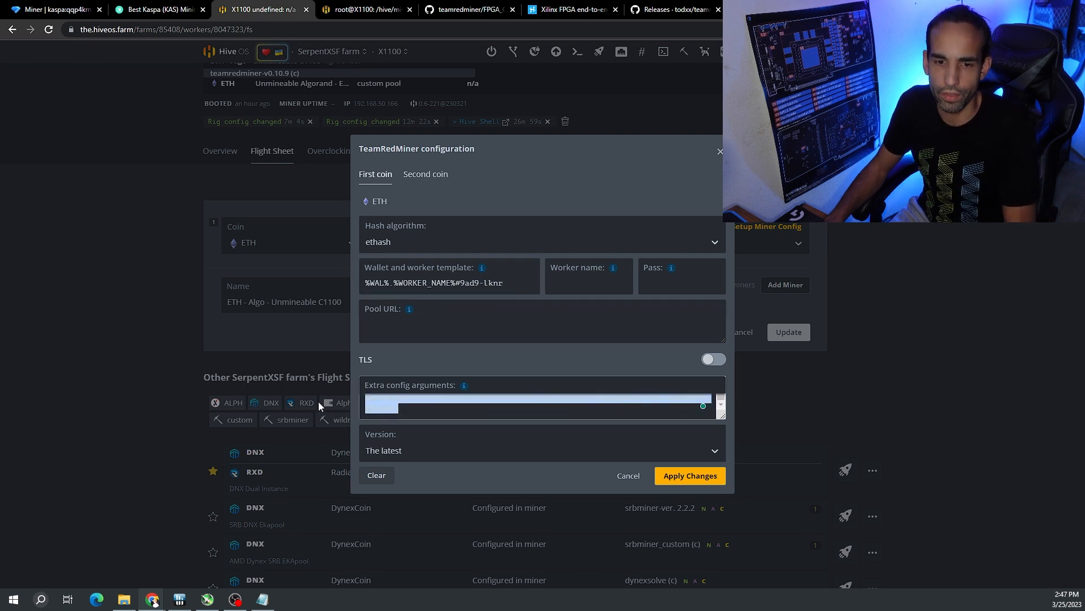
pyautogui.write('-o stratum+tcp://ethash.unmineable.com:3333 -u')
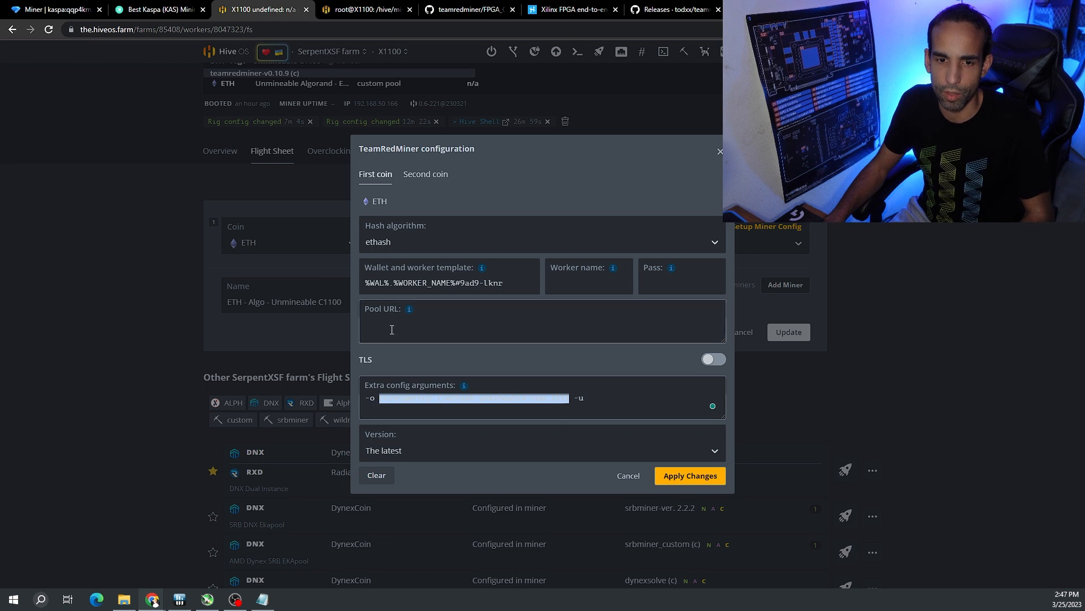
pyautogui.write('stratum+tcp://ethash.unmineable.com:3333')
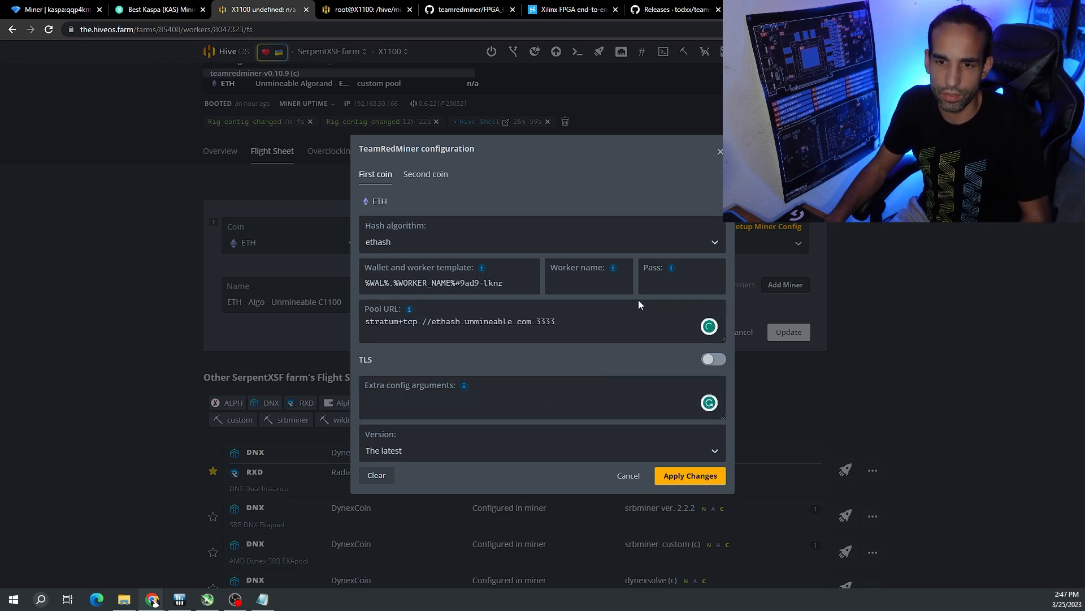
pyautogui.write('x')
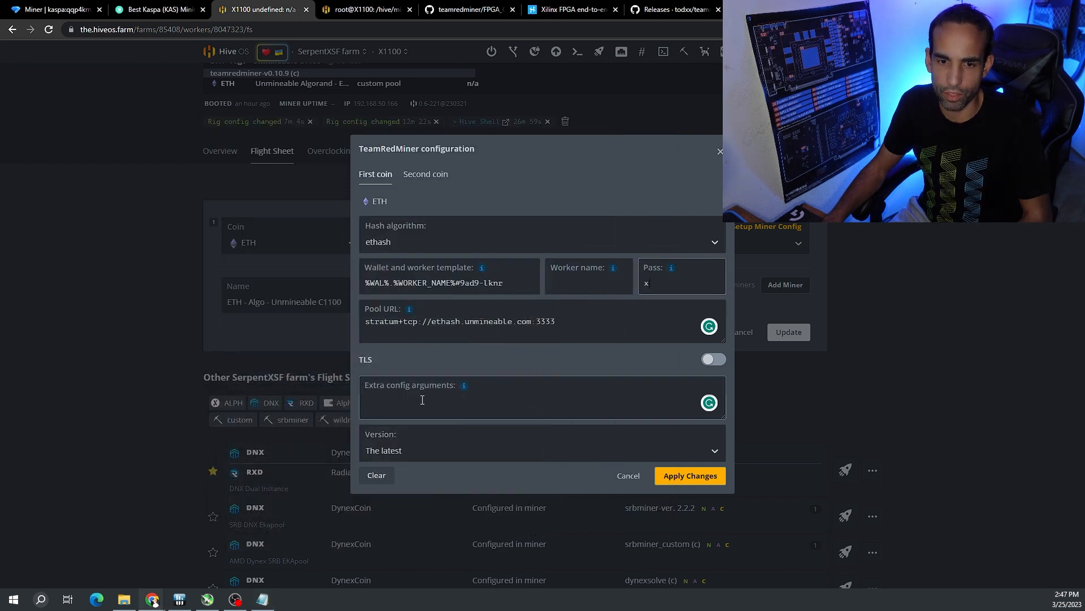
pyautogui.write('--fpga_clk_core=200 --fpga_vcc_int=600 --fpga_vcc_bram=700 --fpga_vcc_mem=1050')
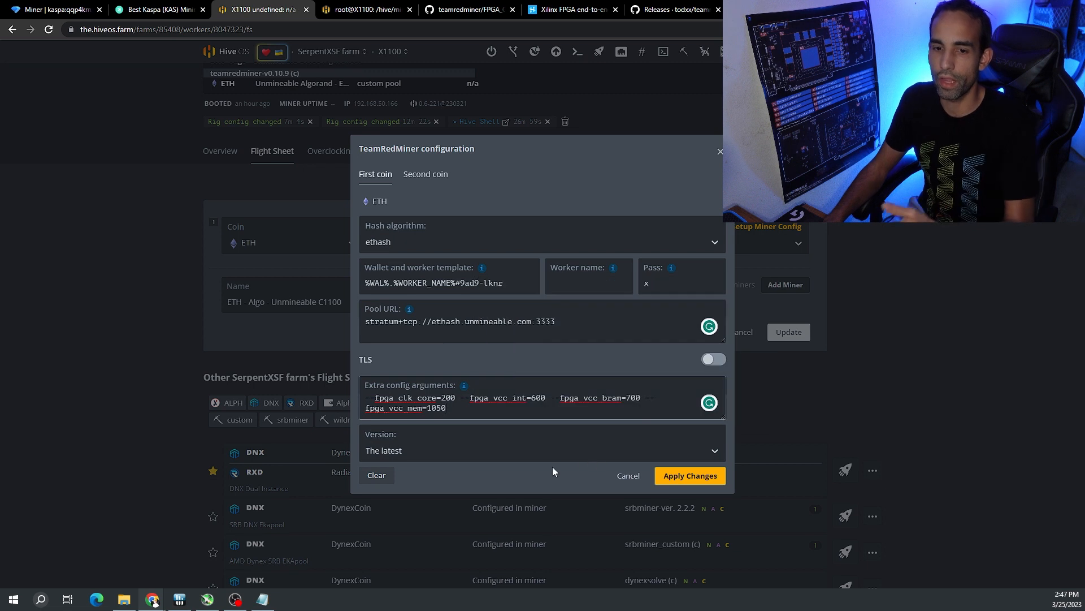
pyautogui.click(405, 407)
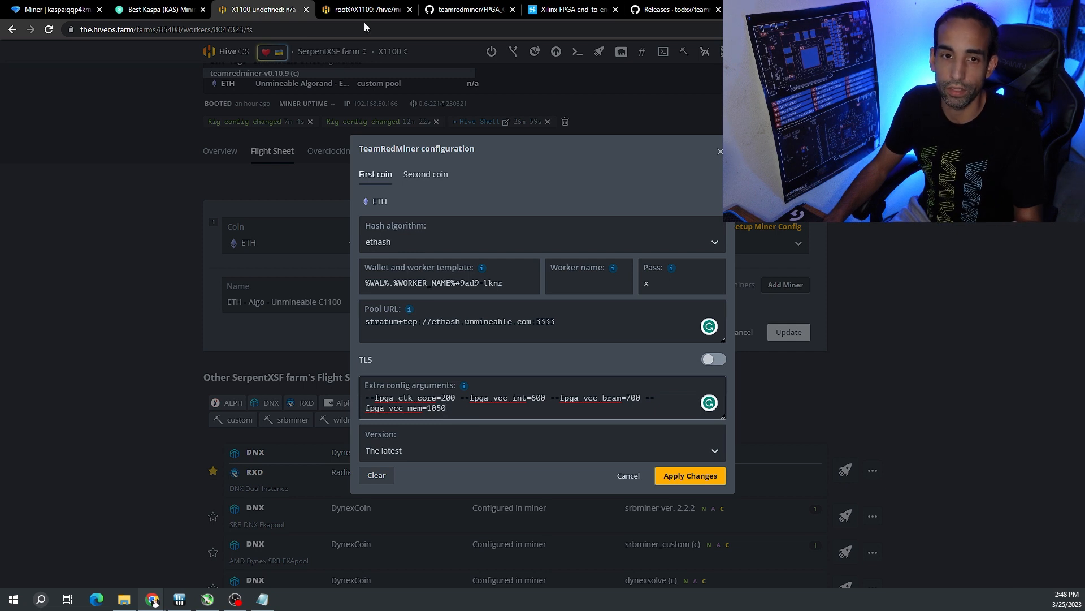
pyautogui.click(363, 9)
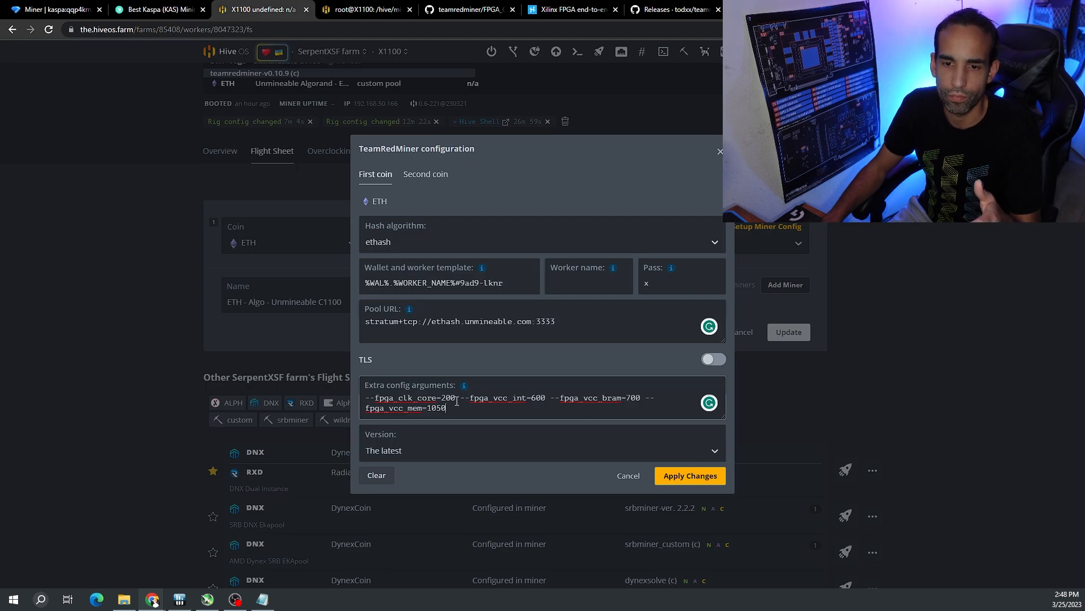
pyautogui.moveTo(689, 475)
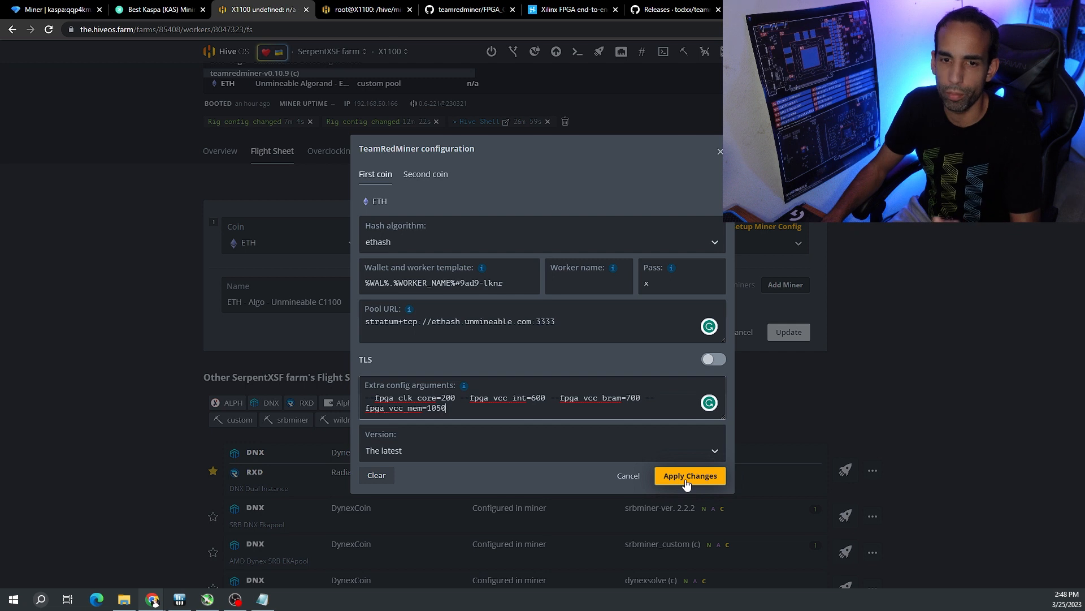
# Apply the miner config, update the ETH flight sheet on all workers, and return to the farm.
pyautogui.click(689, 475)
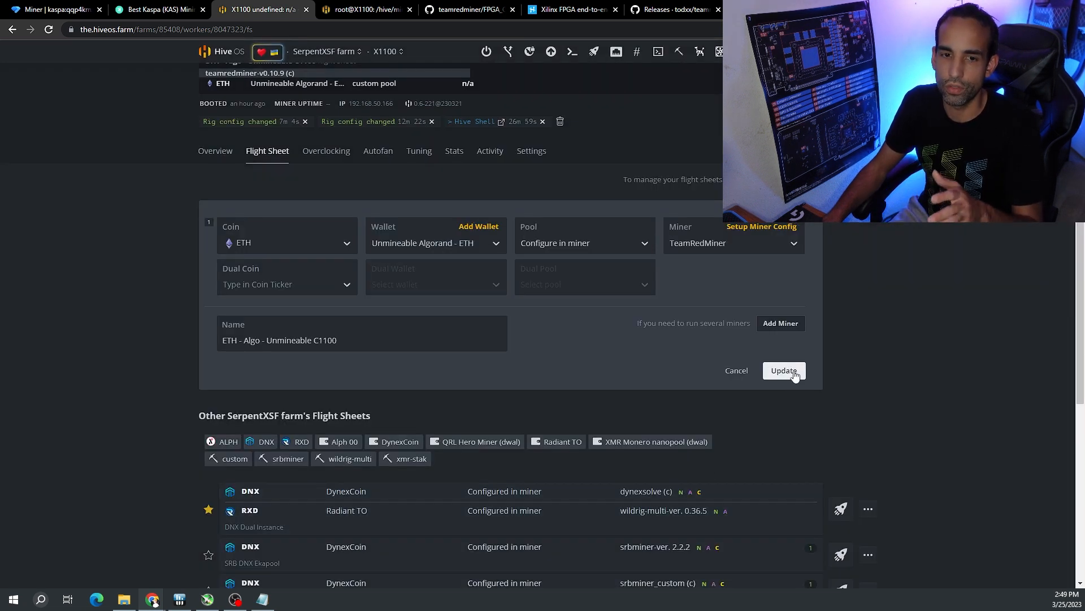
pyautogui.click(783, 371)
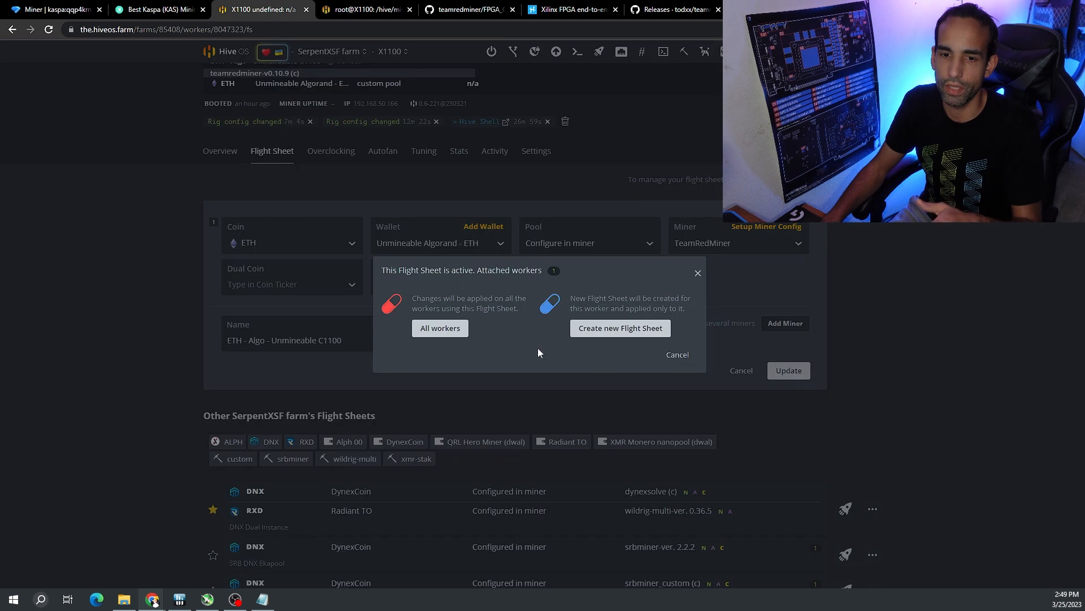
pyautogui.click(438, 327)
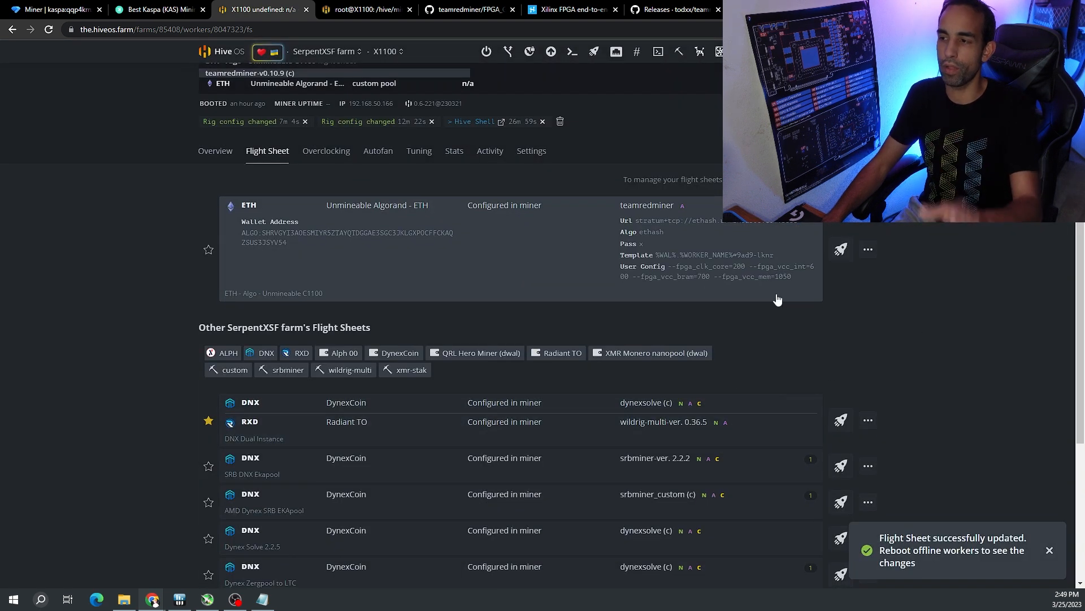
pyautogui.scroll(-3)
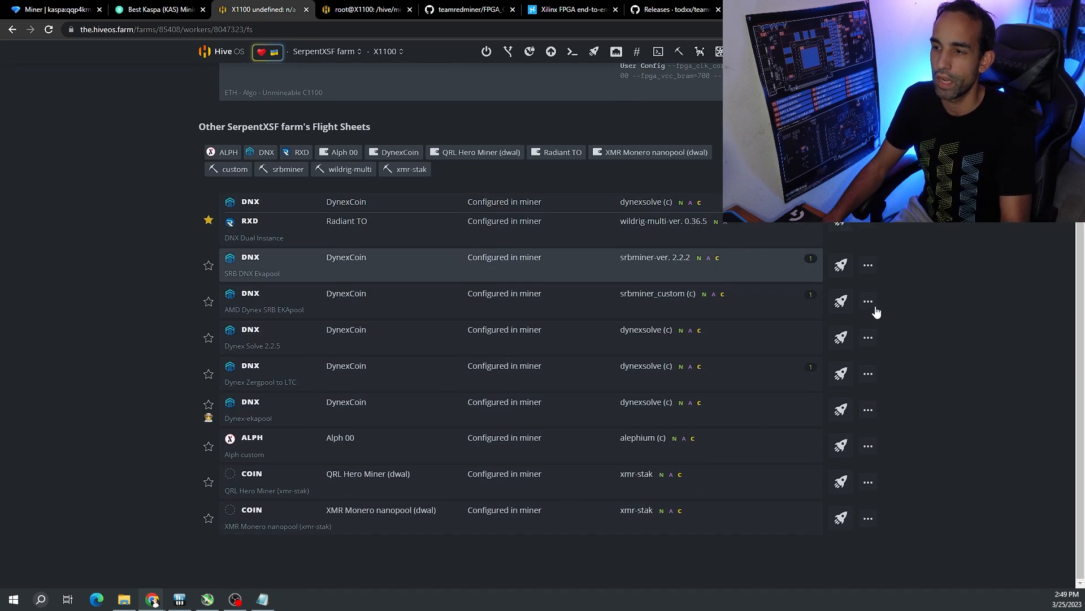
pyautogui.moveTo(688, 343)
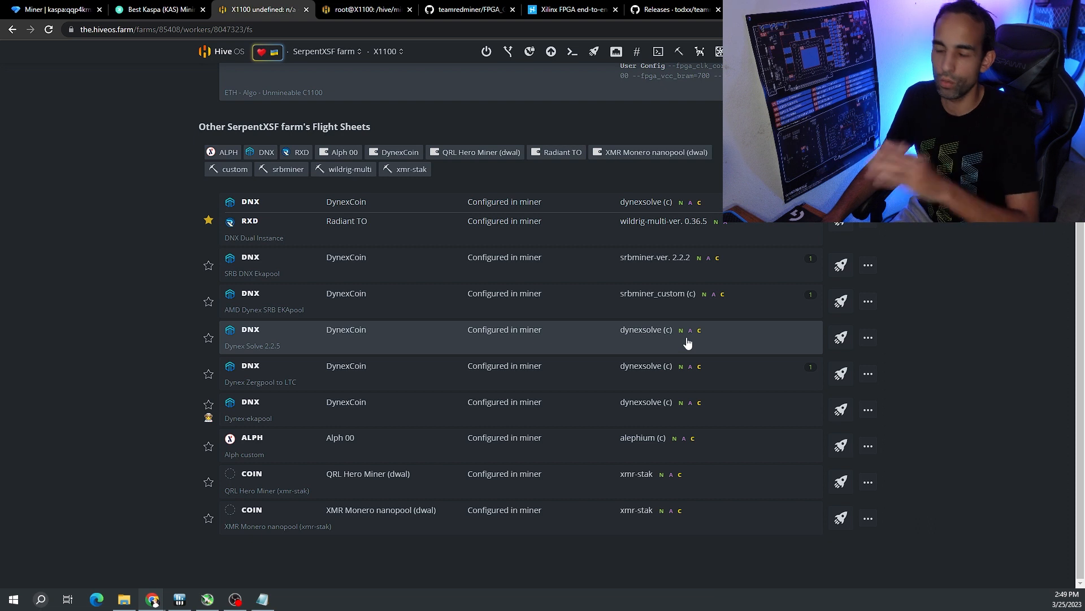
pyautogui.click(328, 51)
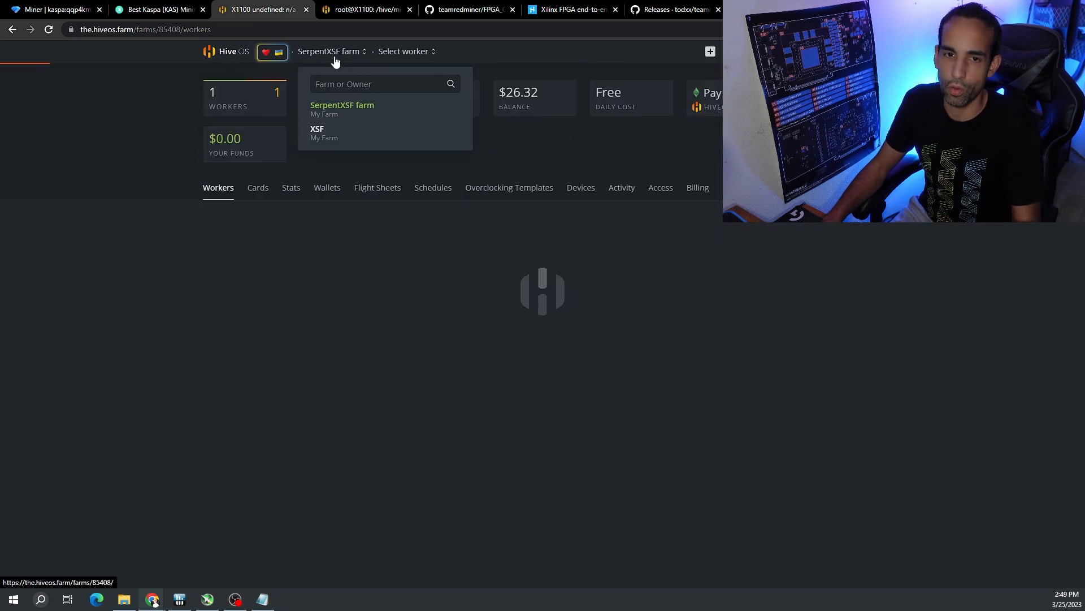
# Delete the duplicate ETH Unmineable Algorand flight sheet from the farm's flight sheets.
pyautogui.click(377, 187)
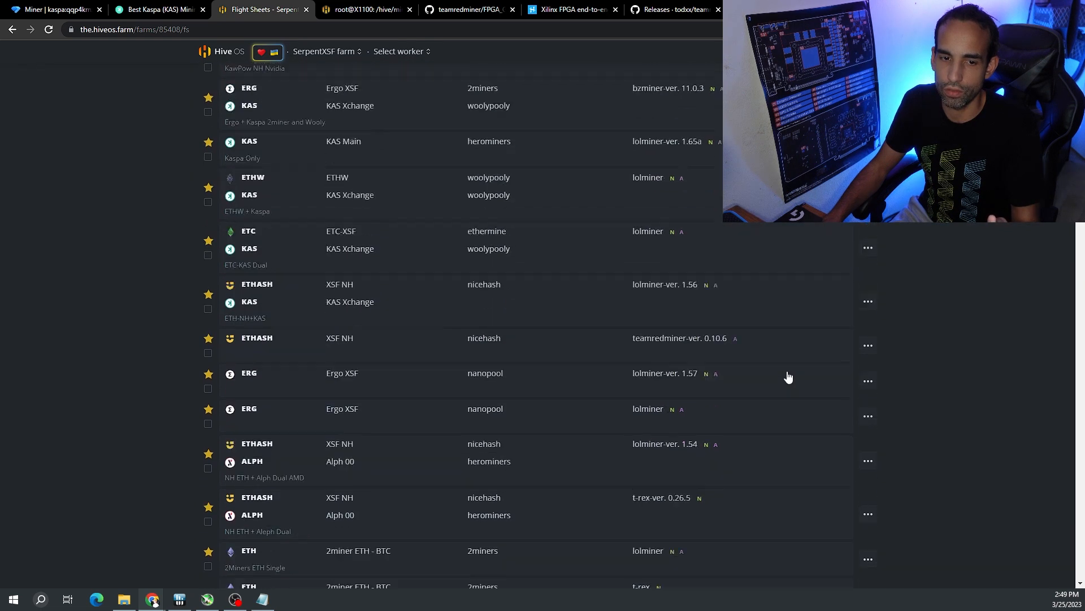
pyautogui.scroll(-3)
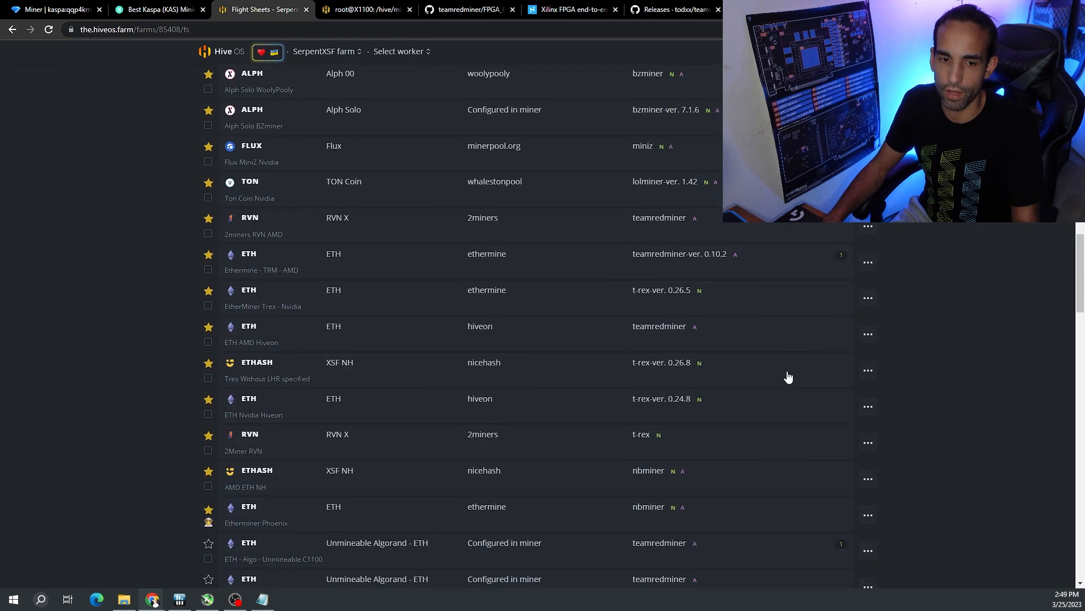
pyautogui.scroll(-3)
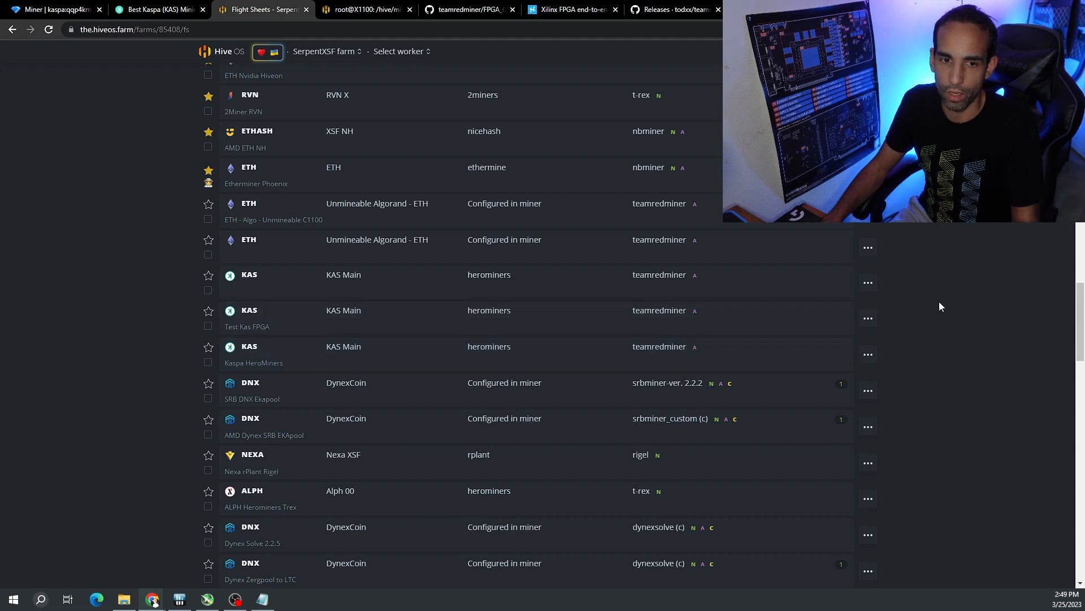
pyautogui.moveTo(465, 229)
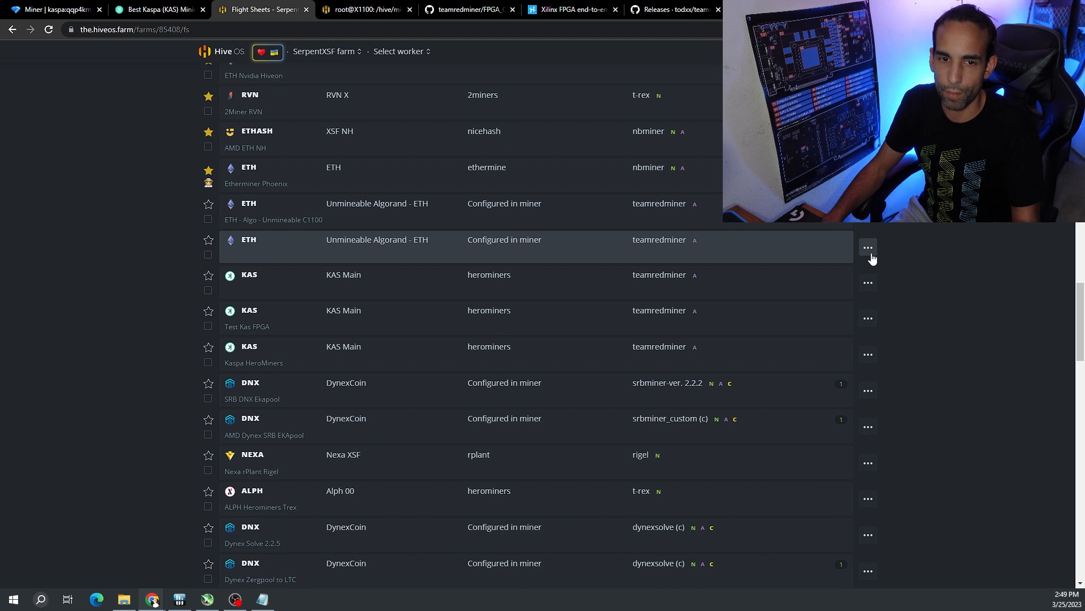
pyautogui.click(867, 247)
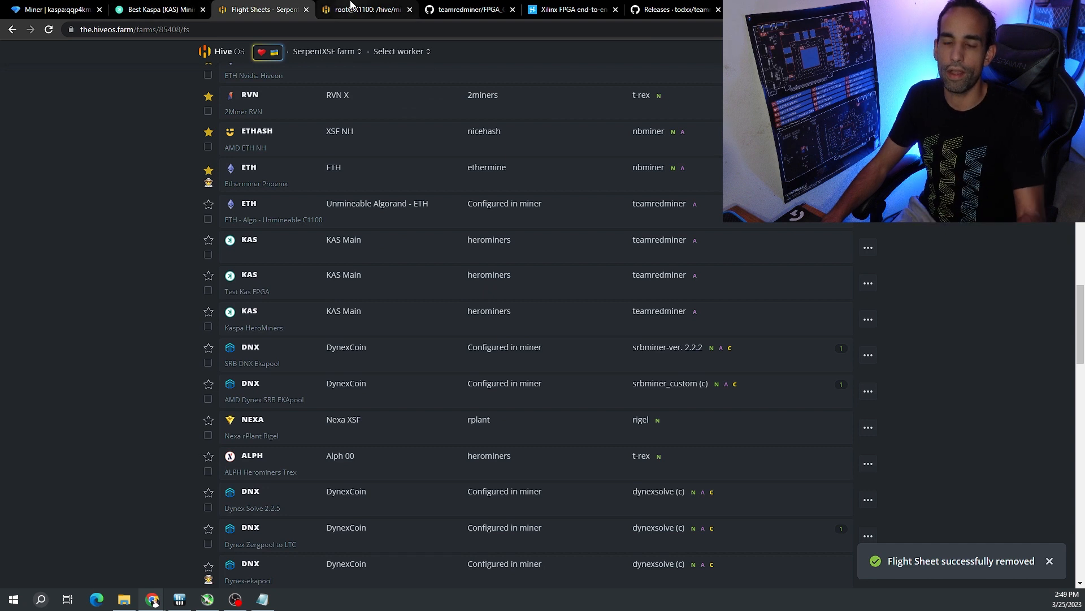
# Switch to the SerpentXSF farm's workers list.
pyautogui.click(327, 51)
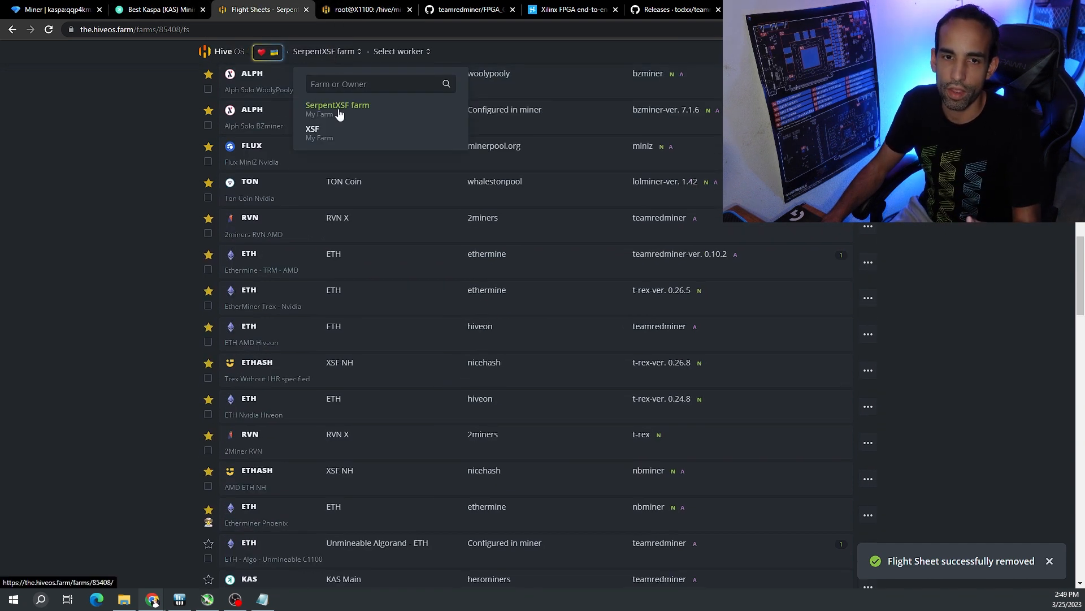
pyautogui.click(337, 105)
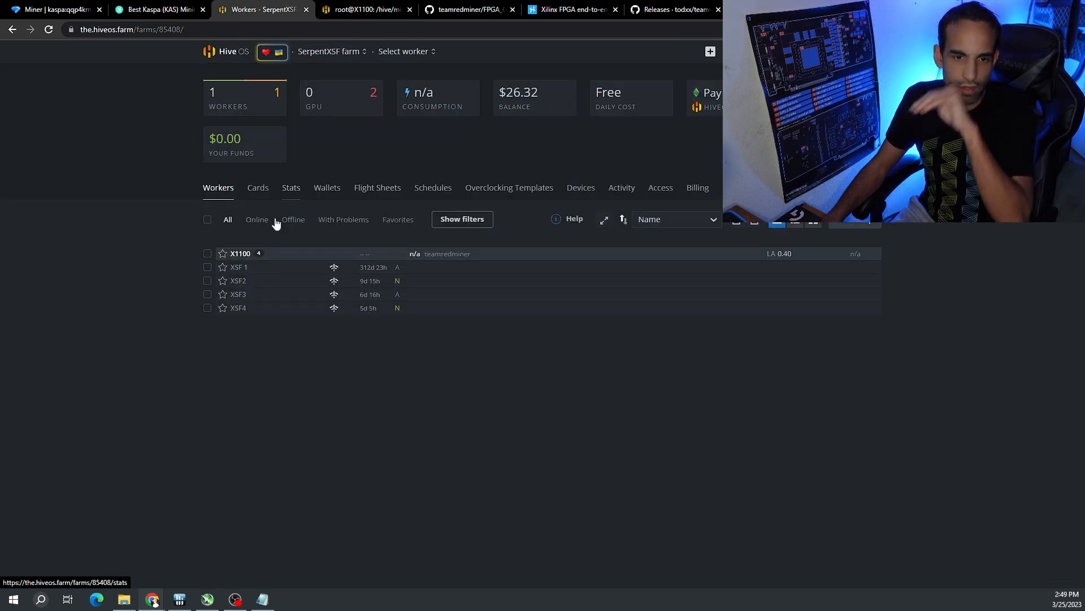
pyautogui.click(240, 253)
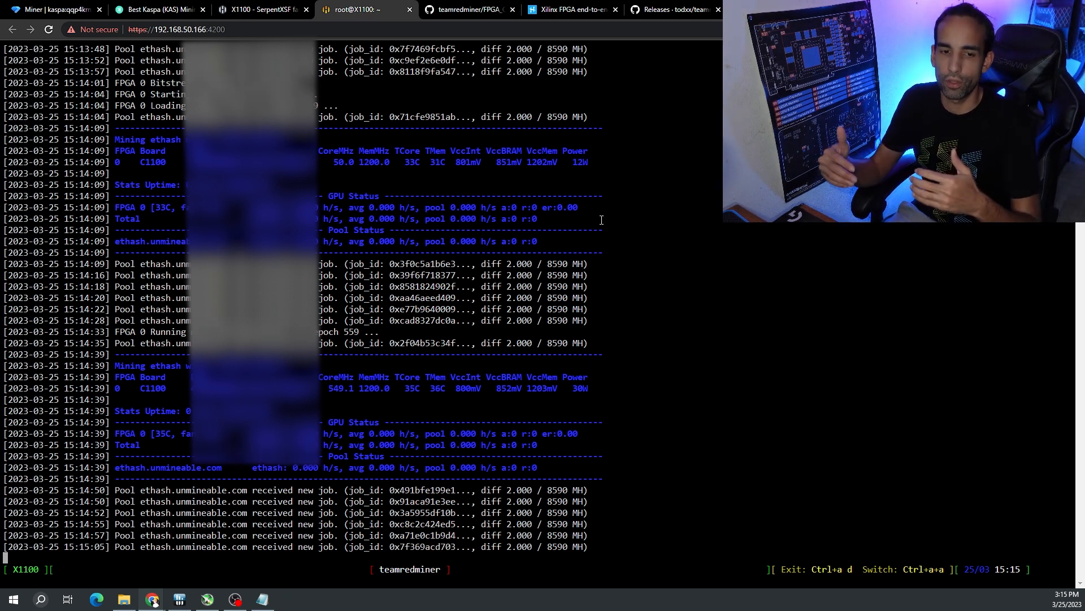
# Confirm the C1100 hashes ethash near 12 MH/s, then edit the X1100's active ETH flight sheet.
pyautogui.scroll(-3)
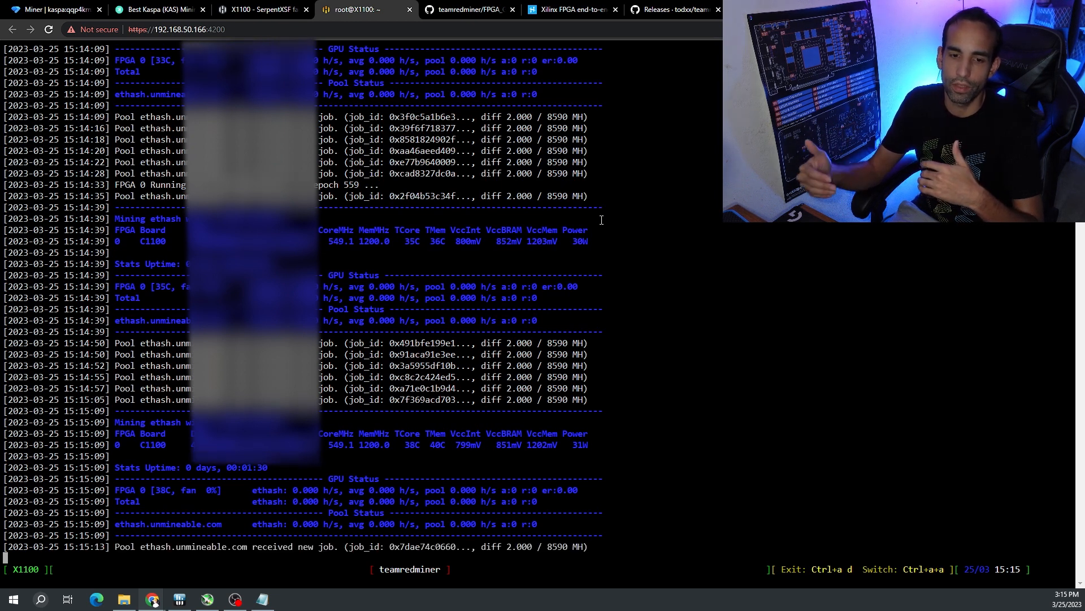
pyautogui.click(260, 9)
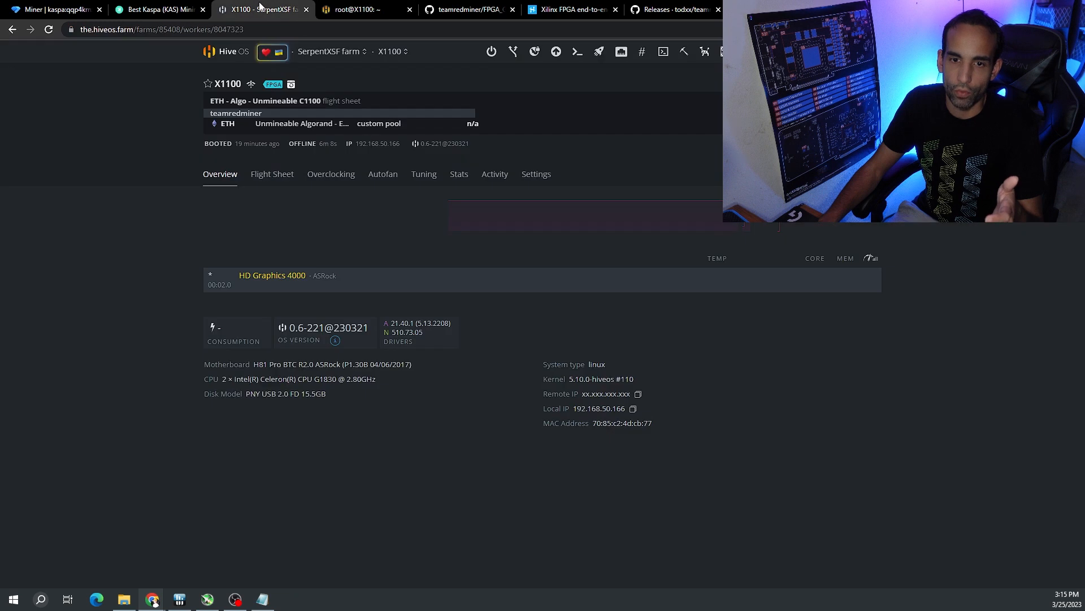
pyautogui.click(266, 175)
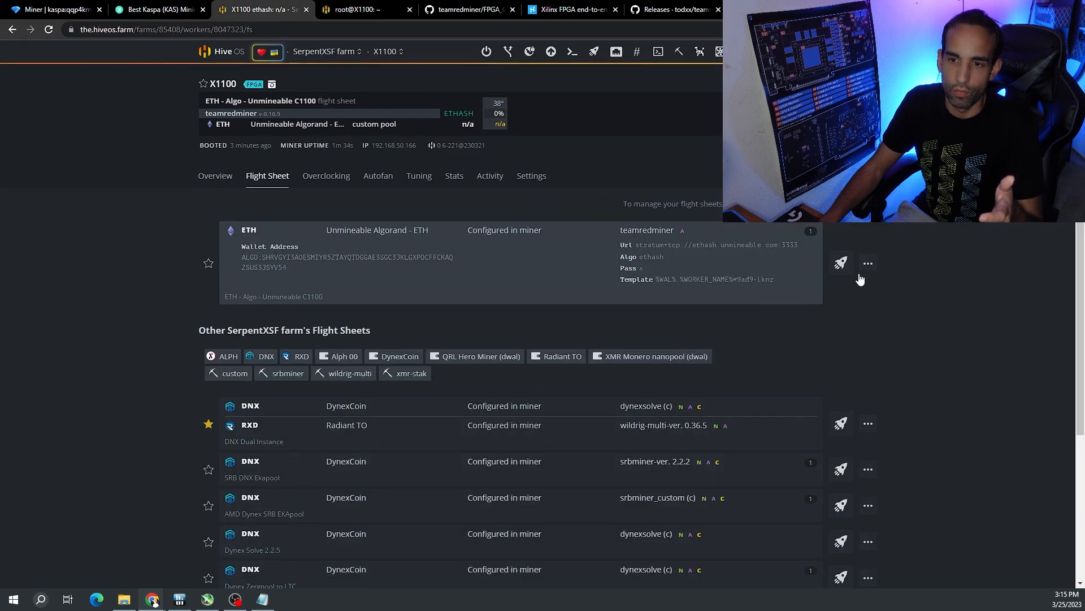
pyautogui.click(840, 263)
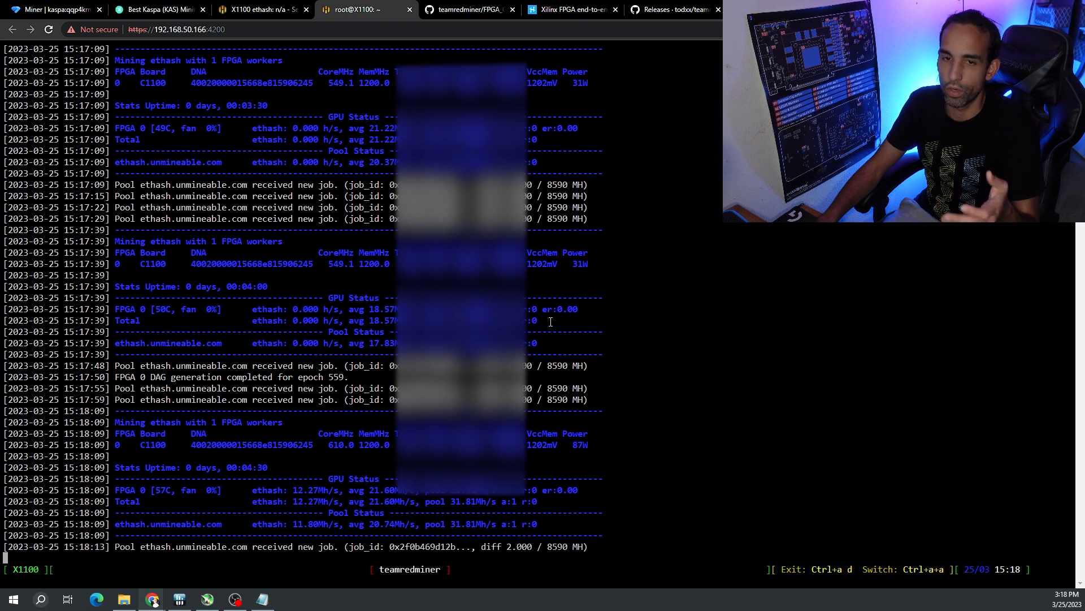
pyautogui.click(260, 9)
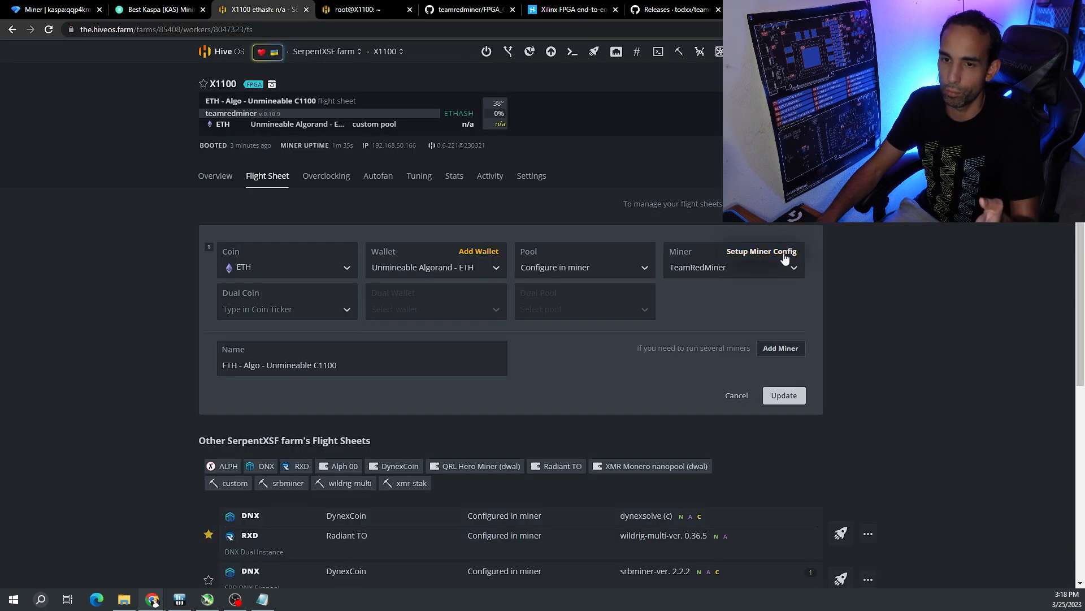
pyautogui.moveTo(909, 420)
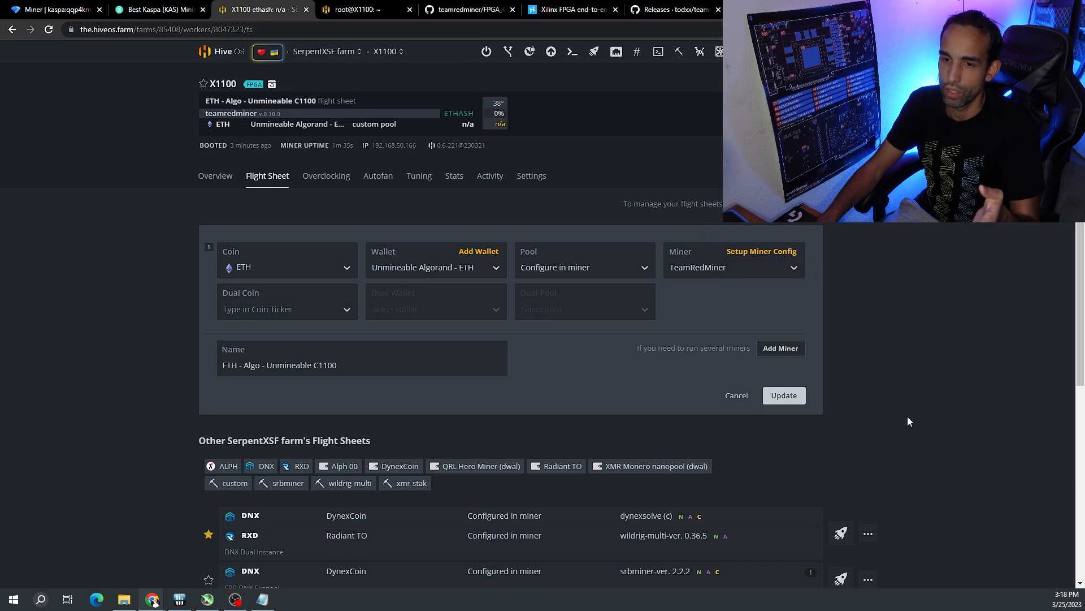
# Set the coin to KAS with the KAS Main wallet and herominers pool, then open TeamRedMiner's settings.
pyautogui.scroll(-3)
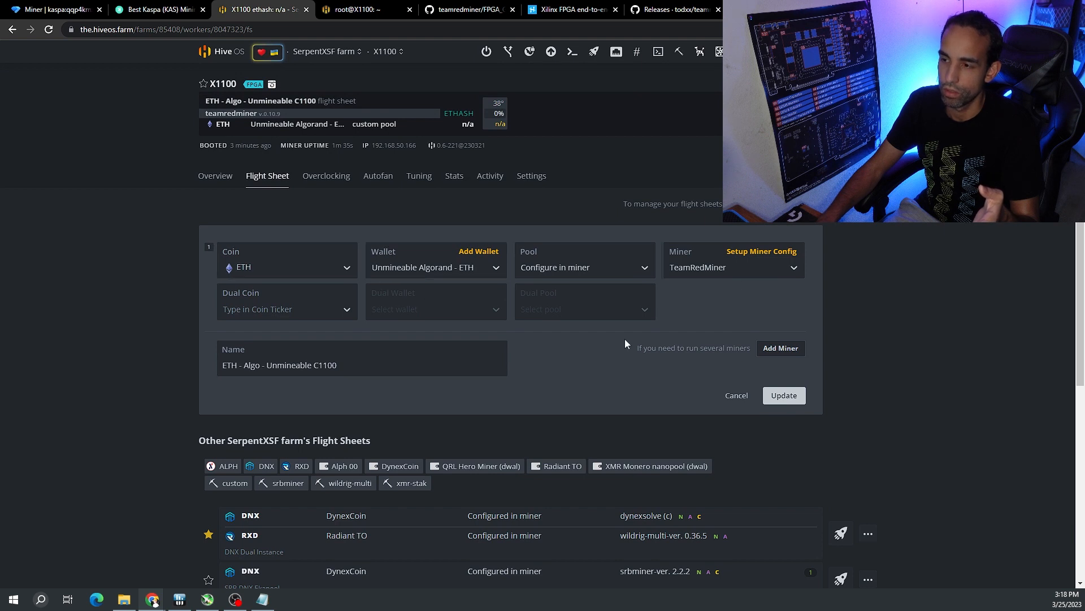
pyautogui.scroll(-3)
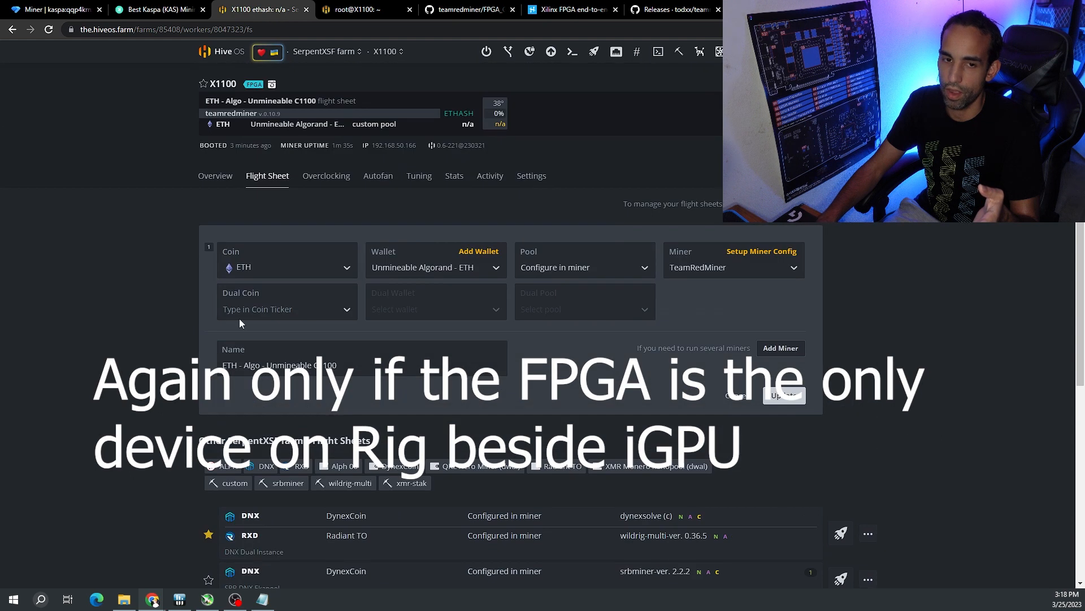
pyautogui.write('kas')
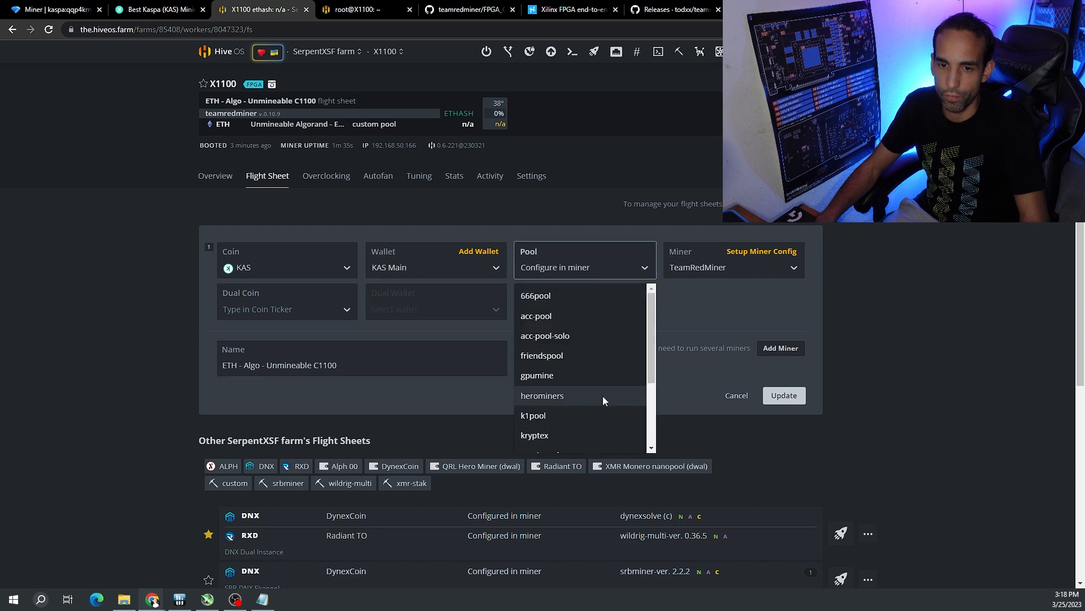
pyautogui.click(542, 396)
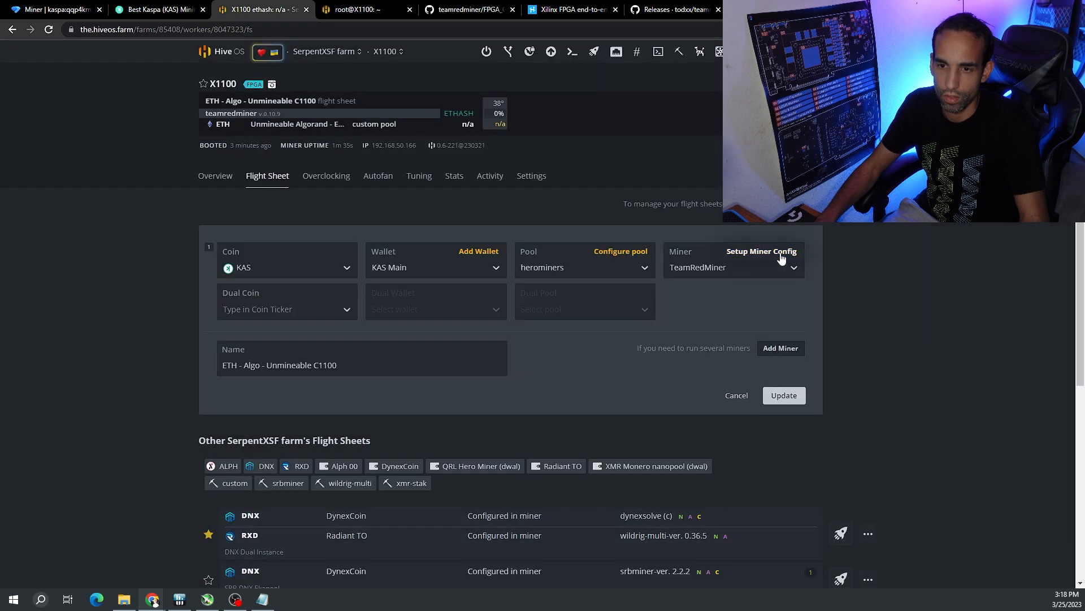
pyautogui.click(761, 251)
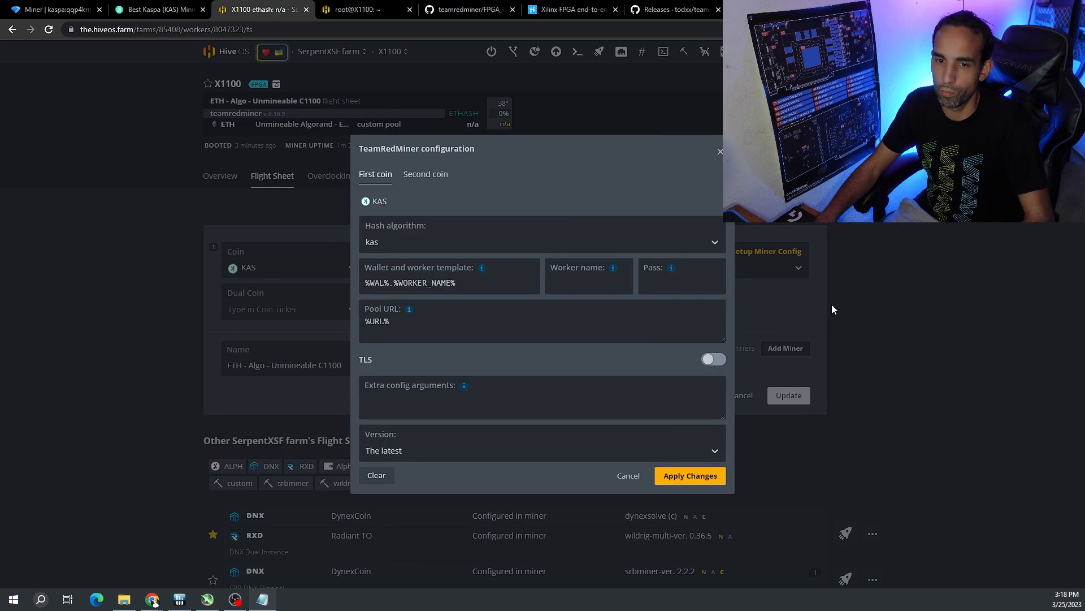
# Add --fpga_clk_core=200 and vcc_int 600, vcc_bram 700, vcc_mem 1050 arguments to TeamRedMiner.
pyautogui.write('--fpga_clk_core=200 --fpga_vcc_int=600 --fpga_vcc_bram=700 --fpga_vcc_mem=1050')
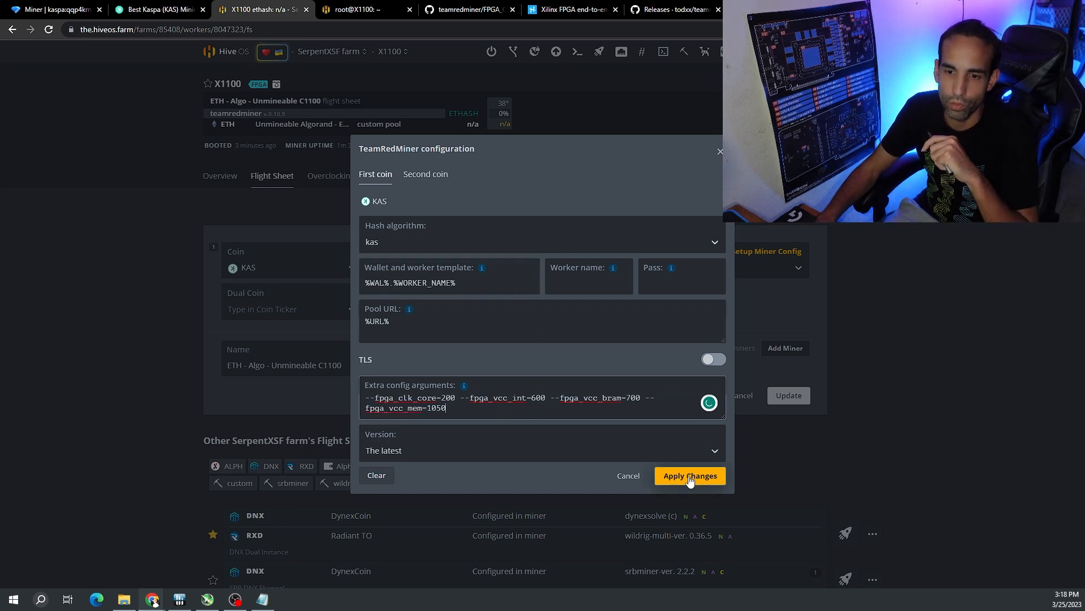
pyautogui.click(688, 476)
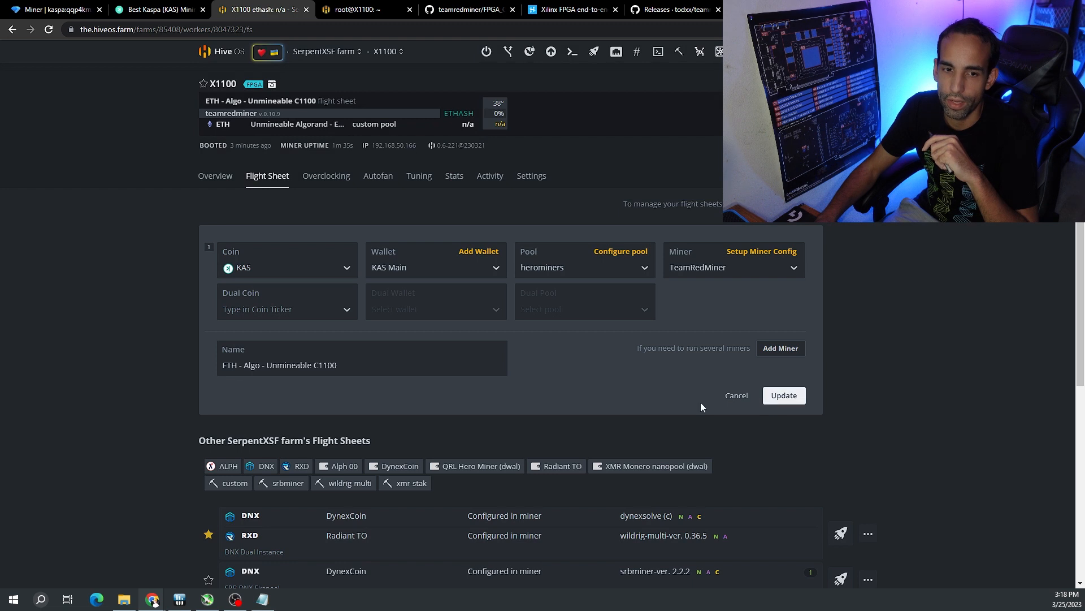
# Rename the flight sheet 'KAS - Hero - C1100' and update it on all workers.
pyautogui.tripleClick(279, 365)
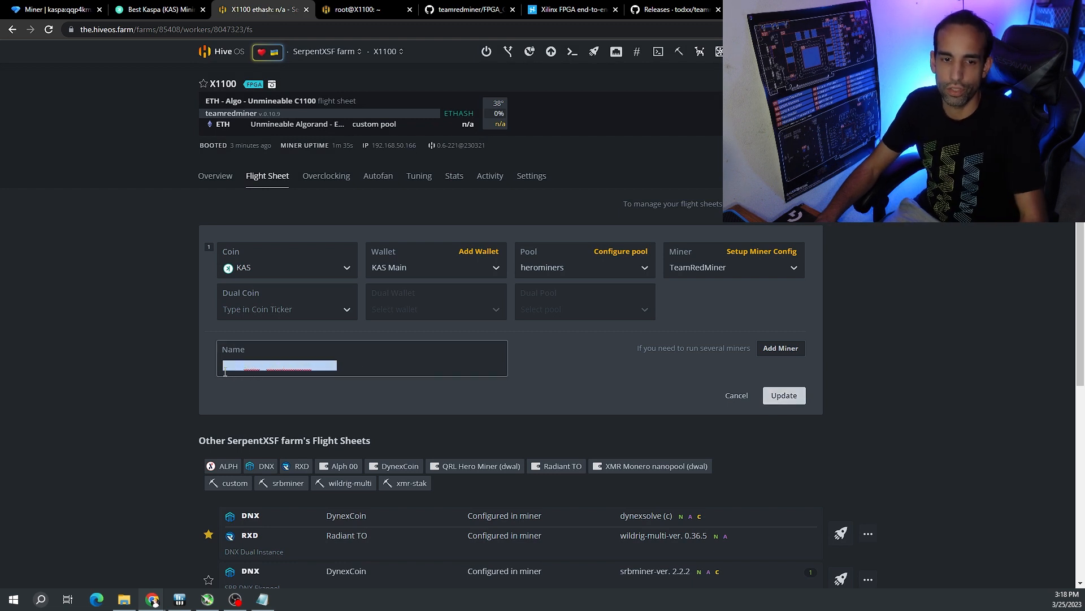
pyautogui.write('KAS -')
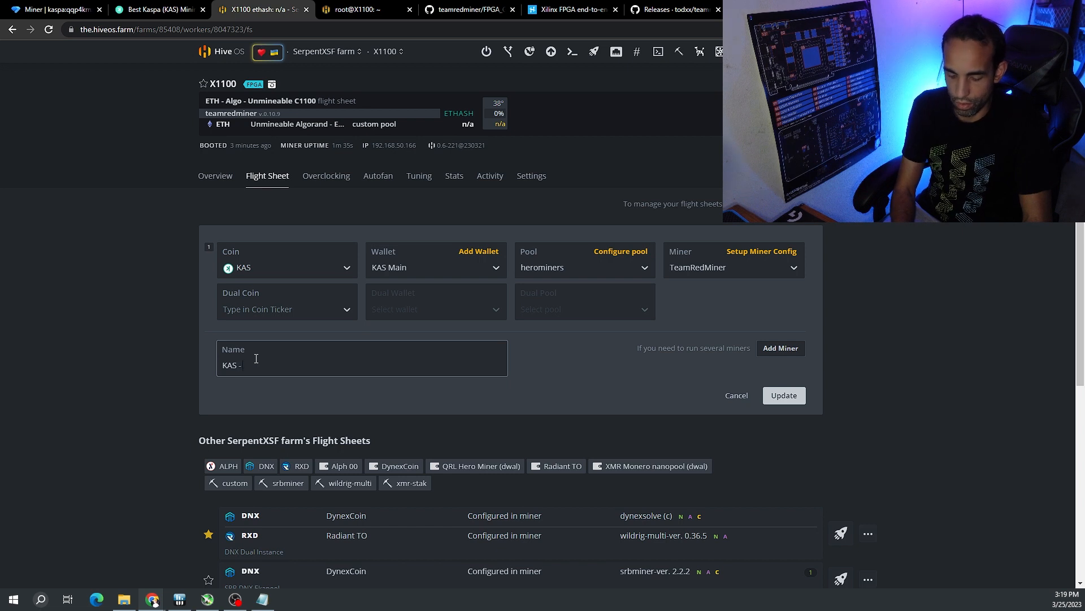
pyautogui.write('Hero')
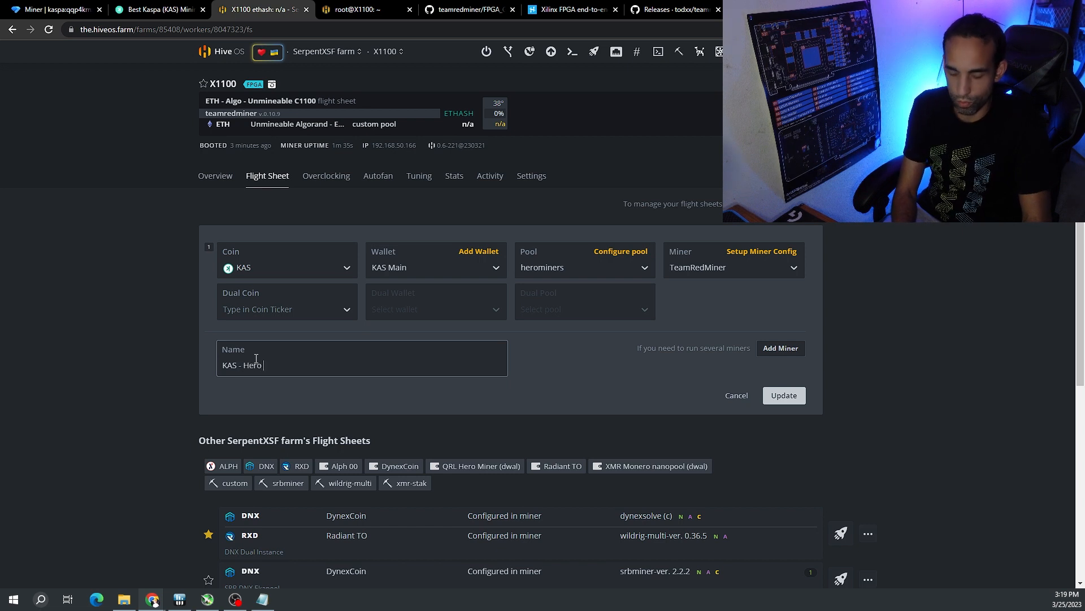
pyautogui.write('- C1100')
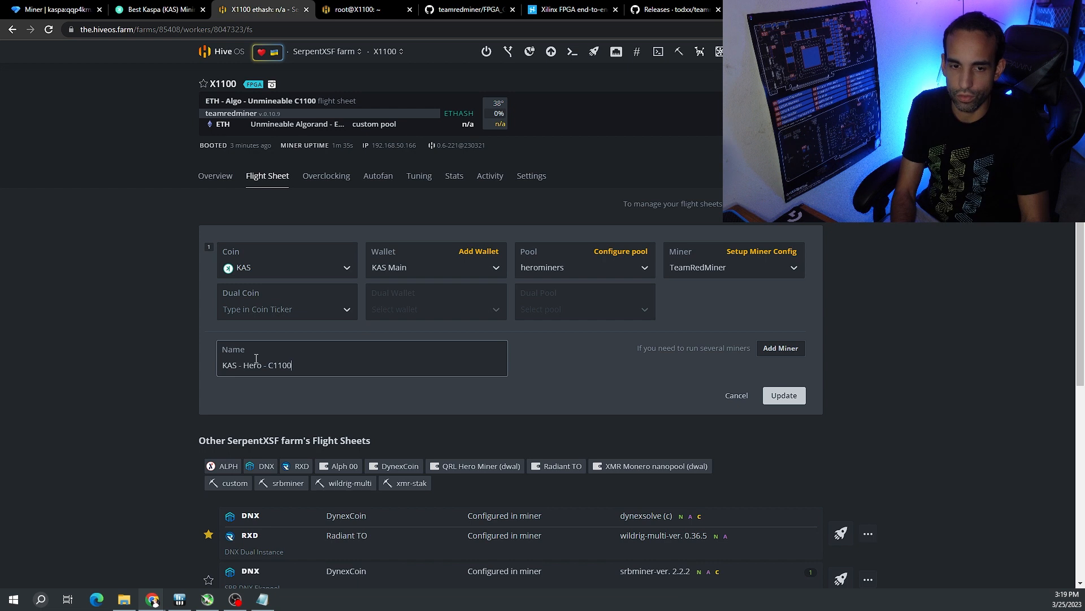
pyautogui.click(364, 9)
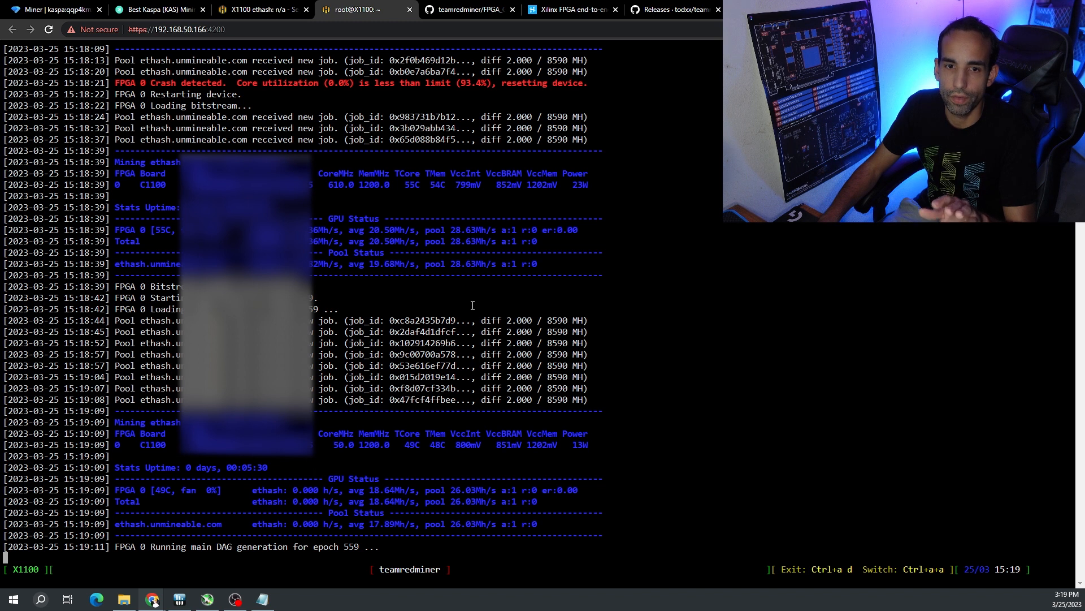
pyautogui.click(258, 9)
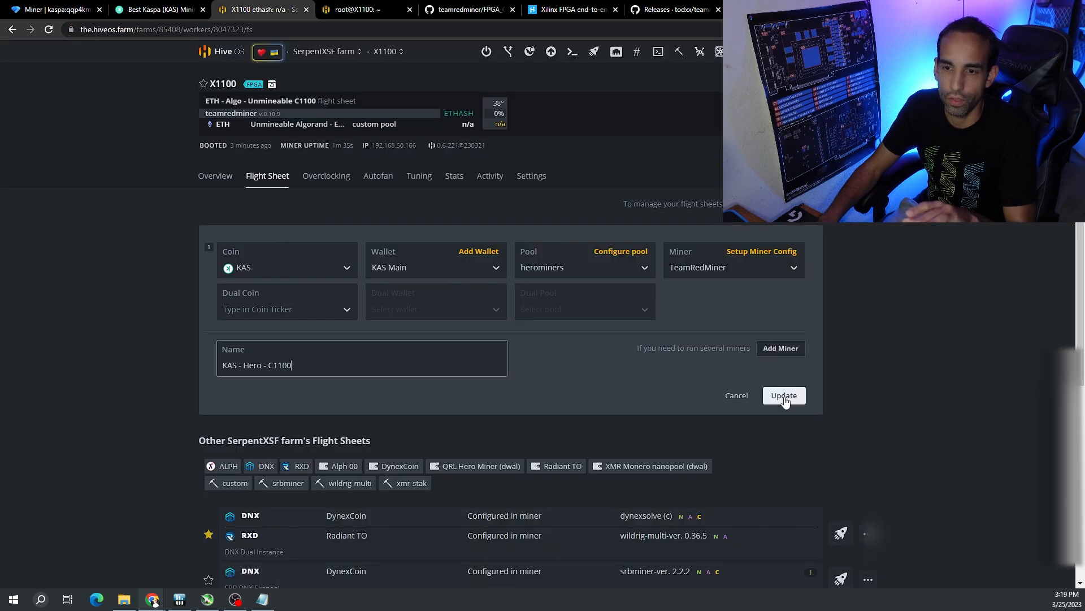
pyautogui.click(783, 395)
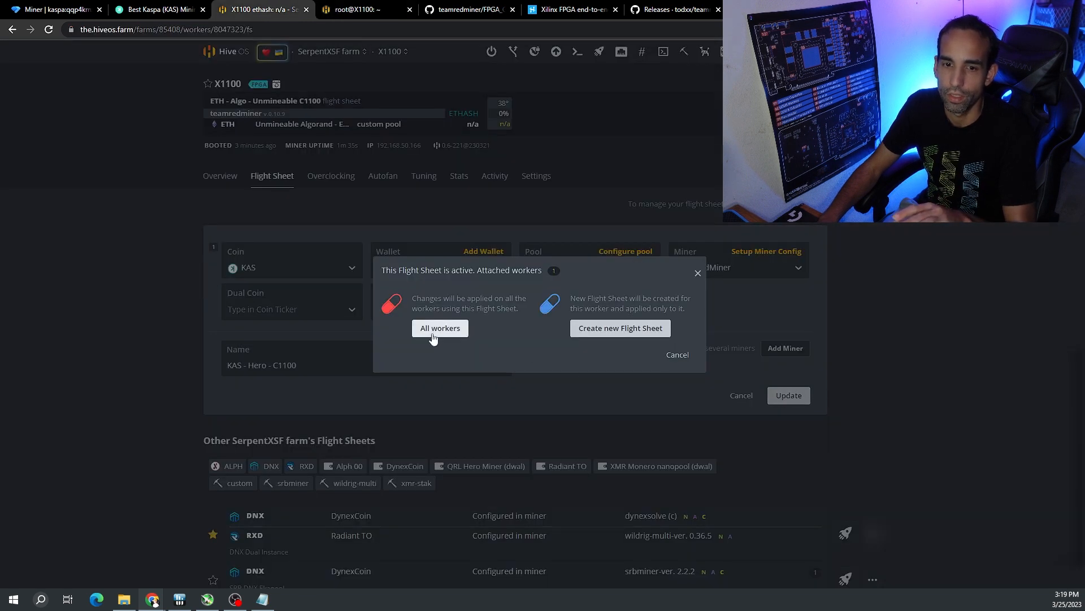
pyautogui.click(440, 328)
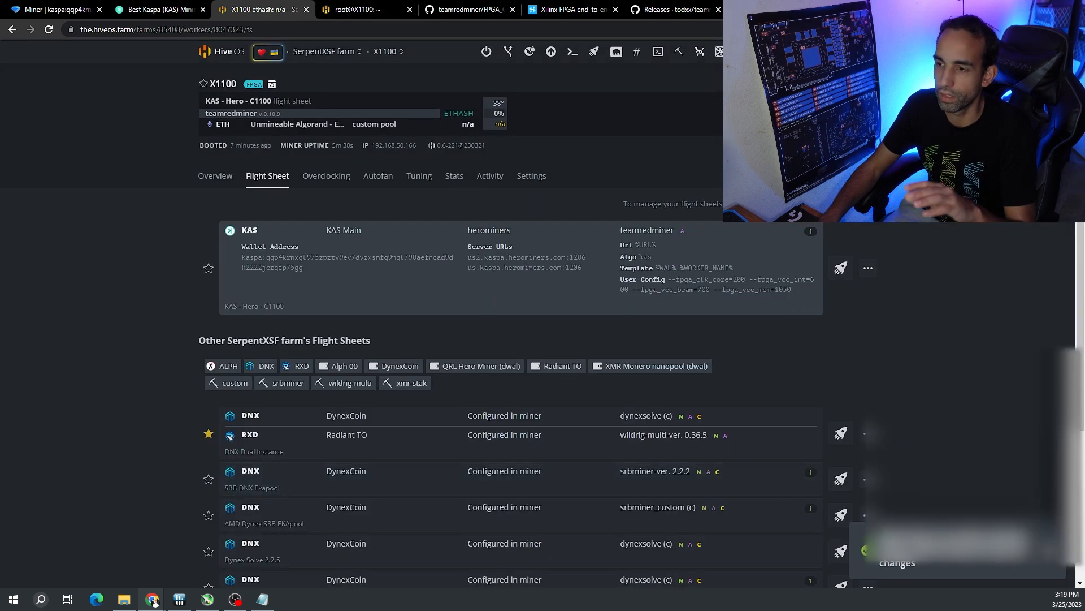
# Watch TeamRedMiner mine Kaspa at about 1.59 GH/s with accepted shares, then view the FPGA guide.
pyautogui.click(363, 9)
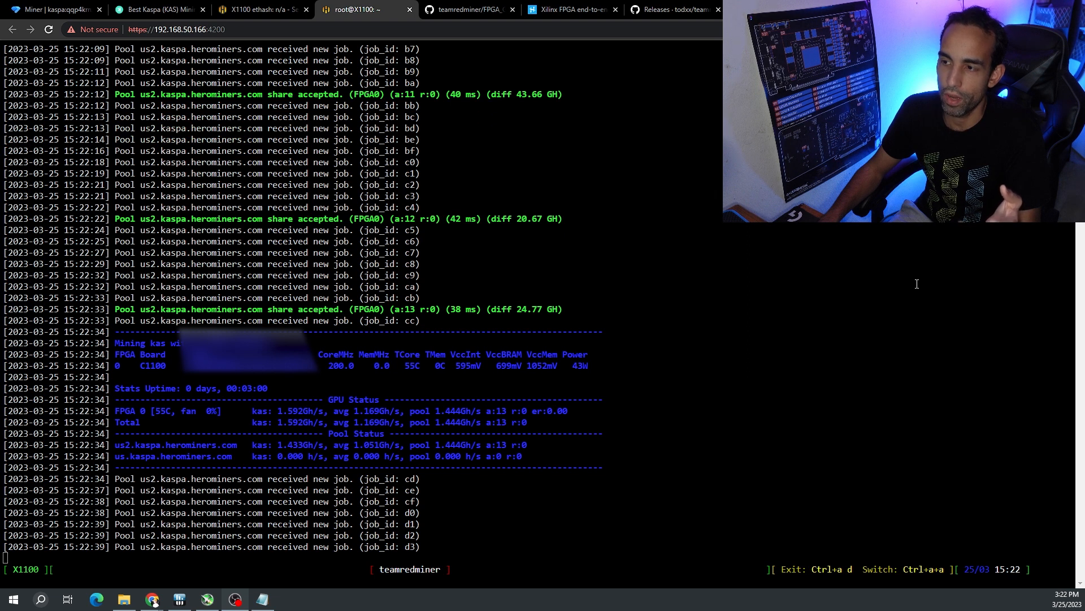
pyautogui.scroll(-3)
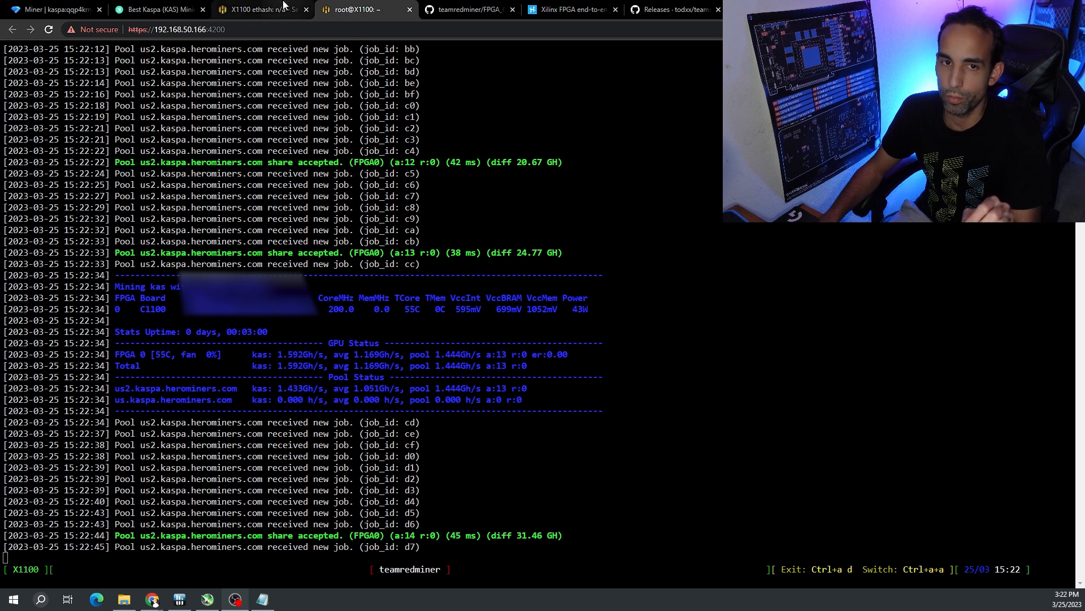
pyautogui.click(256, 9)
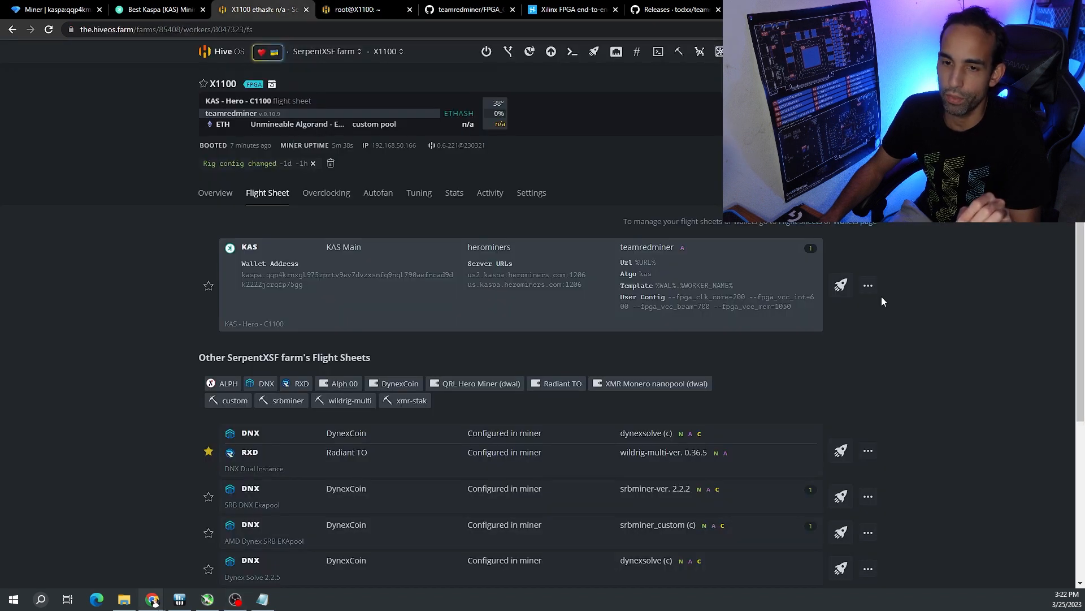
pyautogui.click(468, 9)
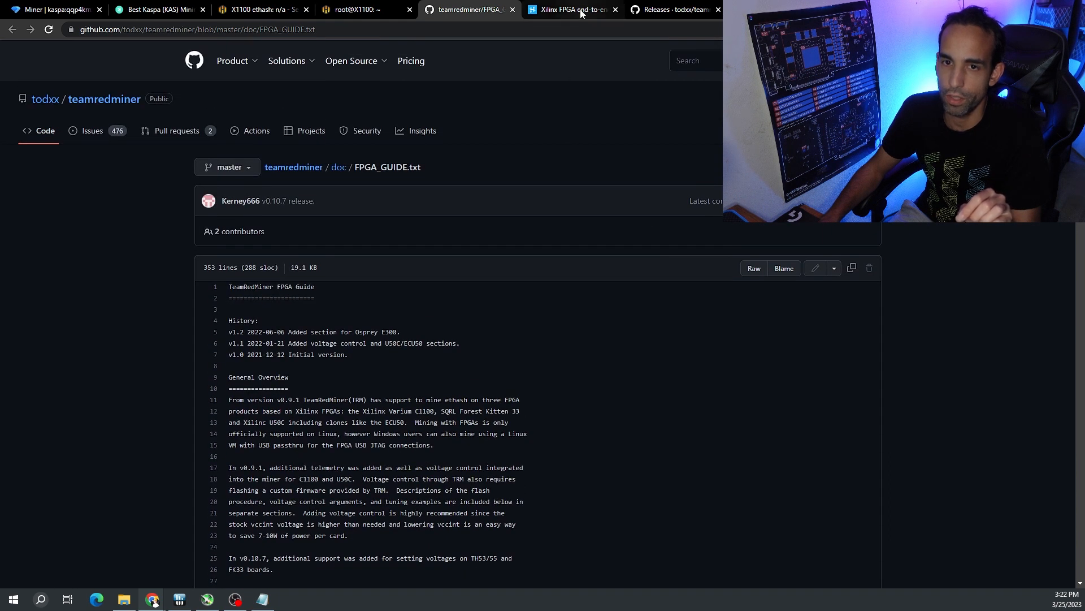
pyautogui.click(571, 9)
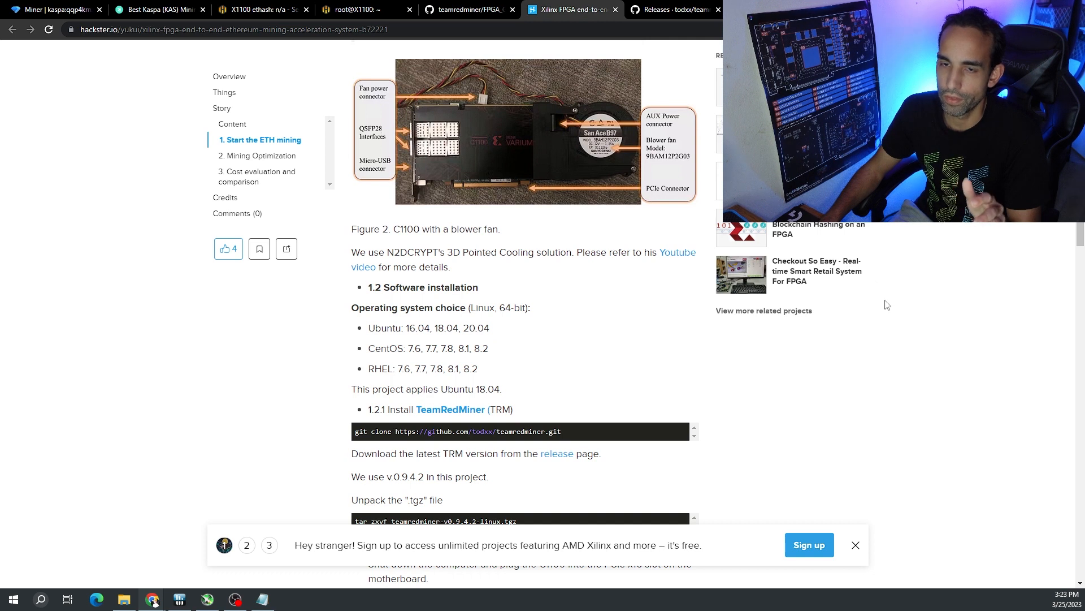
pyautogui.click(672, 9)
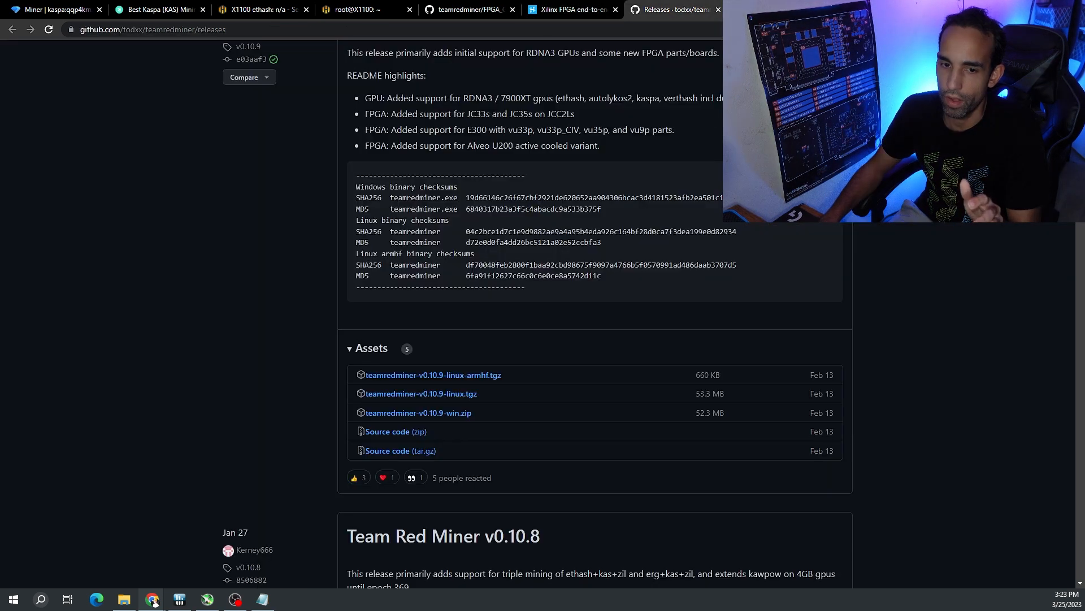
pyautogui.moveTo(694, 25)
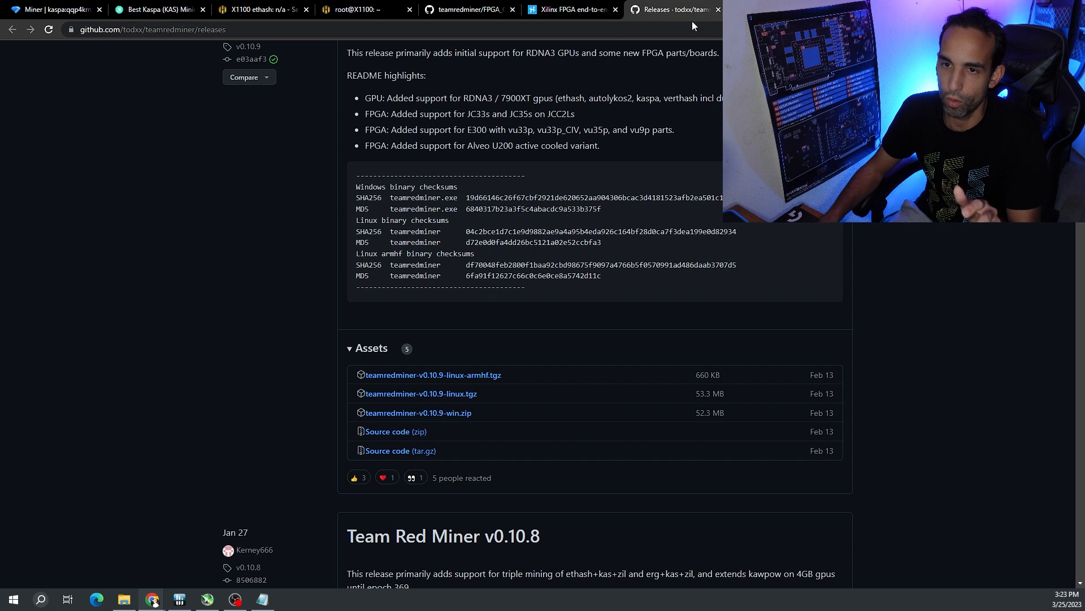
pyautogui.click(469, 9)
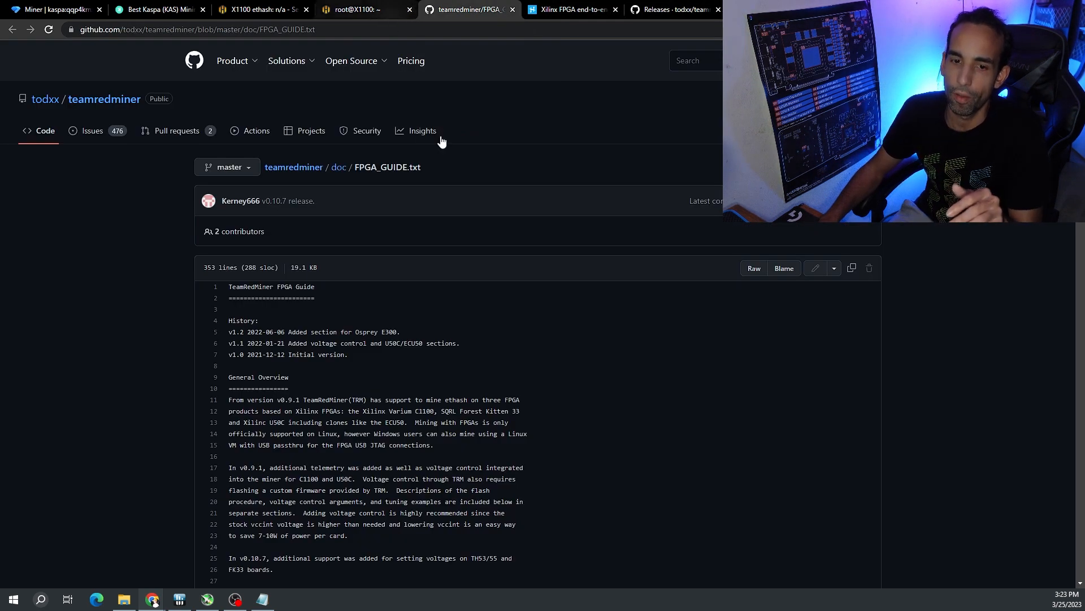
pyautogui.scroll(-3)
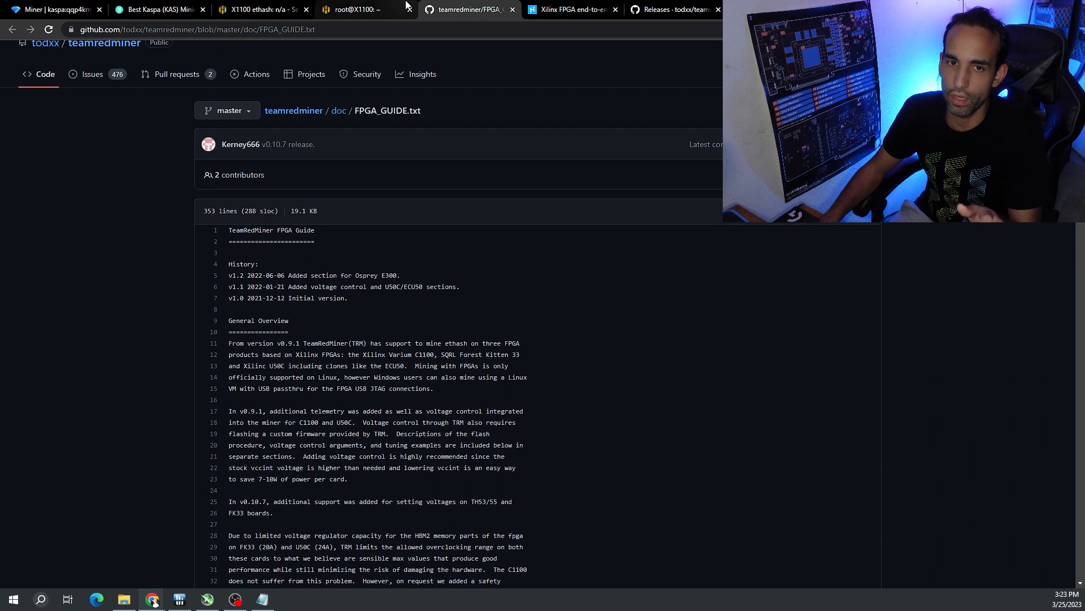
pyautogui.click(261, 9)
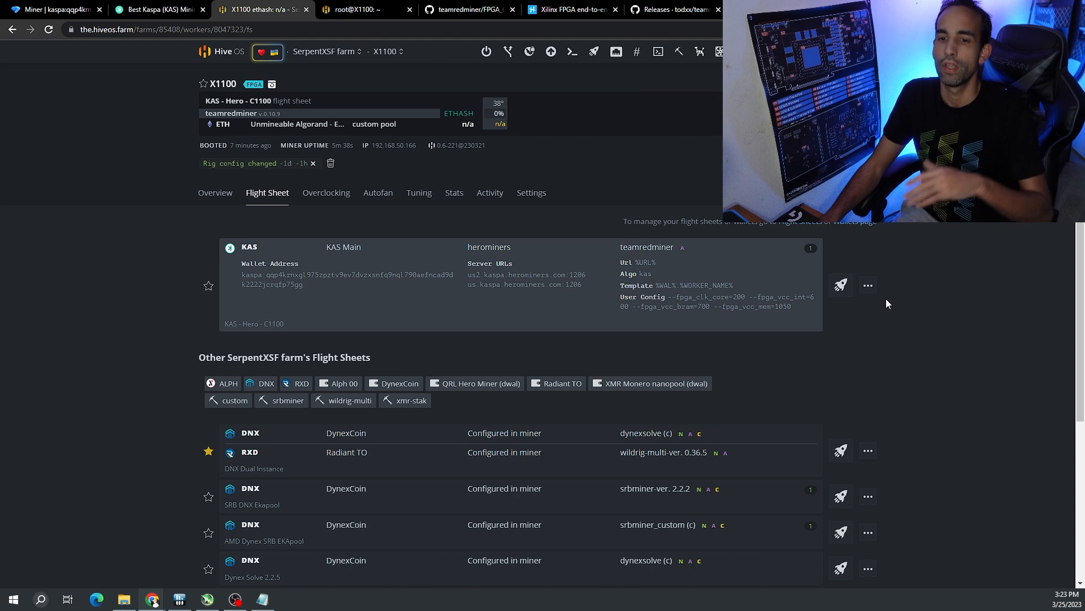
pyautogui.click(468, 9)
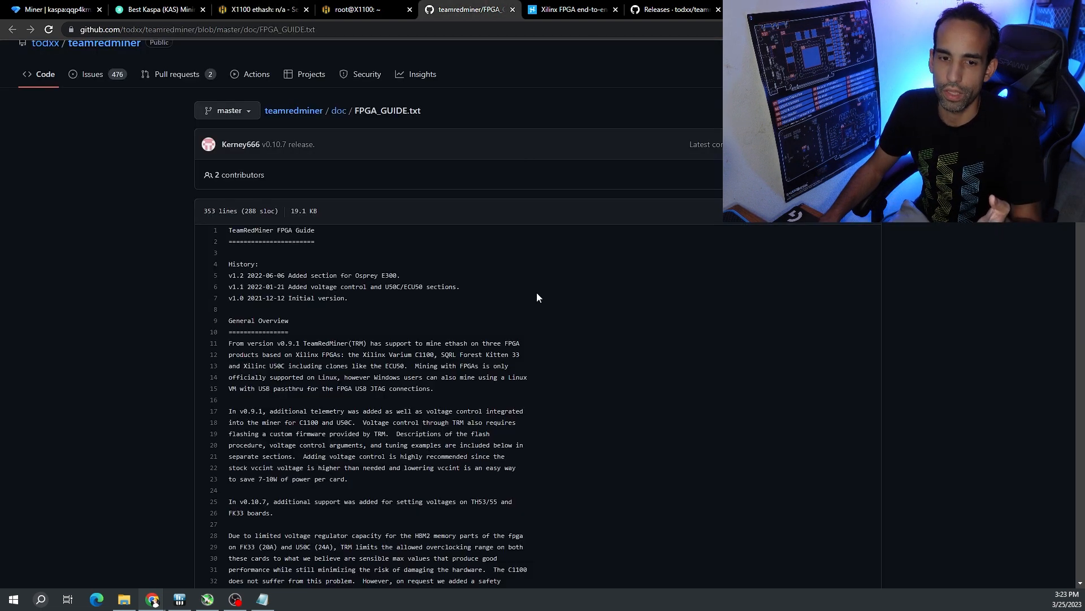
# Scroll FPGA_GUIDE.txt to Mining Instructions and highlight the example pool address.
pyautogui.scroll(-3)
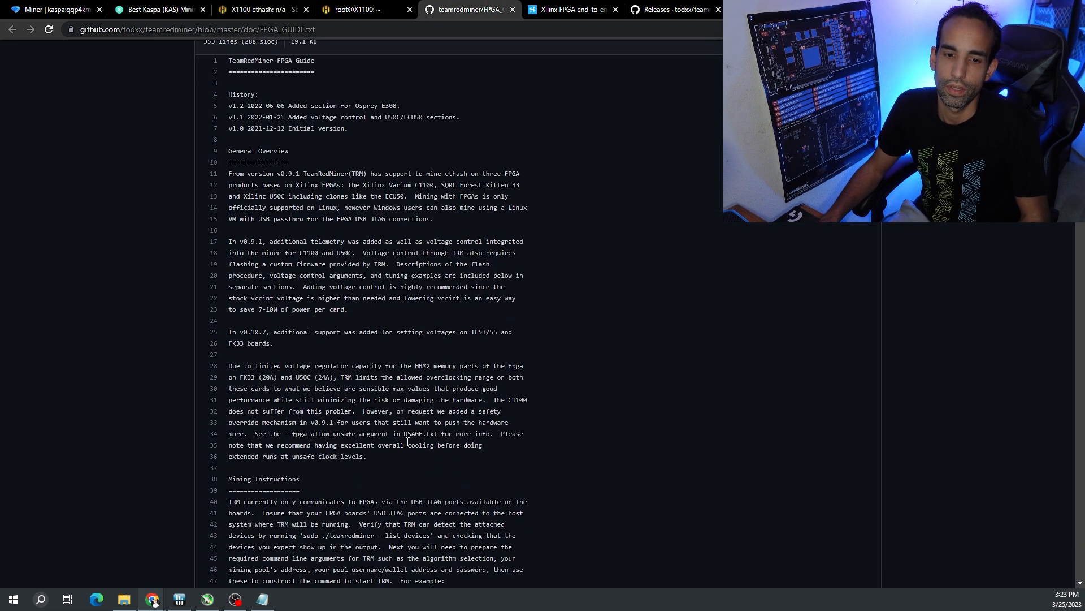
pyautogui.scroll(-3)
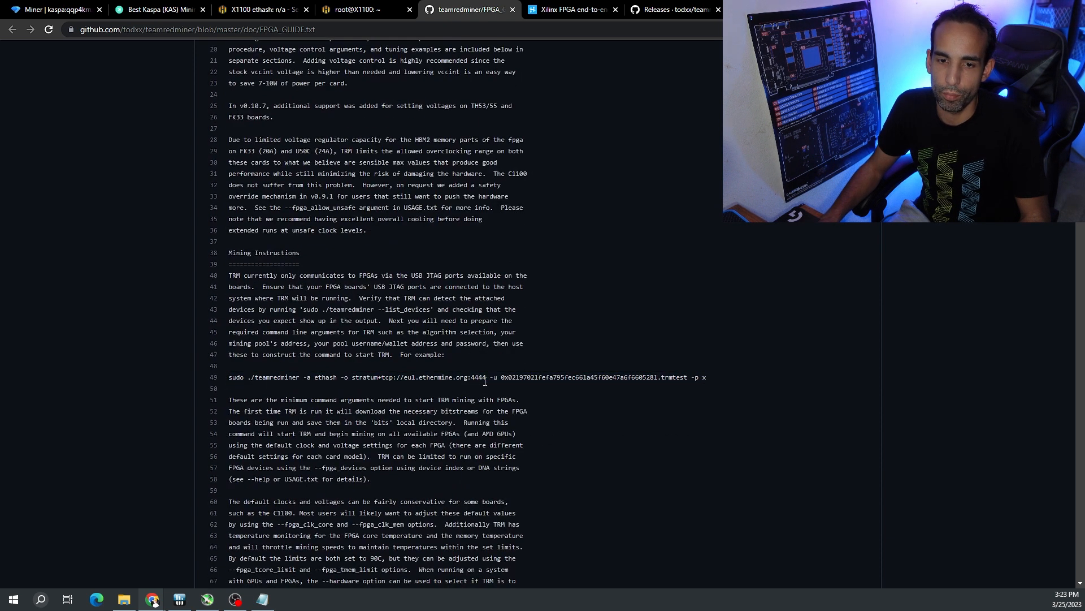
pyautogui.moveTo(405, 376); pyautogui.dragTo(487, 377)
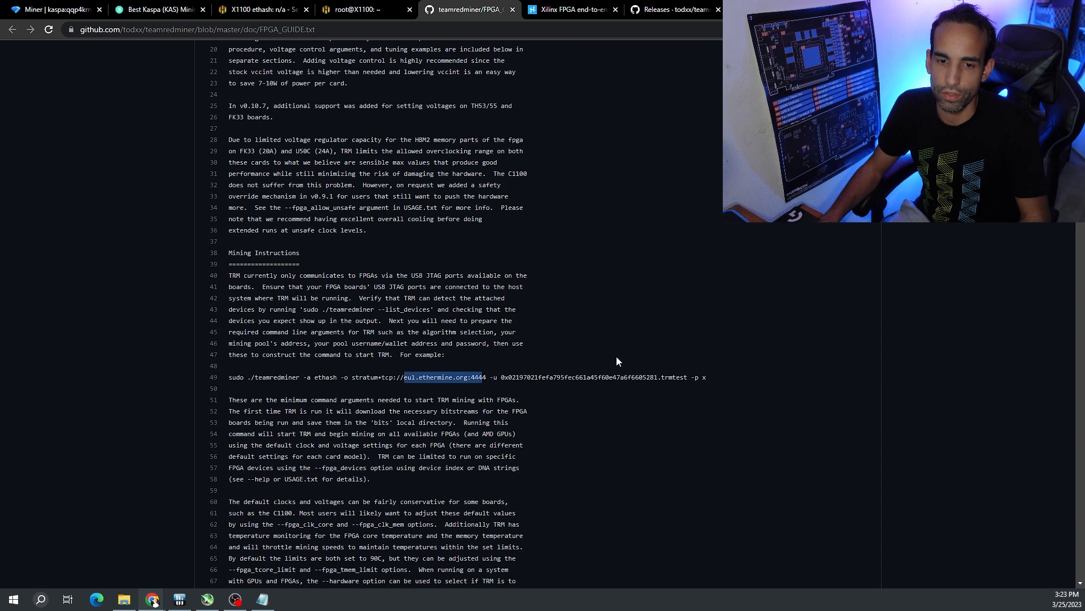
# Highlight the typical TeamRedMiner start command, check the miner console, and view the Xilinx FPGA article.
pyautogui.scroll(-3)
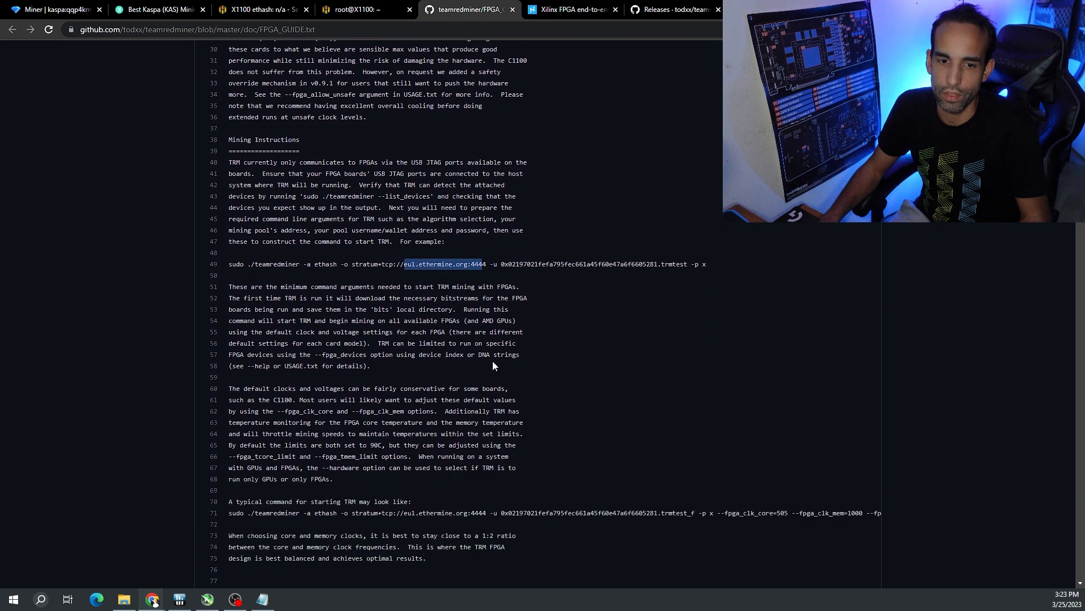
pyautogui.scroll(-3)
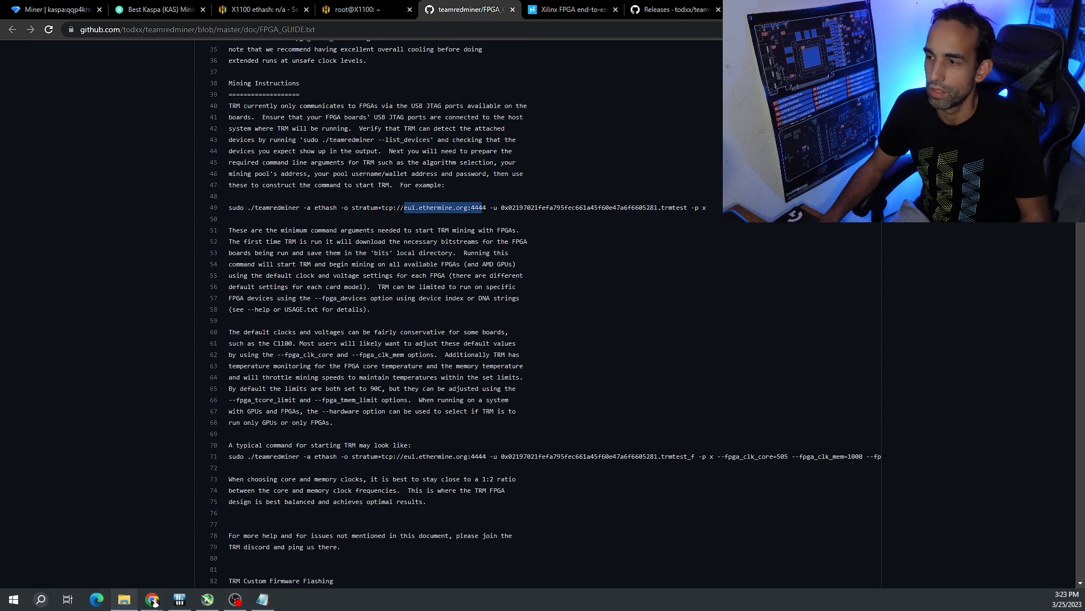
pyautogui.scroll(-3)
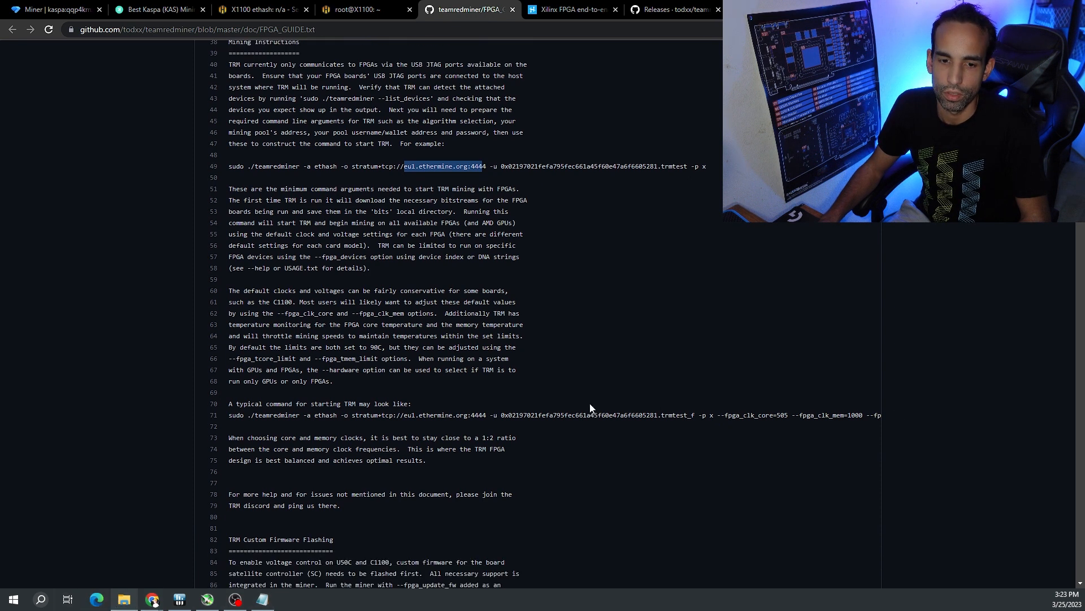
pyautogui.scroll(-3)
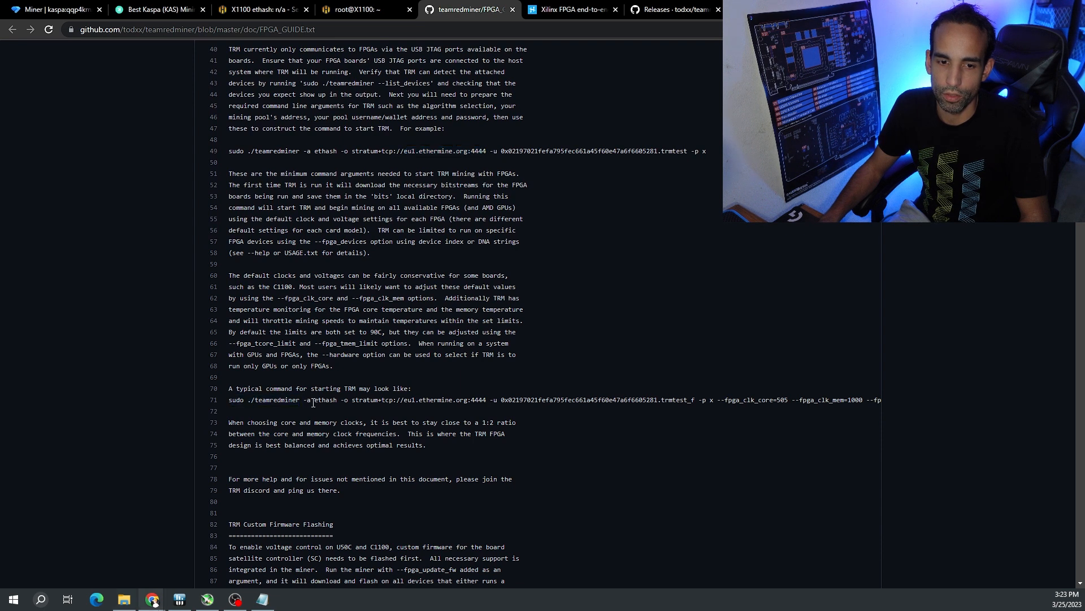
pyautogui.doubleClick(323, 400)
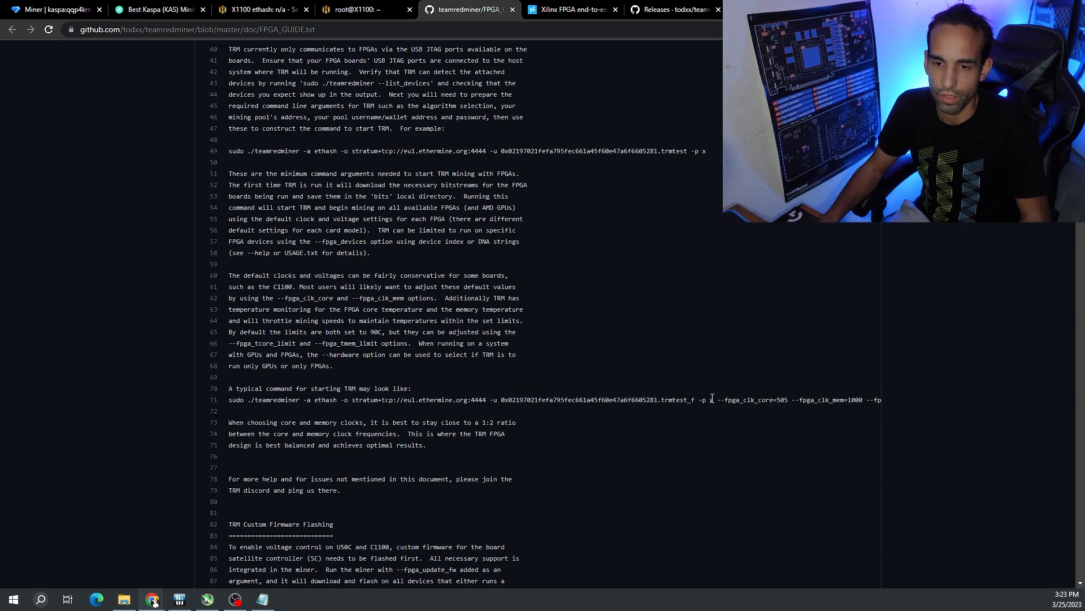
pyautogui.moveTo(228, 399); pyautogui.dragTo(710, 400)
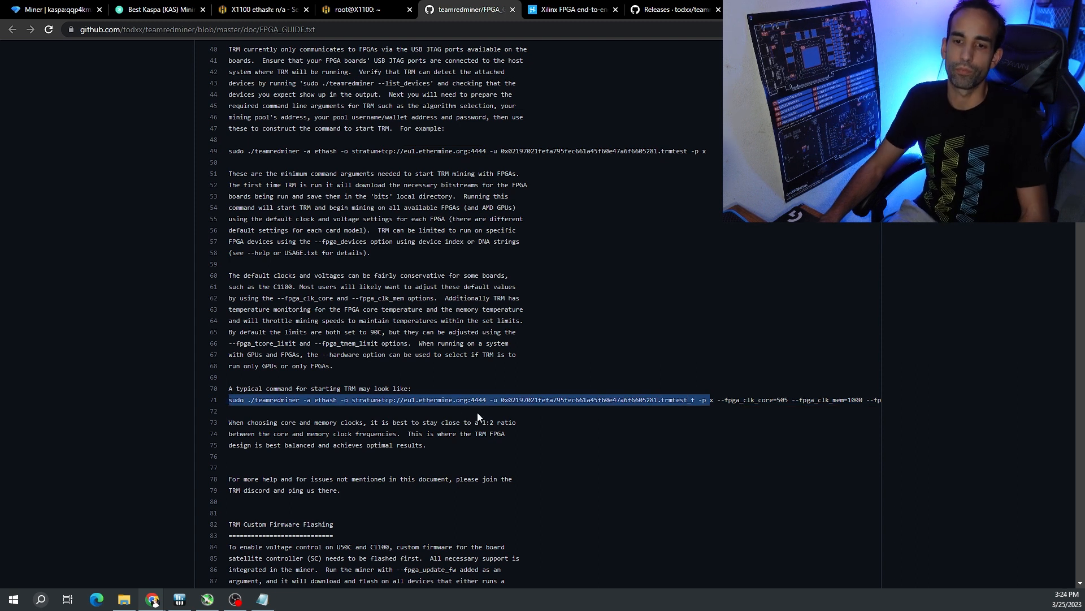
pyautogui.click(366, 9)
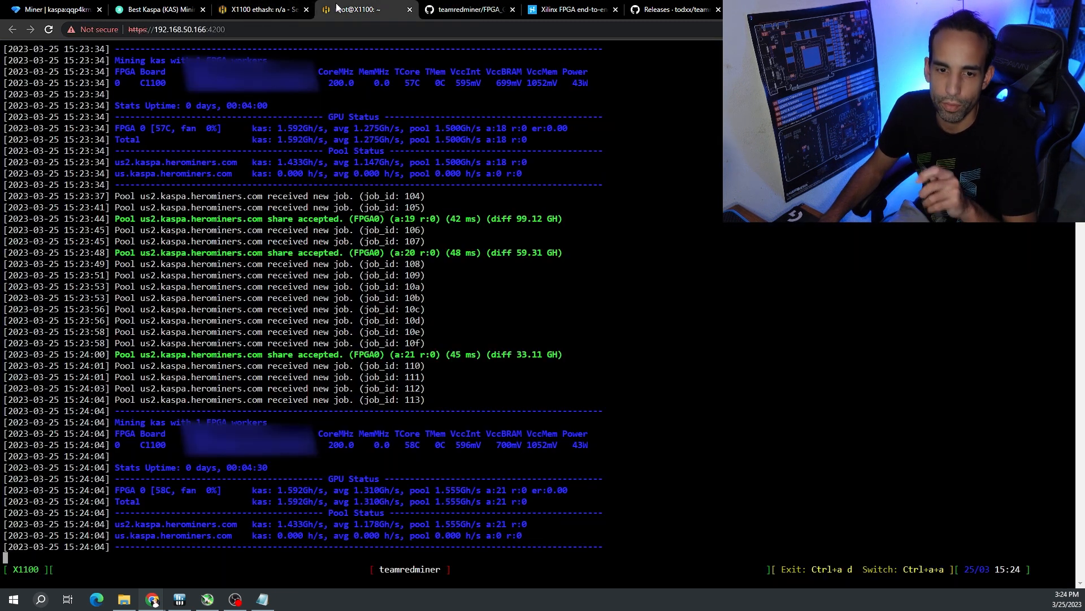
pyautogui.click(569, 9)
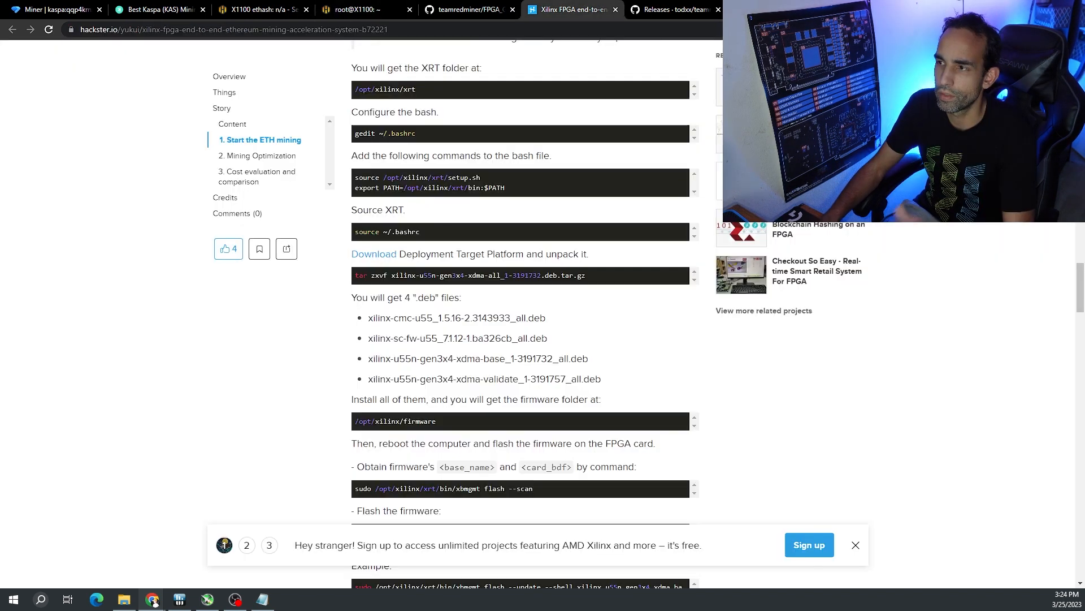